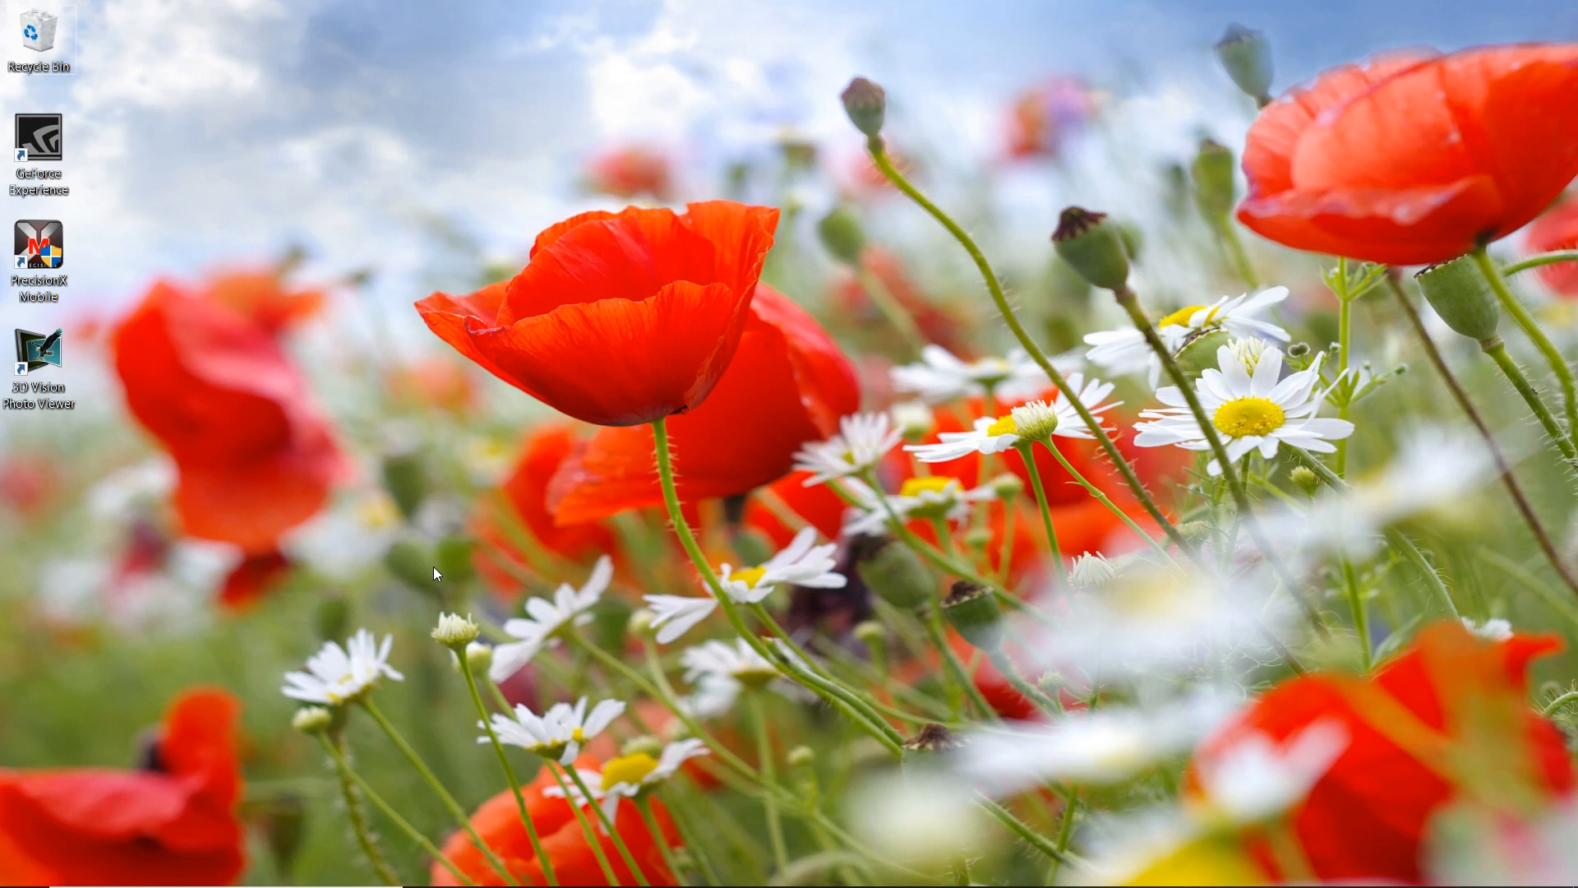
Launch RobotStudio and create a new Empty Station
left_click(19, 866)
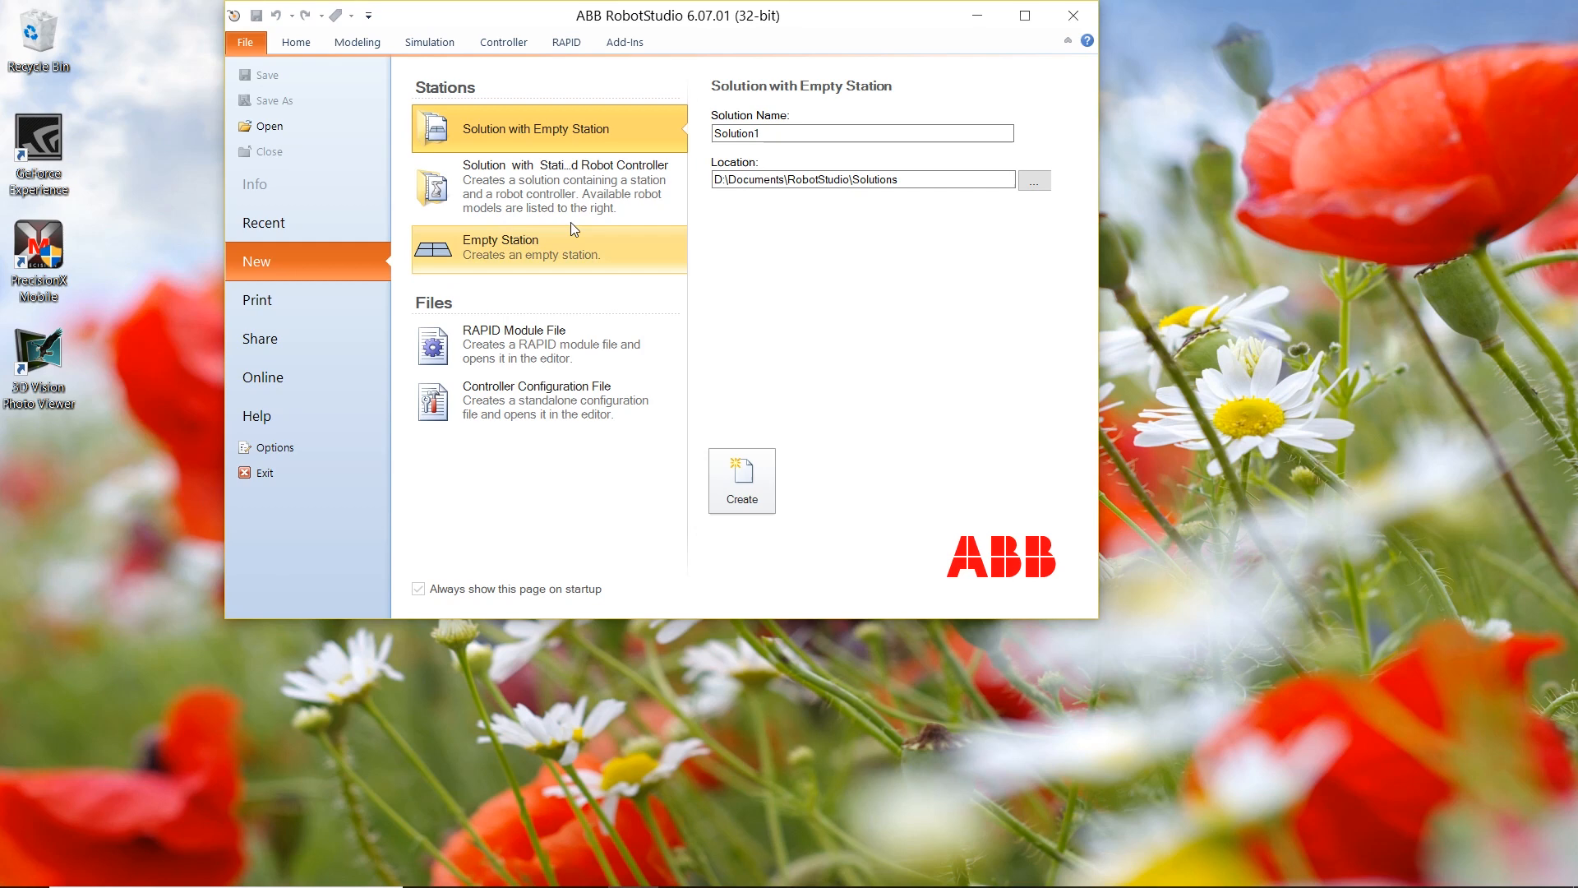
left_click(501, 239)
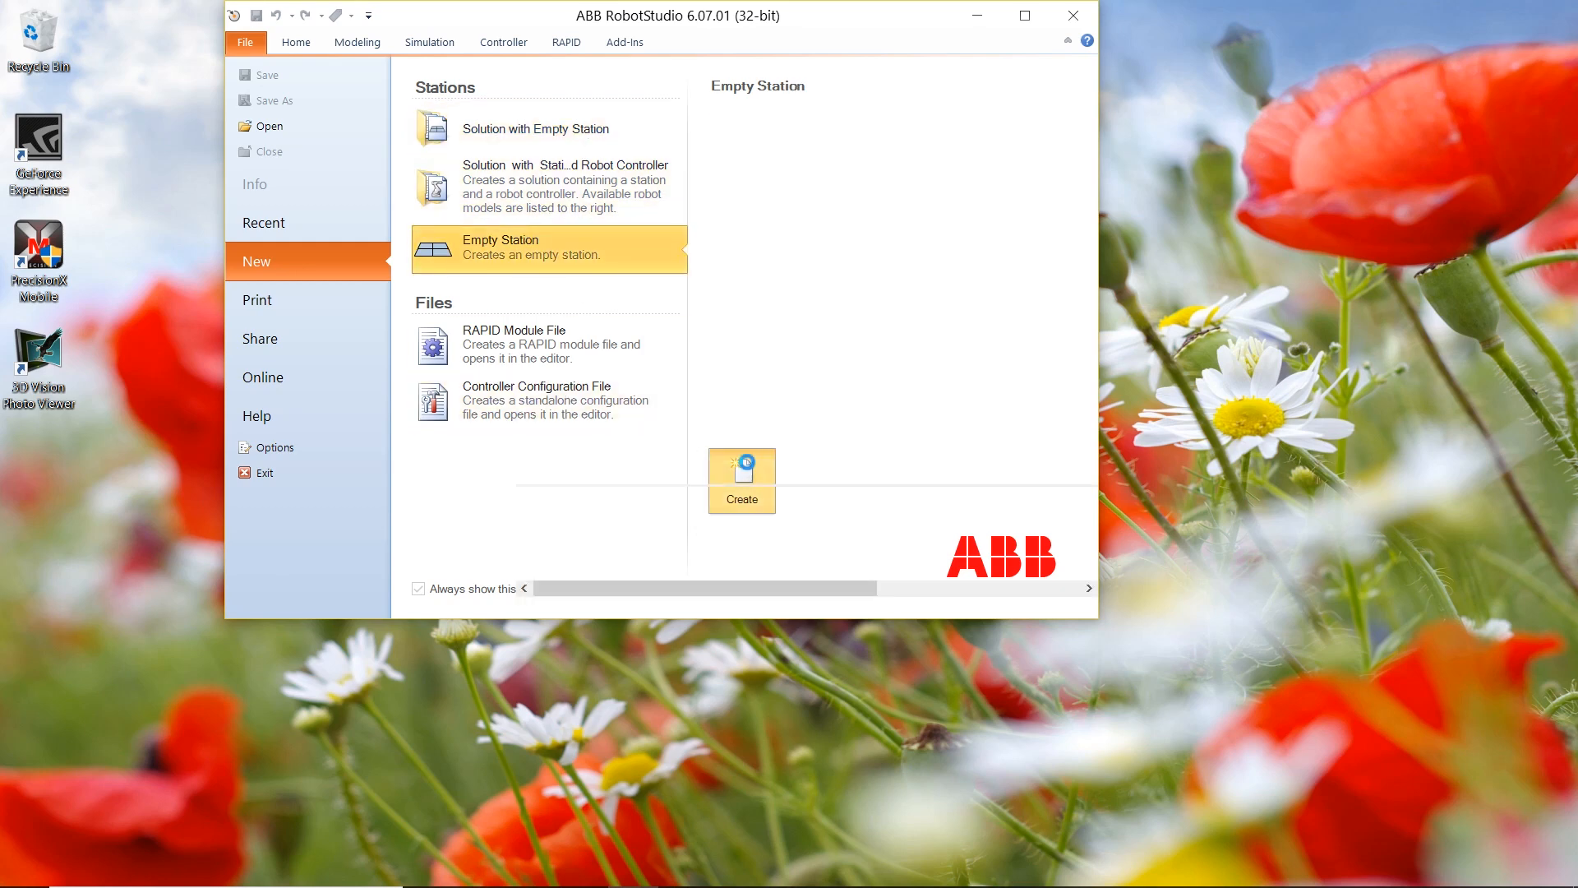
left_click(741, 471)
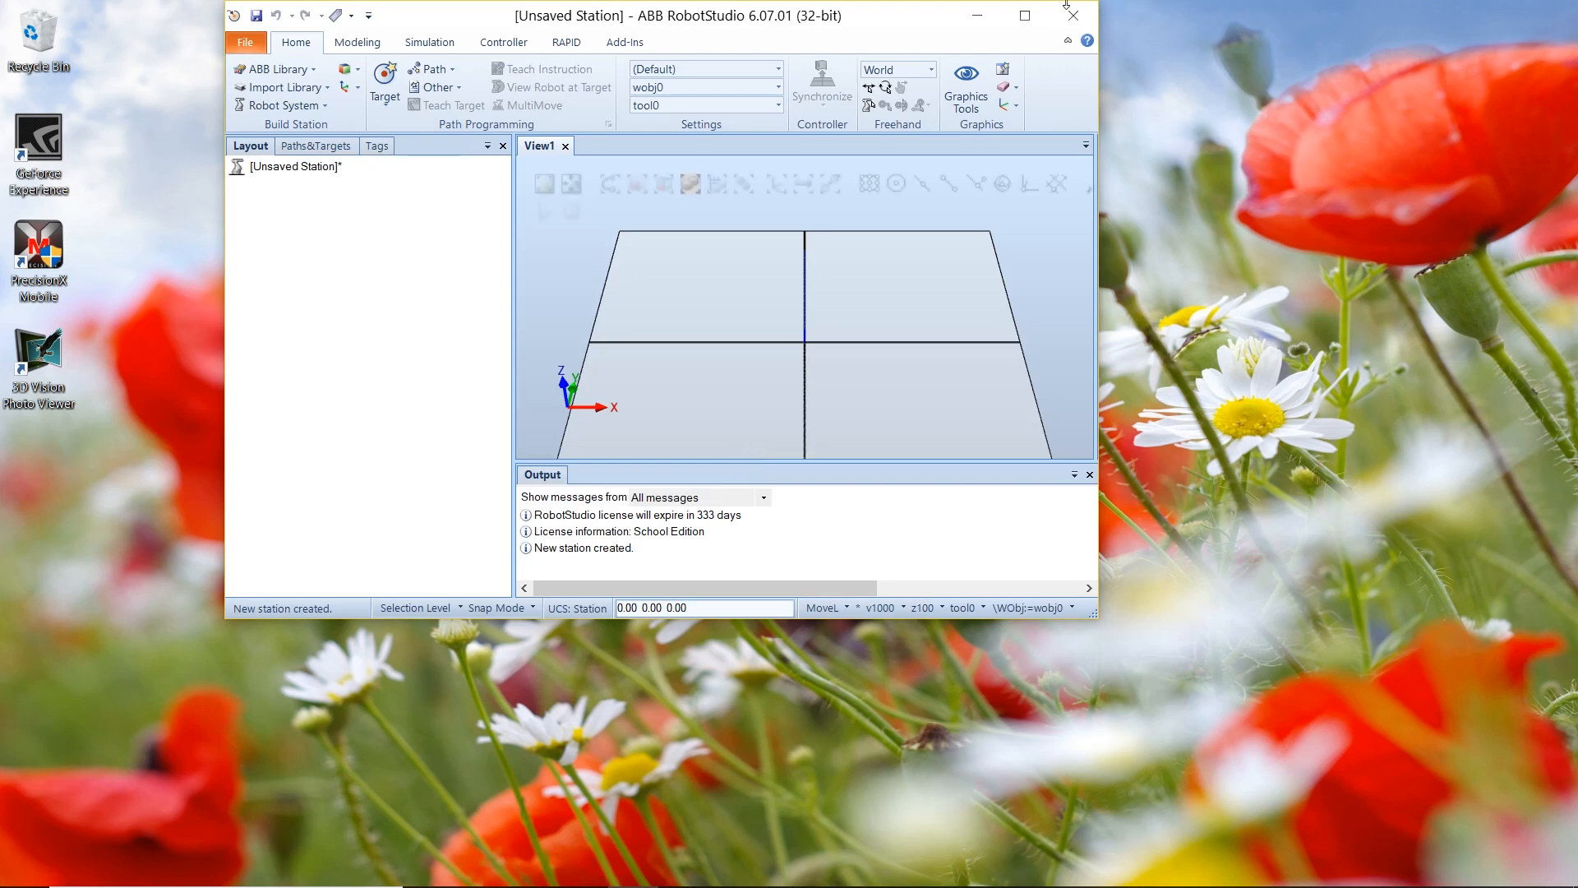
Connect to physical controller 120-100858 via Add Controller and request write access
left_click(1025, 14)
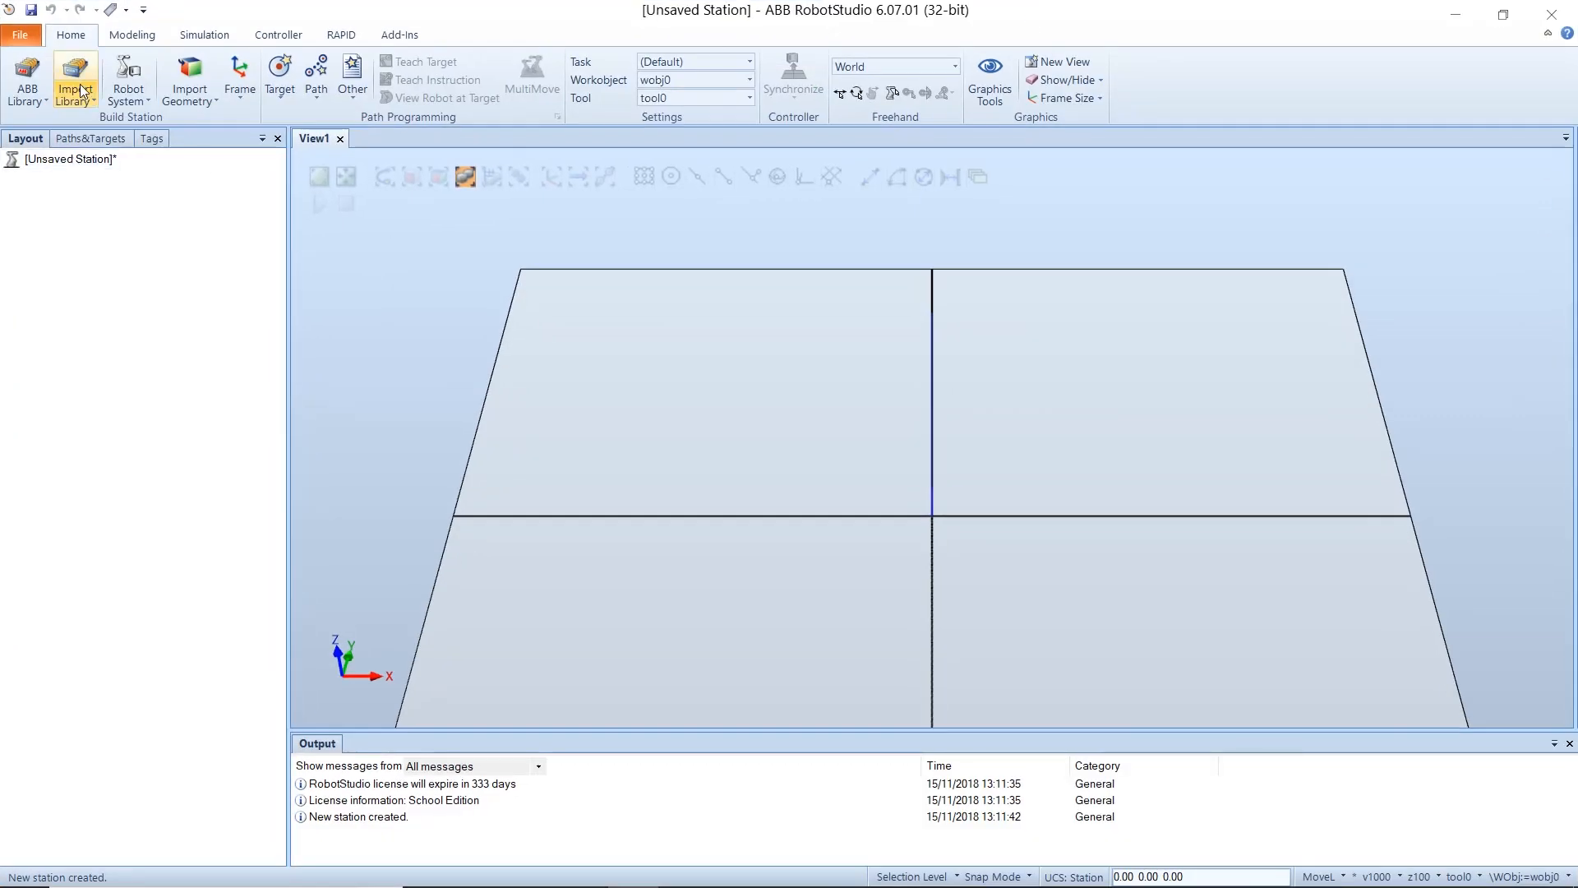
mouse_move(278, 34)
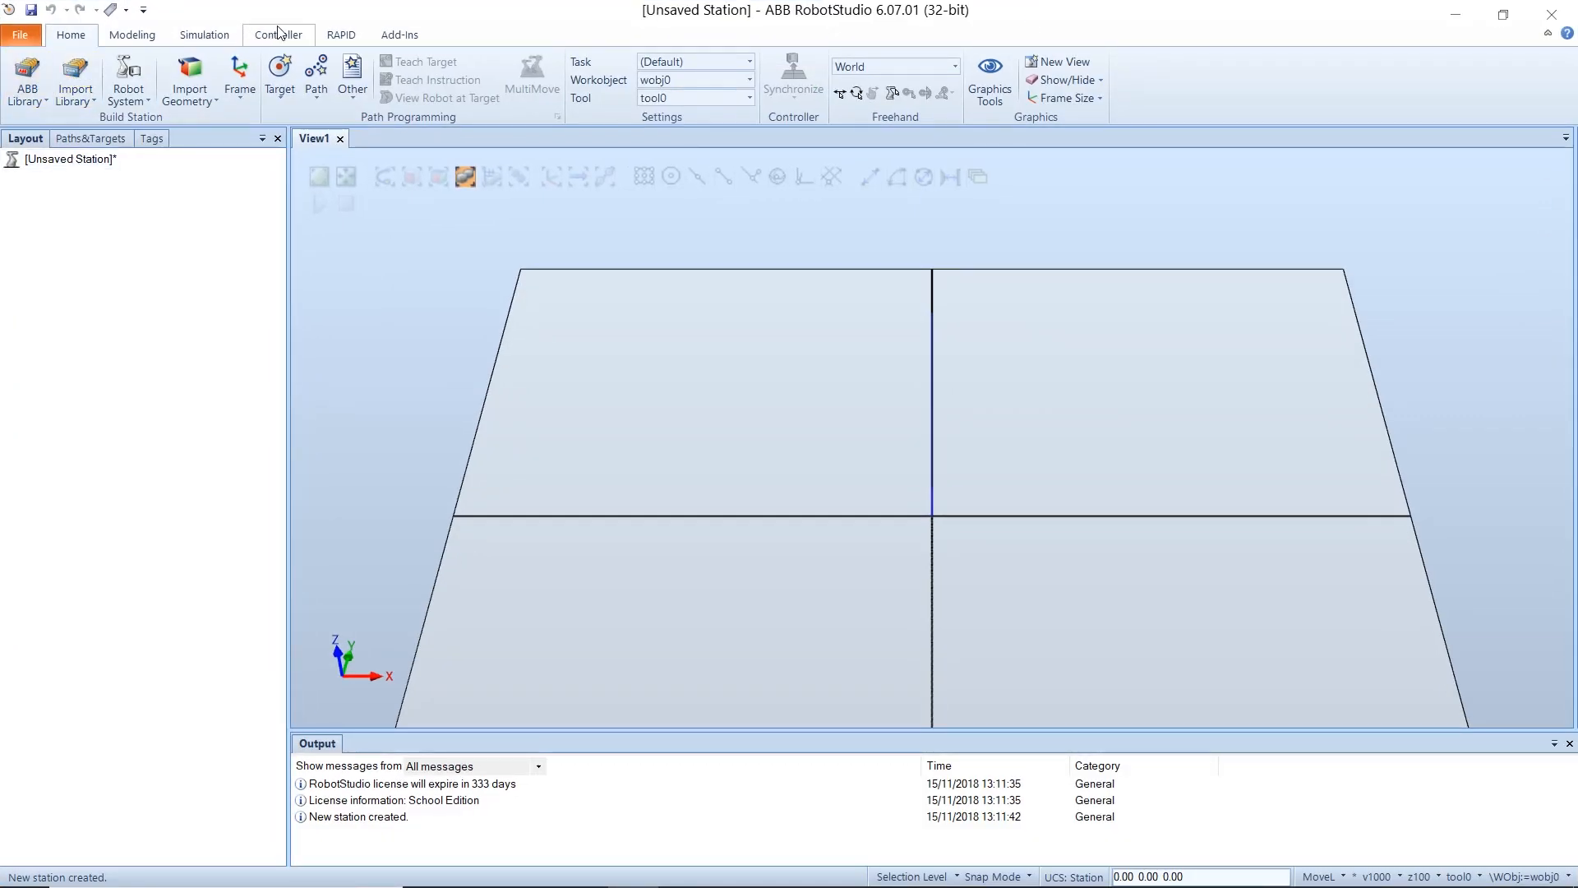
left_click(278, 34)
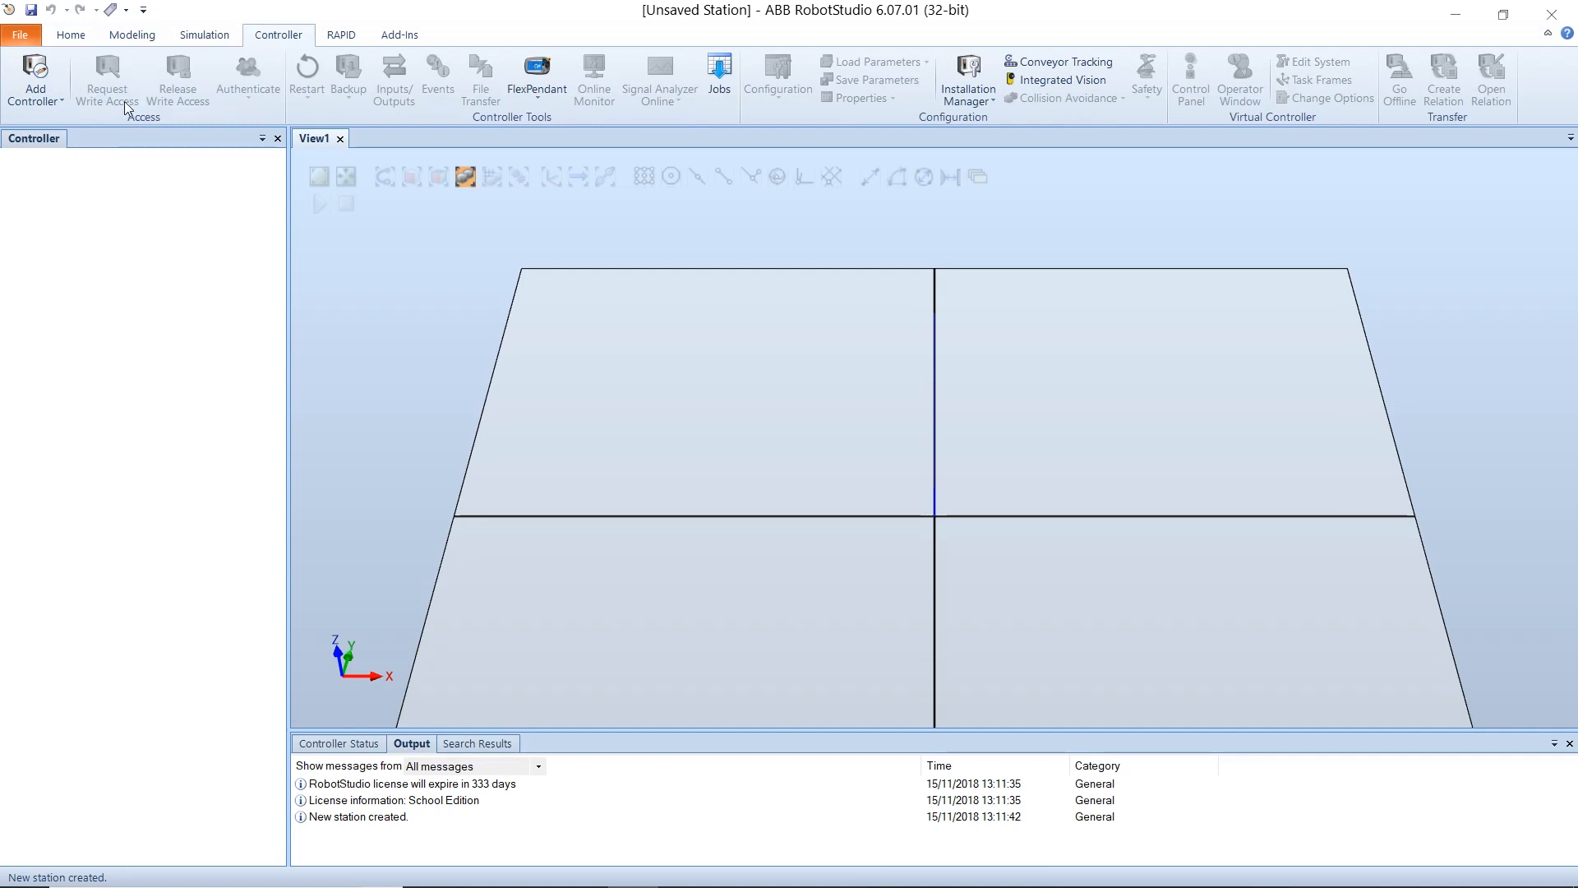
left_click(35, 81)
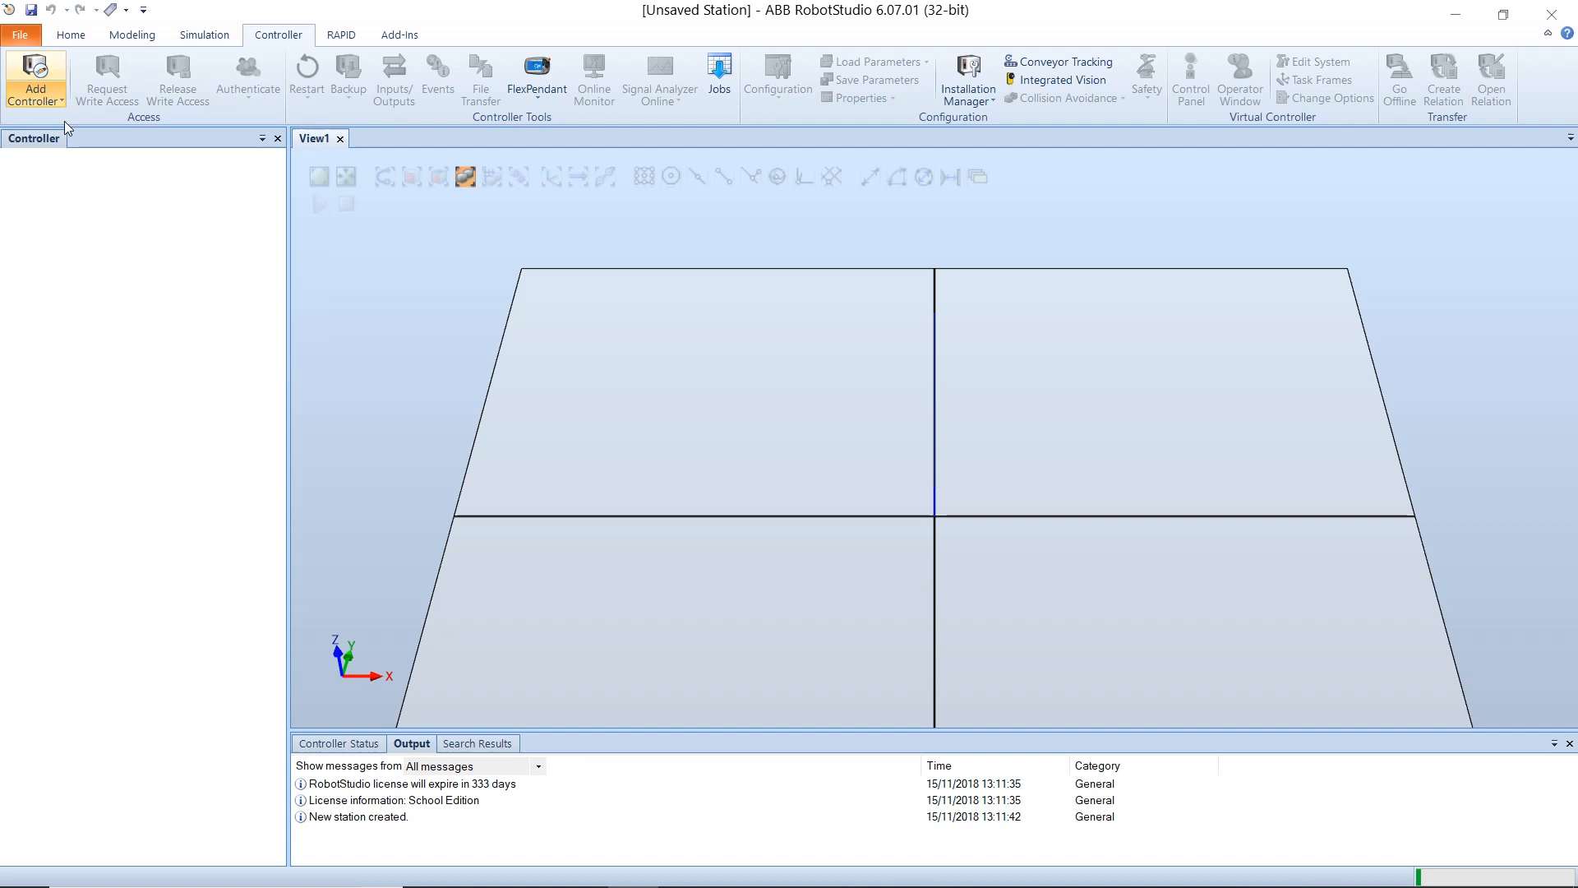
left_click(36, 81)
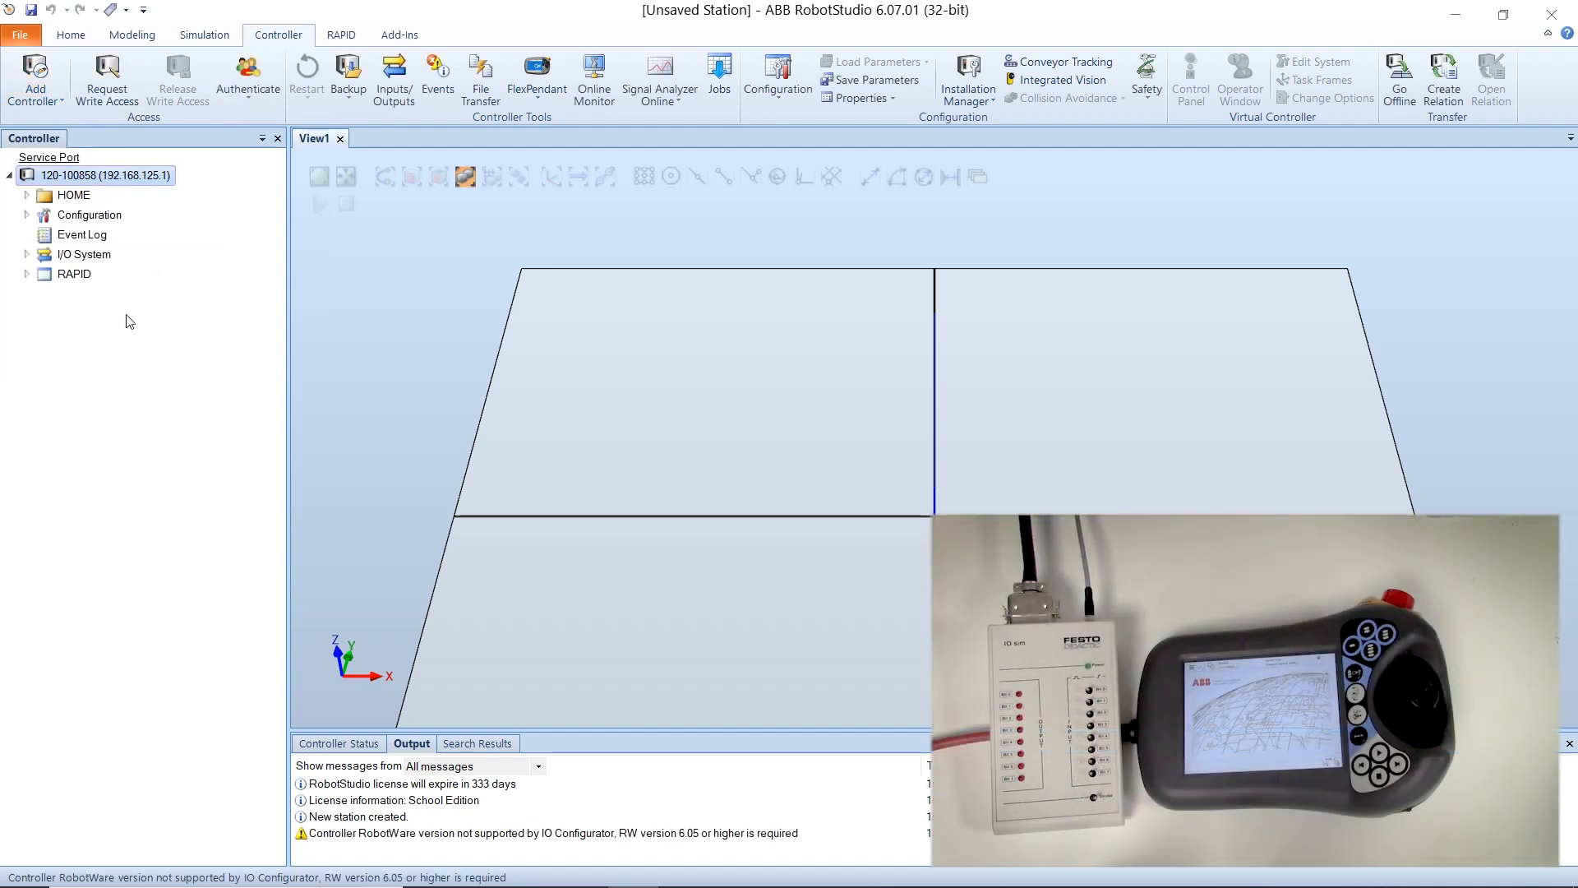
left_click(106, 80)
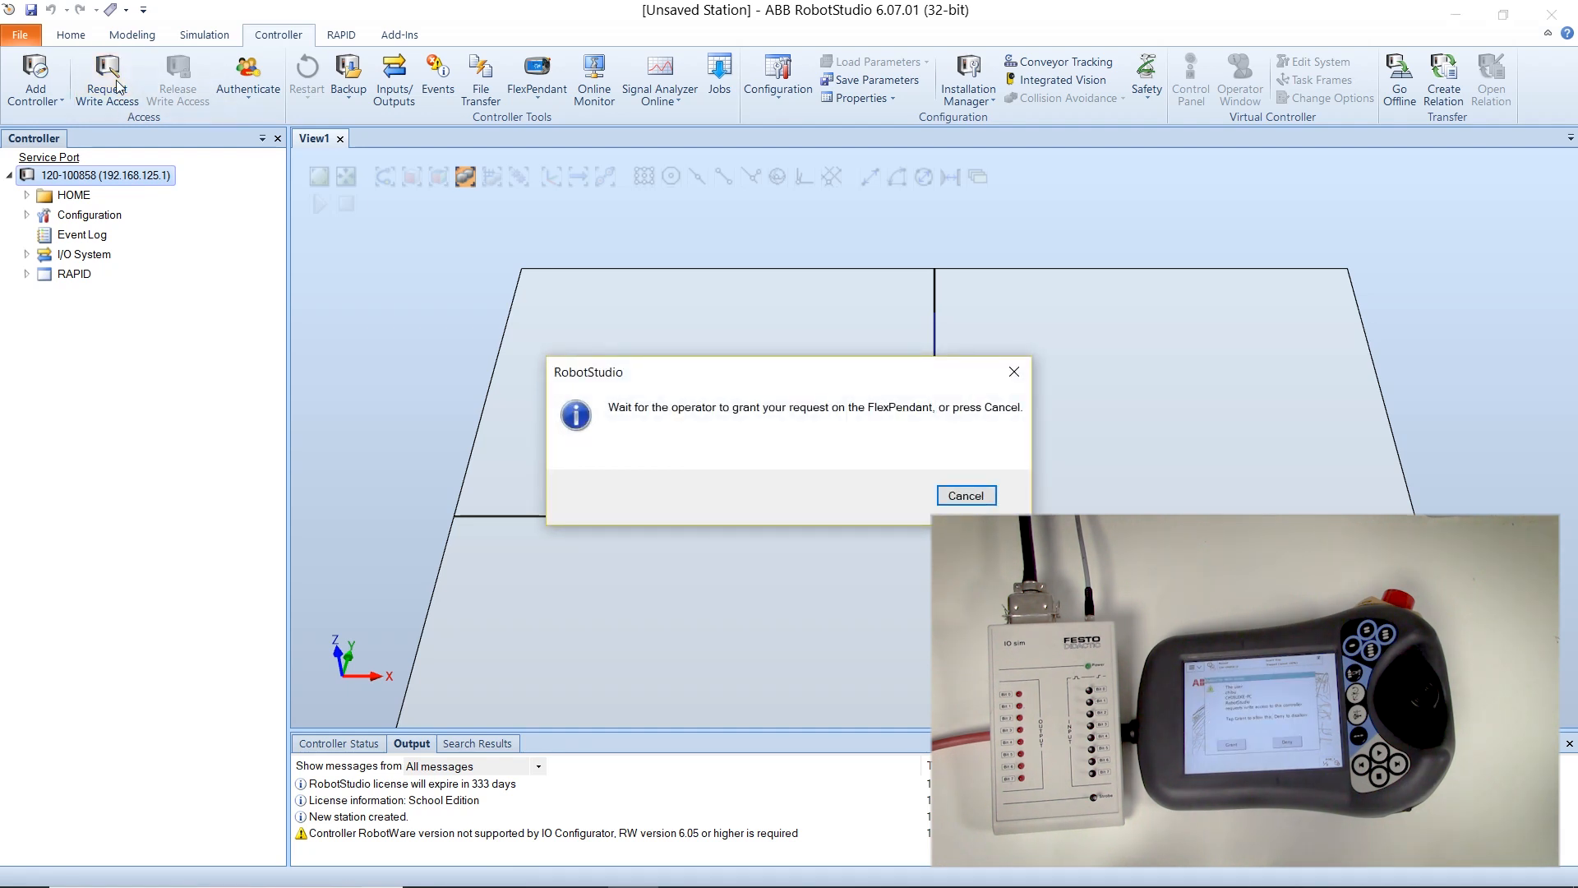
left_click(964, 494)
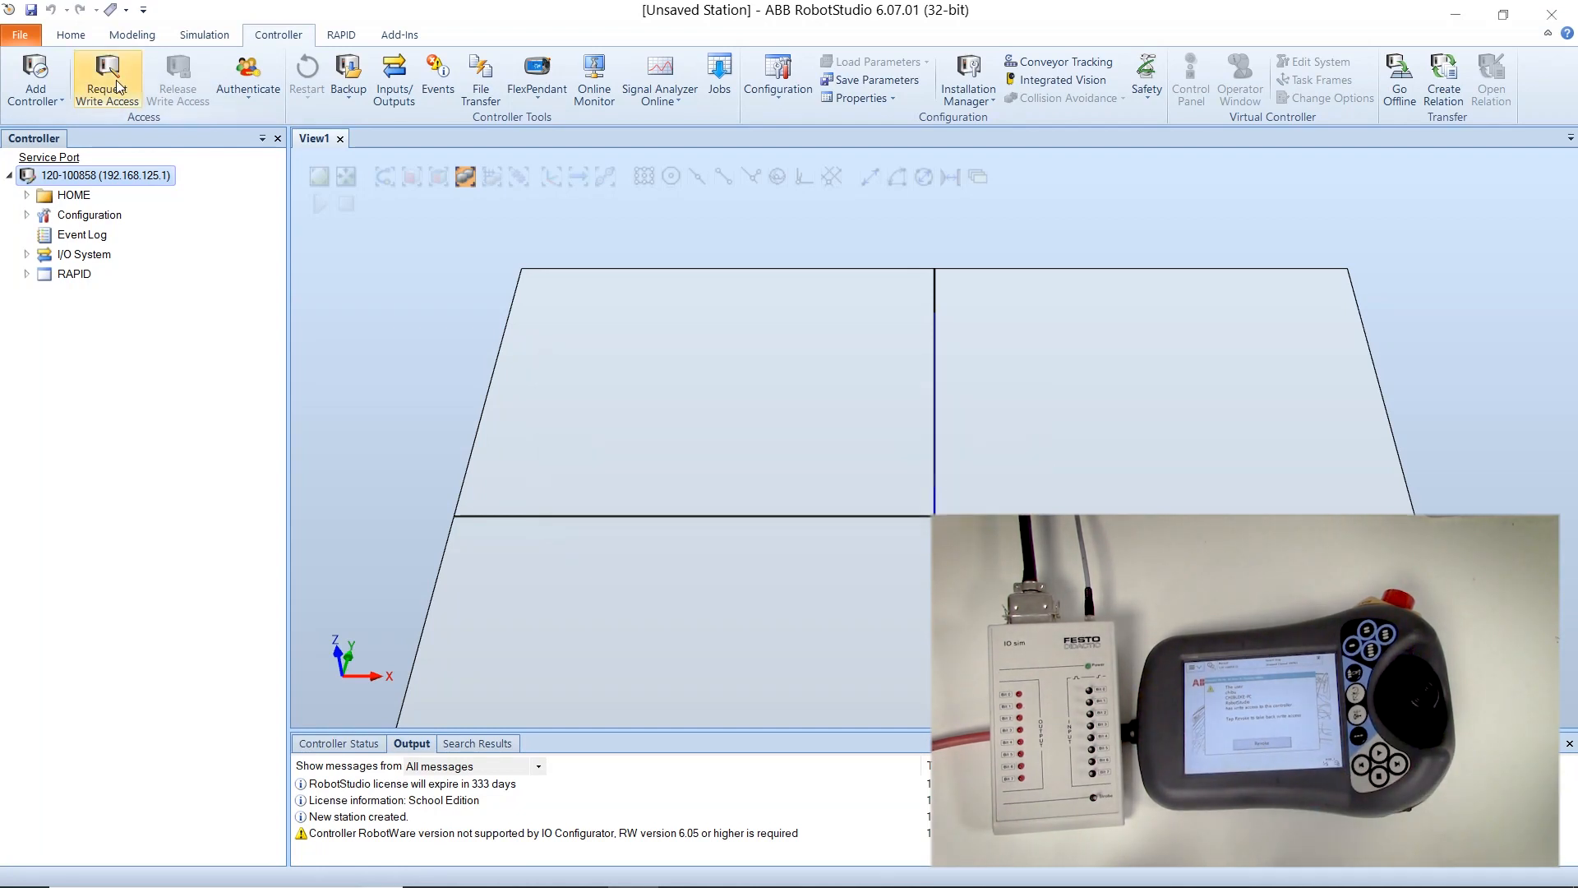
mouse_move(107, 81)
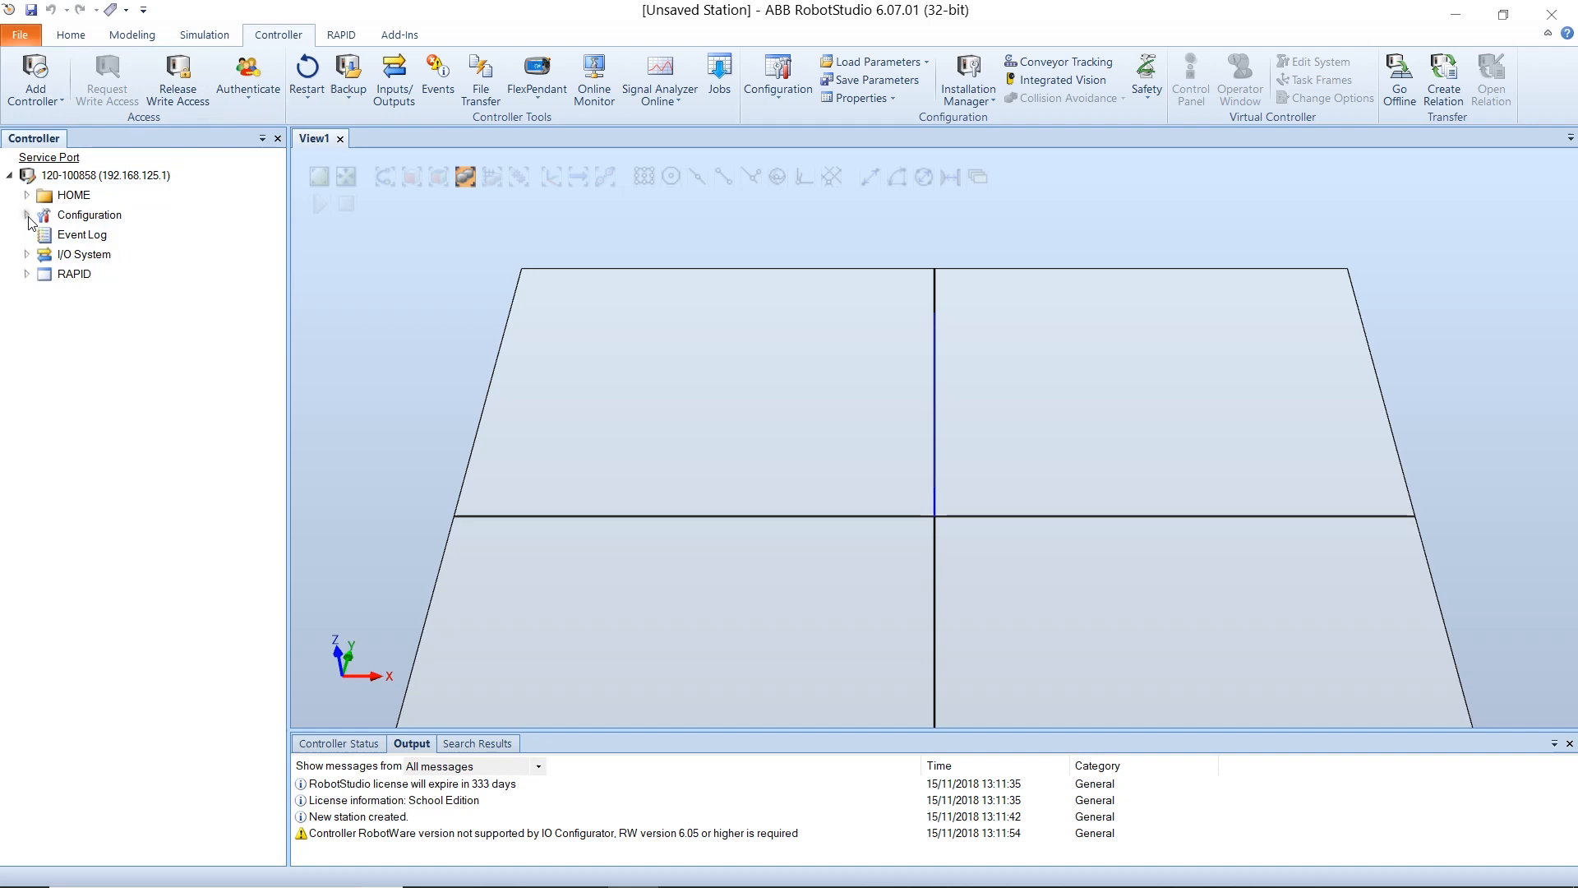
mouse_move(60, 234)
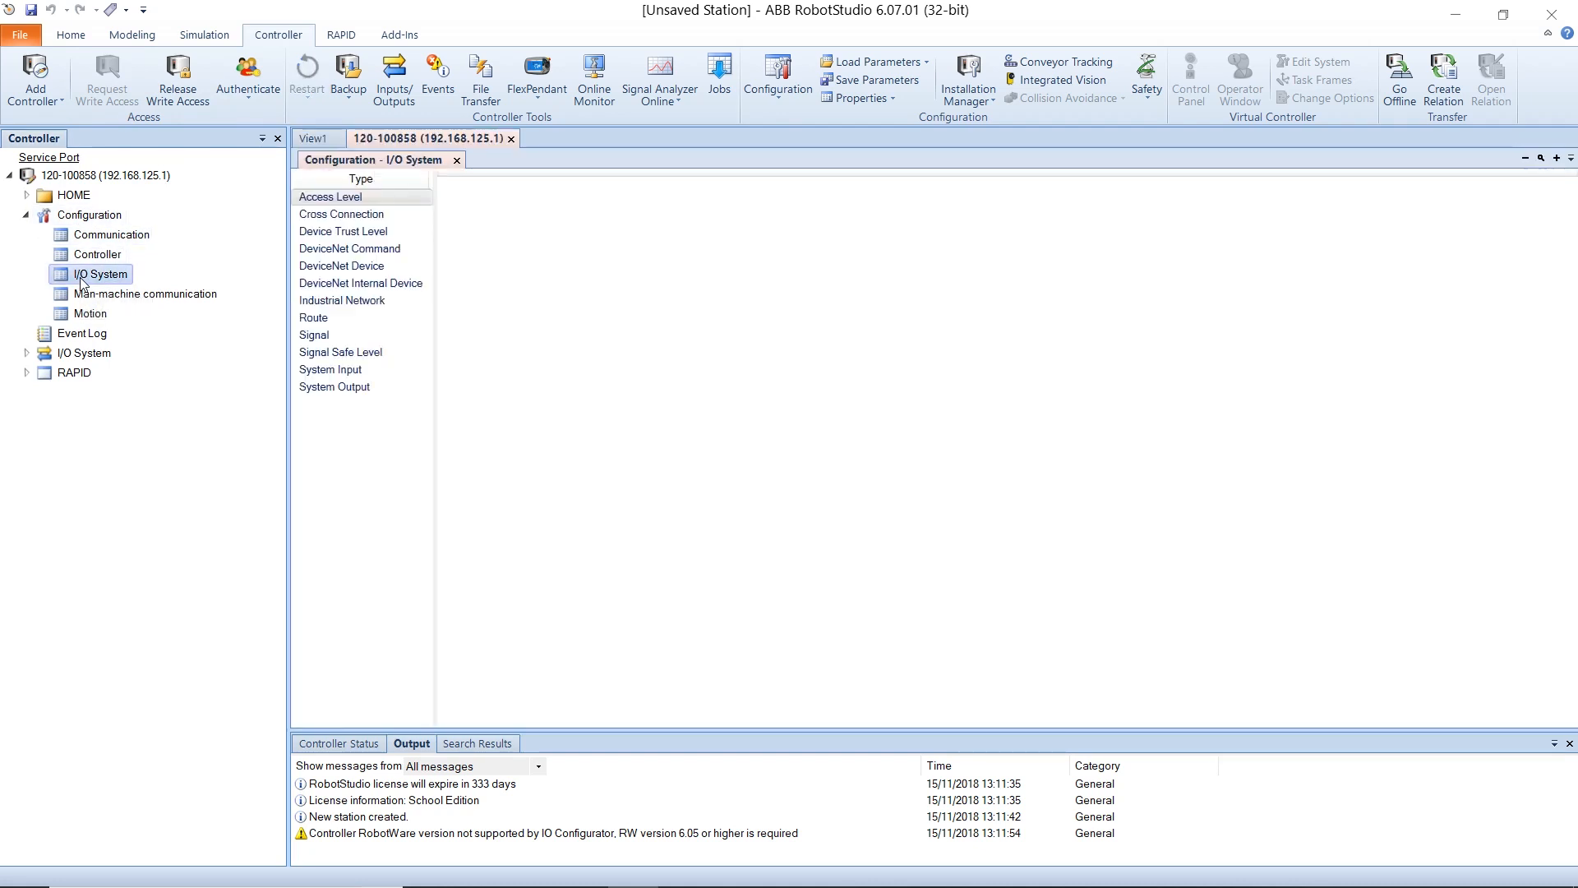
Open the I/O System configuration and bring up the DeviceNet Device options
left_click(330, 197)
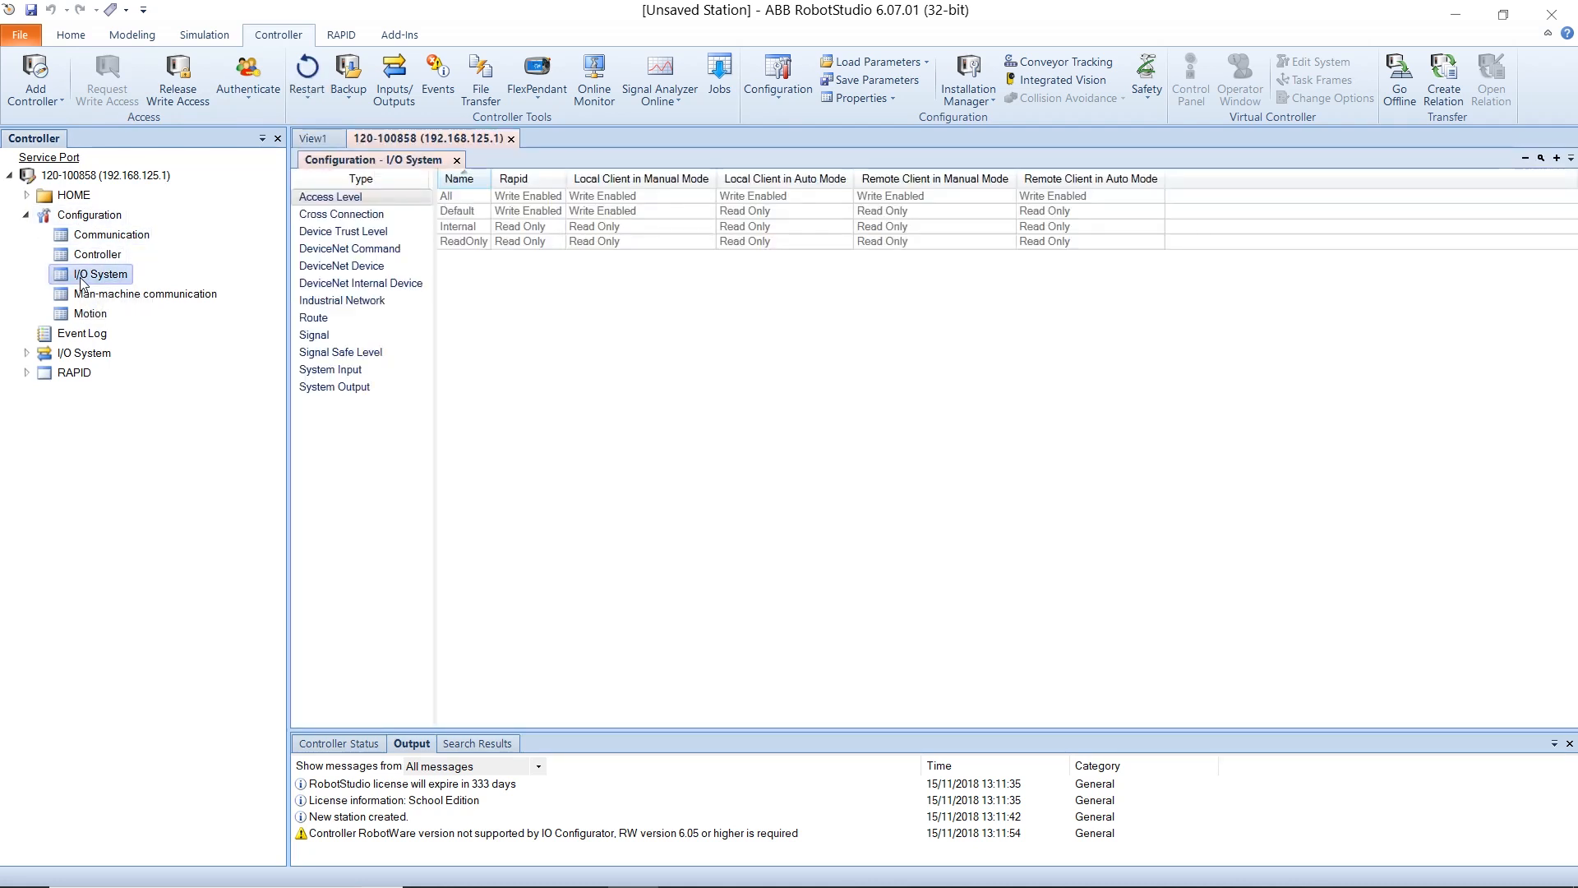
left_click(341, 265)
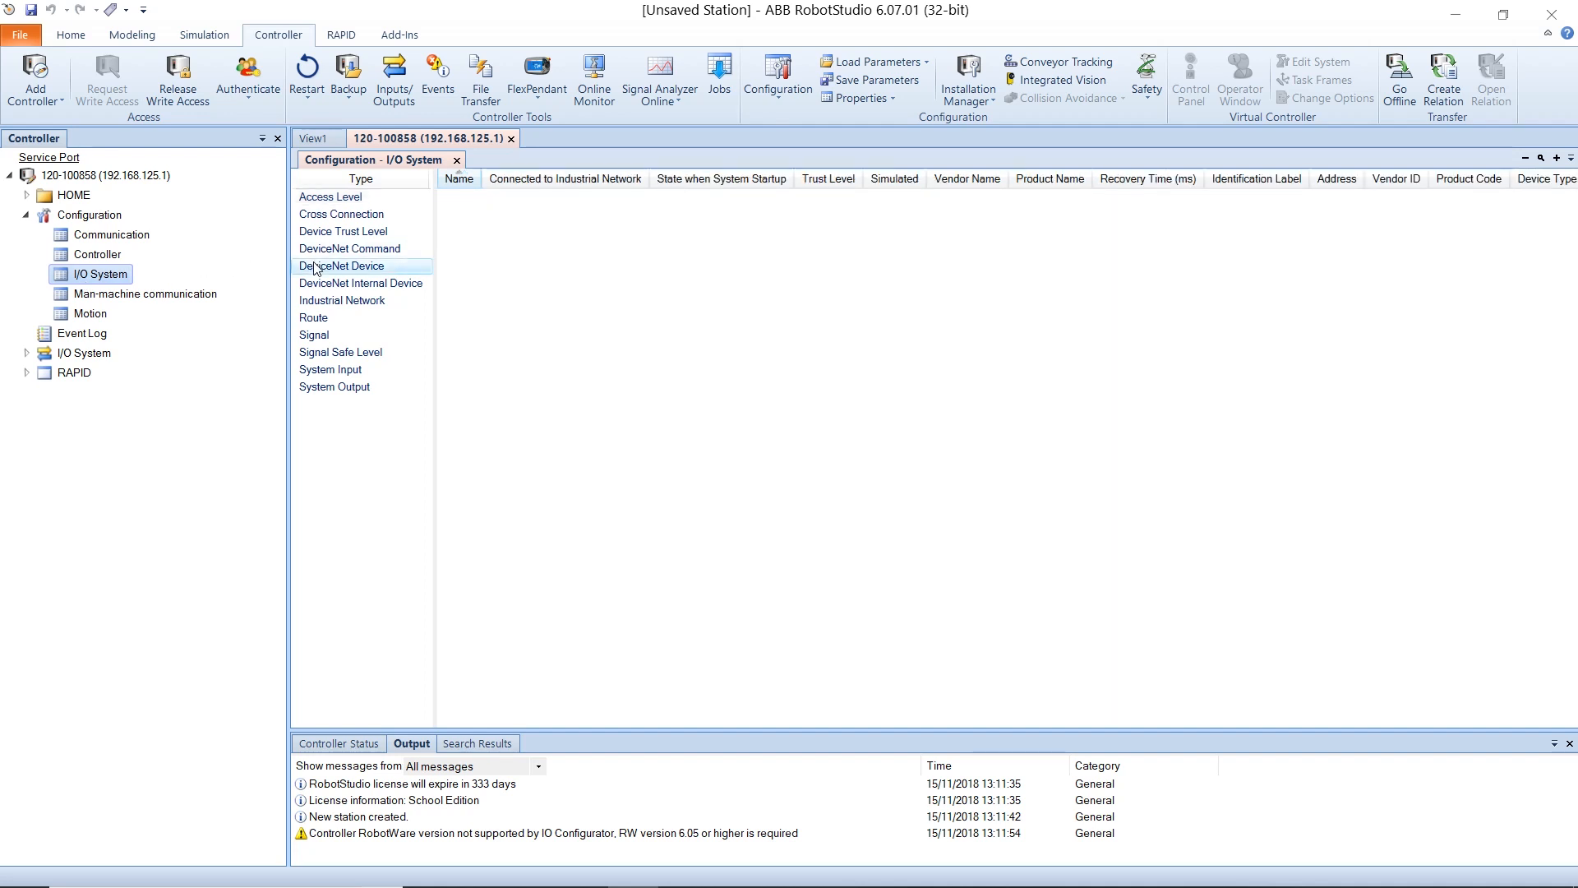
right_click(342, 265)
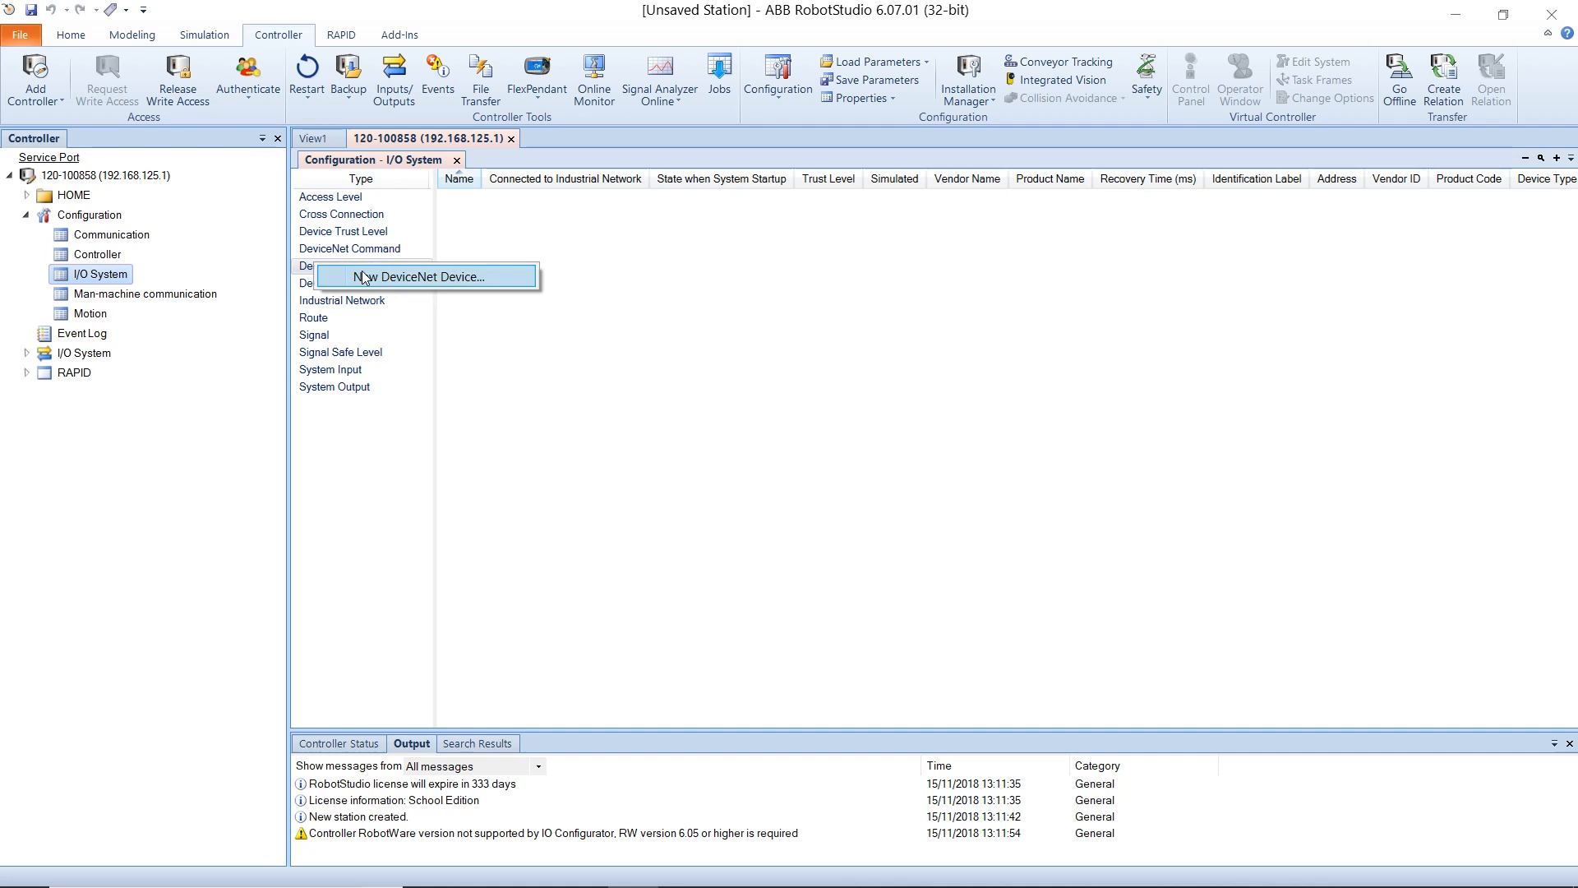
Start a new DeviceNet device d651 from the DSQC 651 Combi I/O Device template
left_click(421, 276)
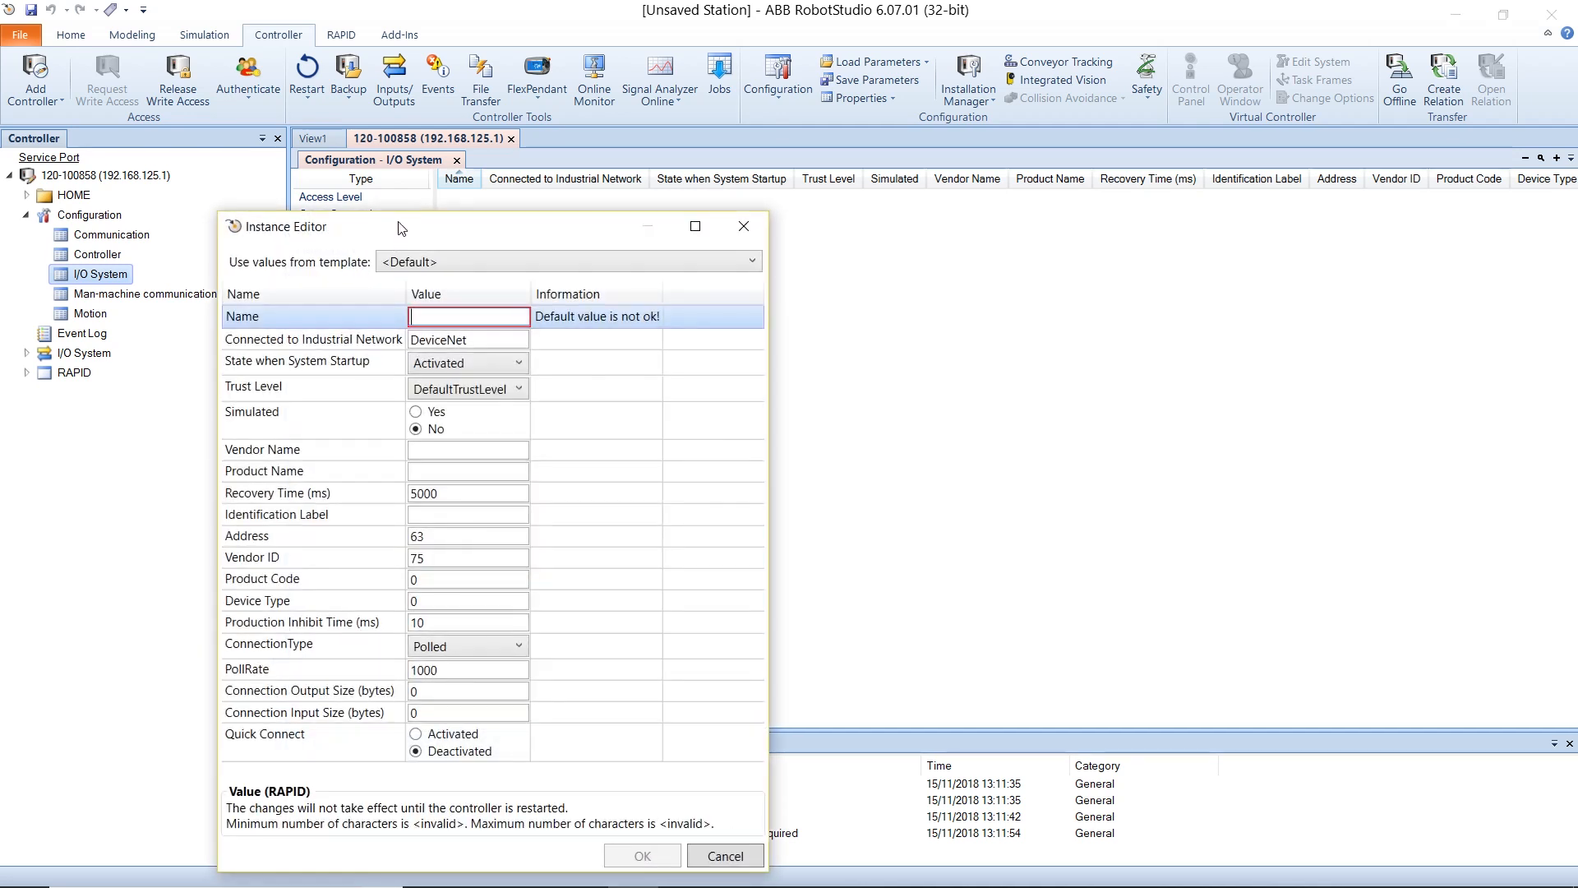
left_click_drag(301, 227, 302, 99)
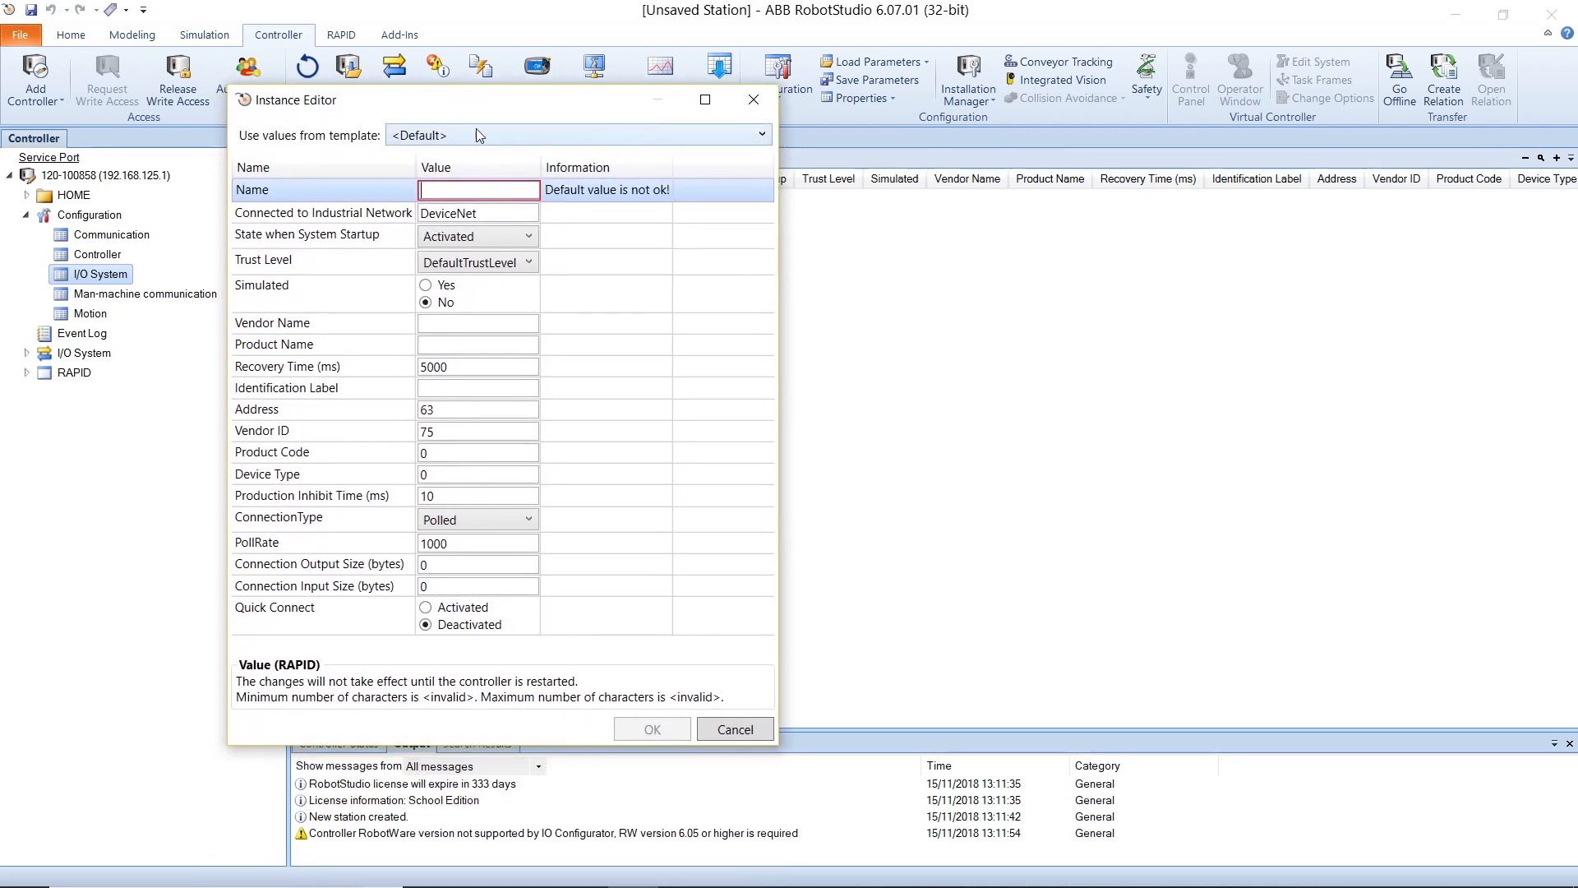
left_click(762, 134)
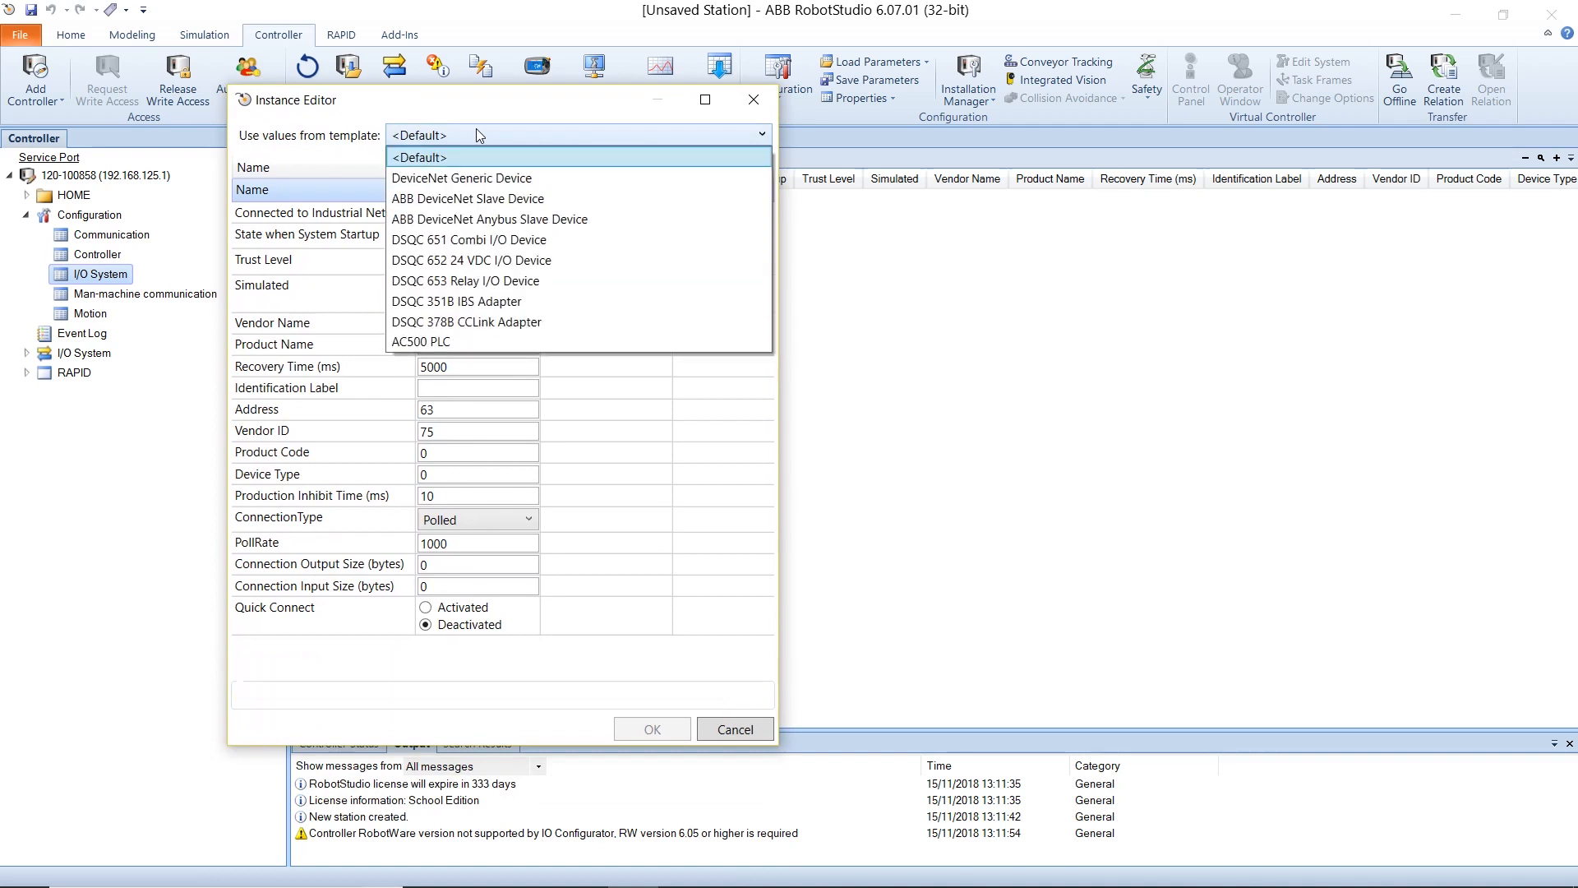
mouse_move(469, 239)
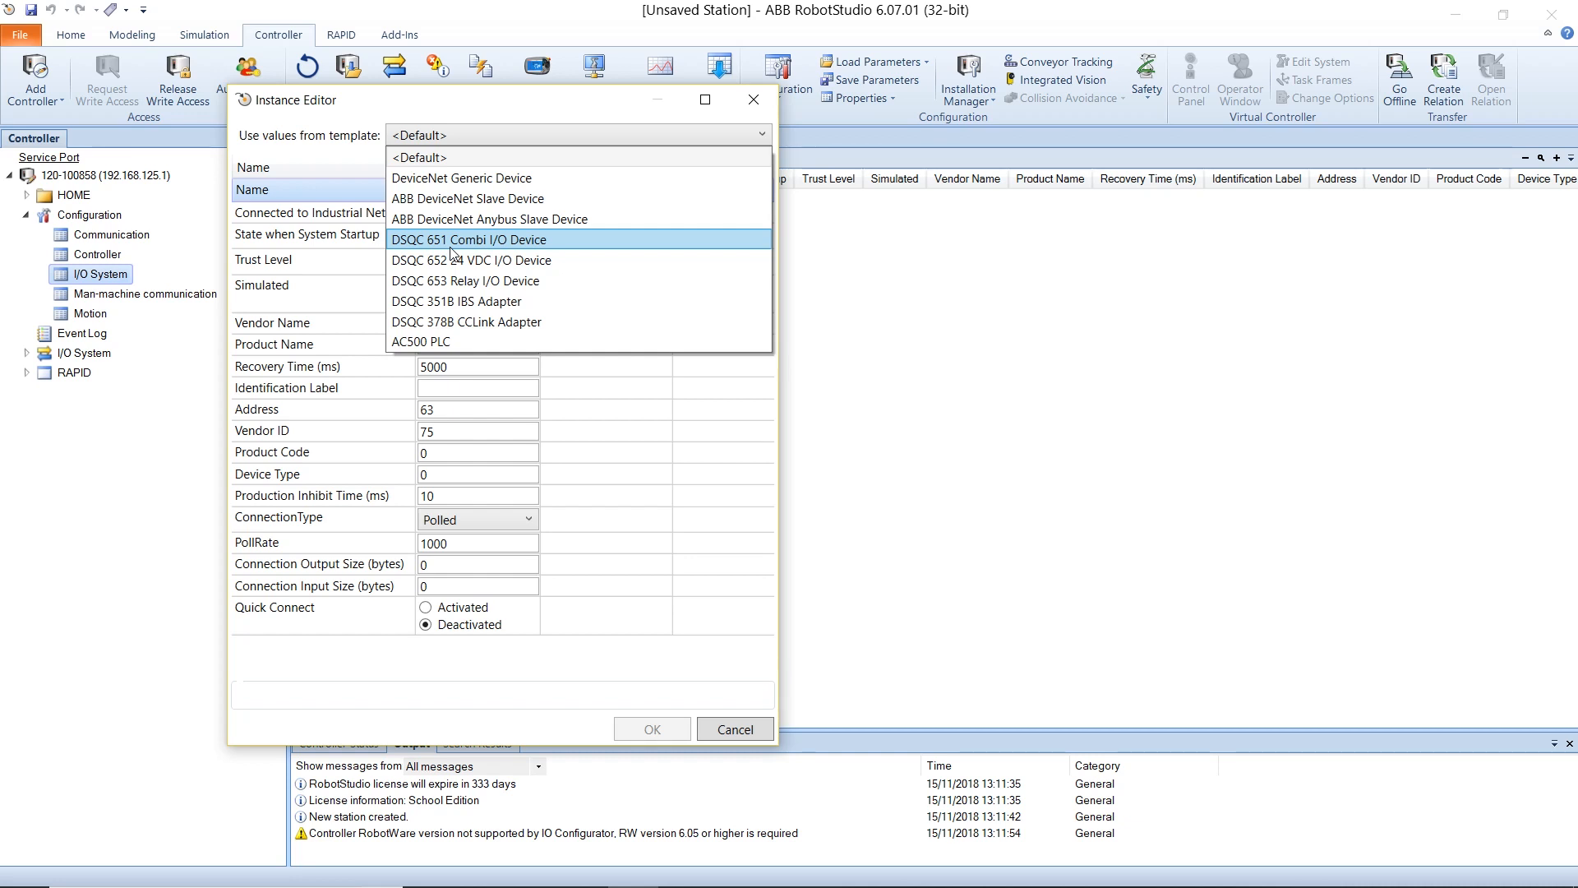
left_click(467, 239)
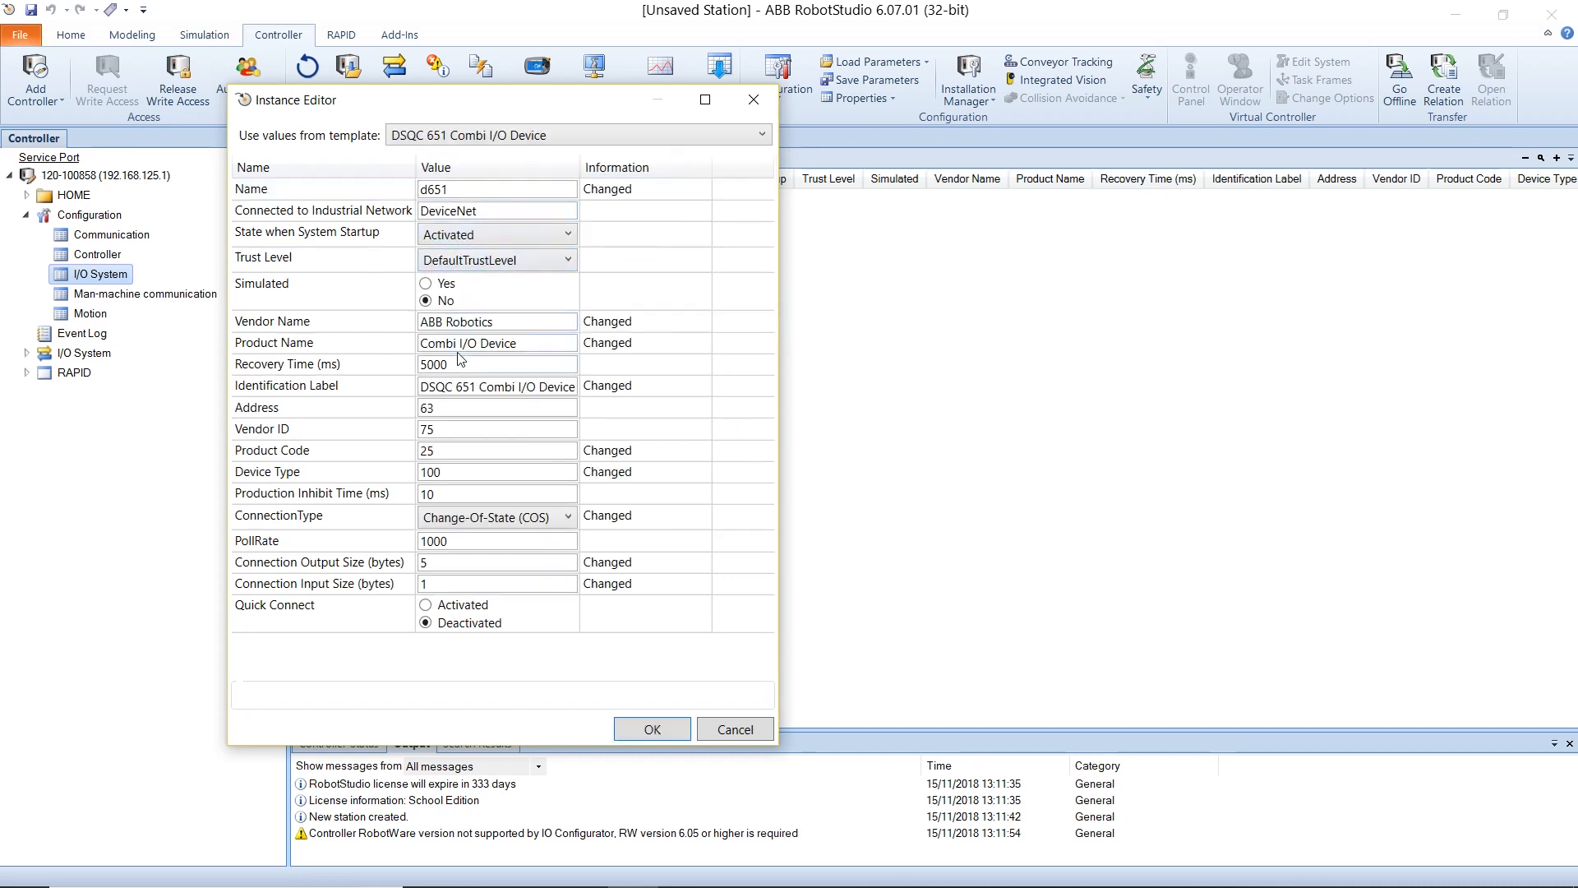
Give d651 address 10, product code 26, device type 7, 2-byte sizes, and save
left_click(497, 408)
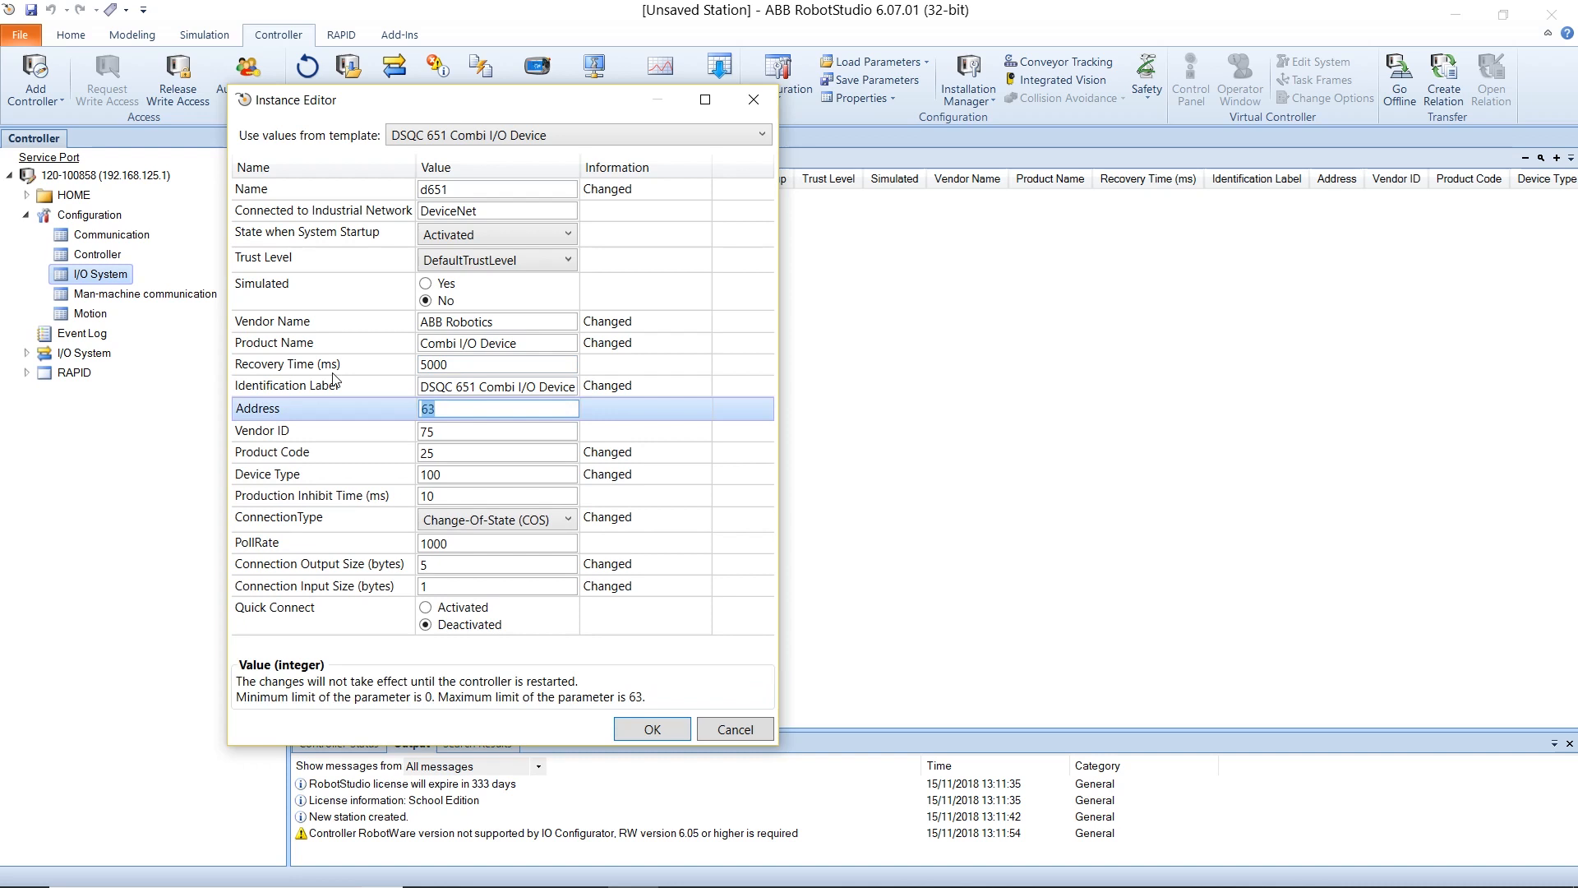
left_click(497, 430)
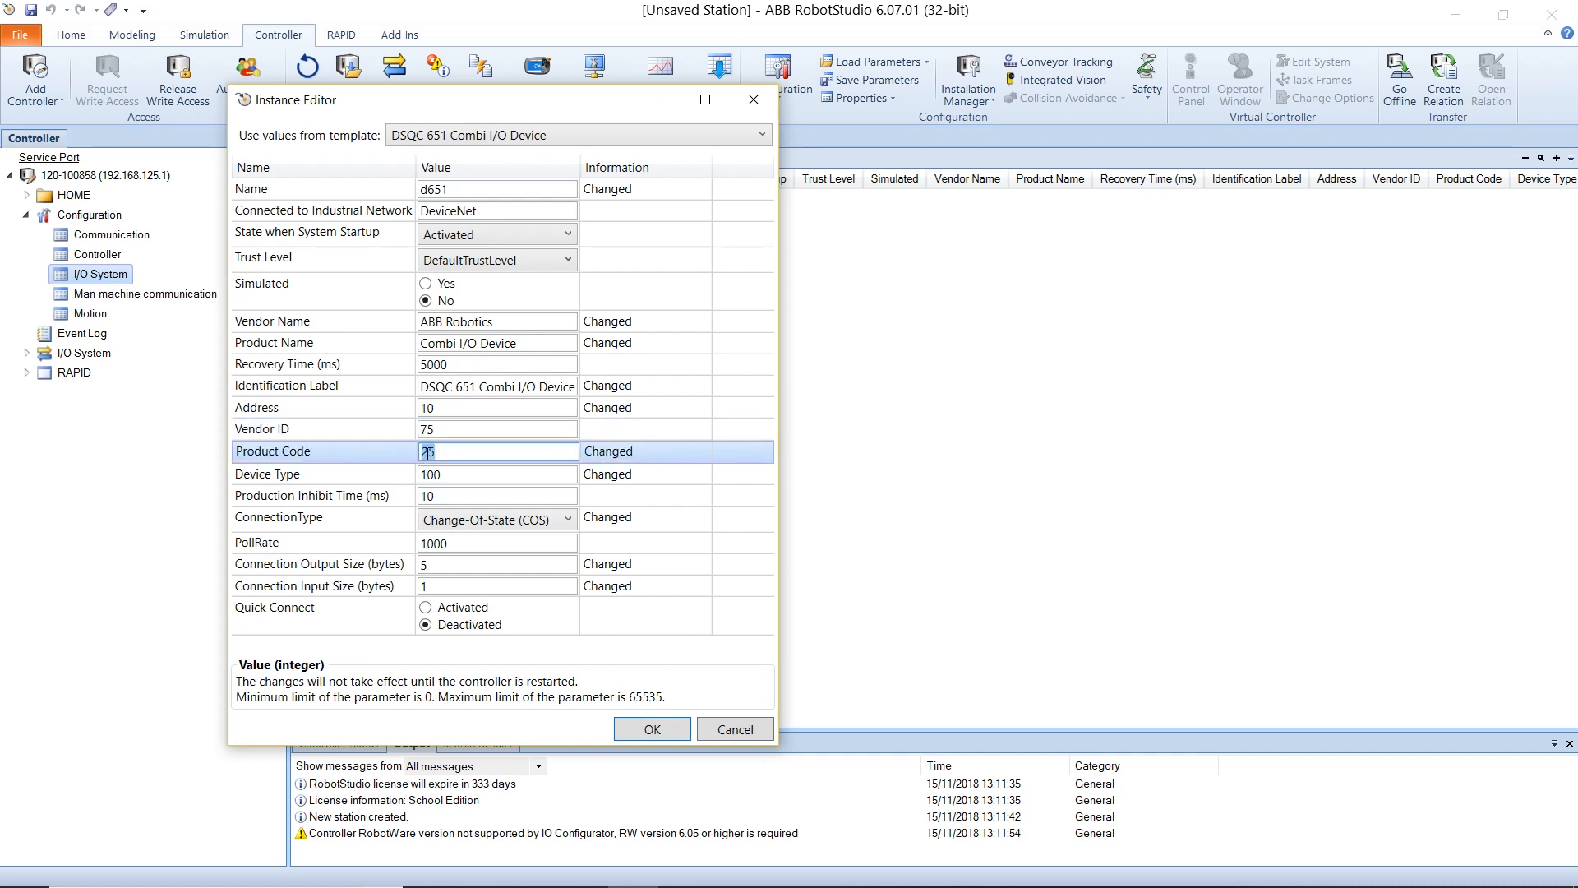
type("26")
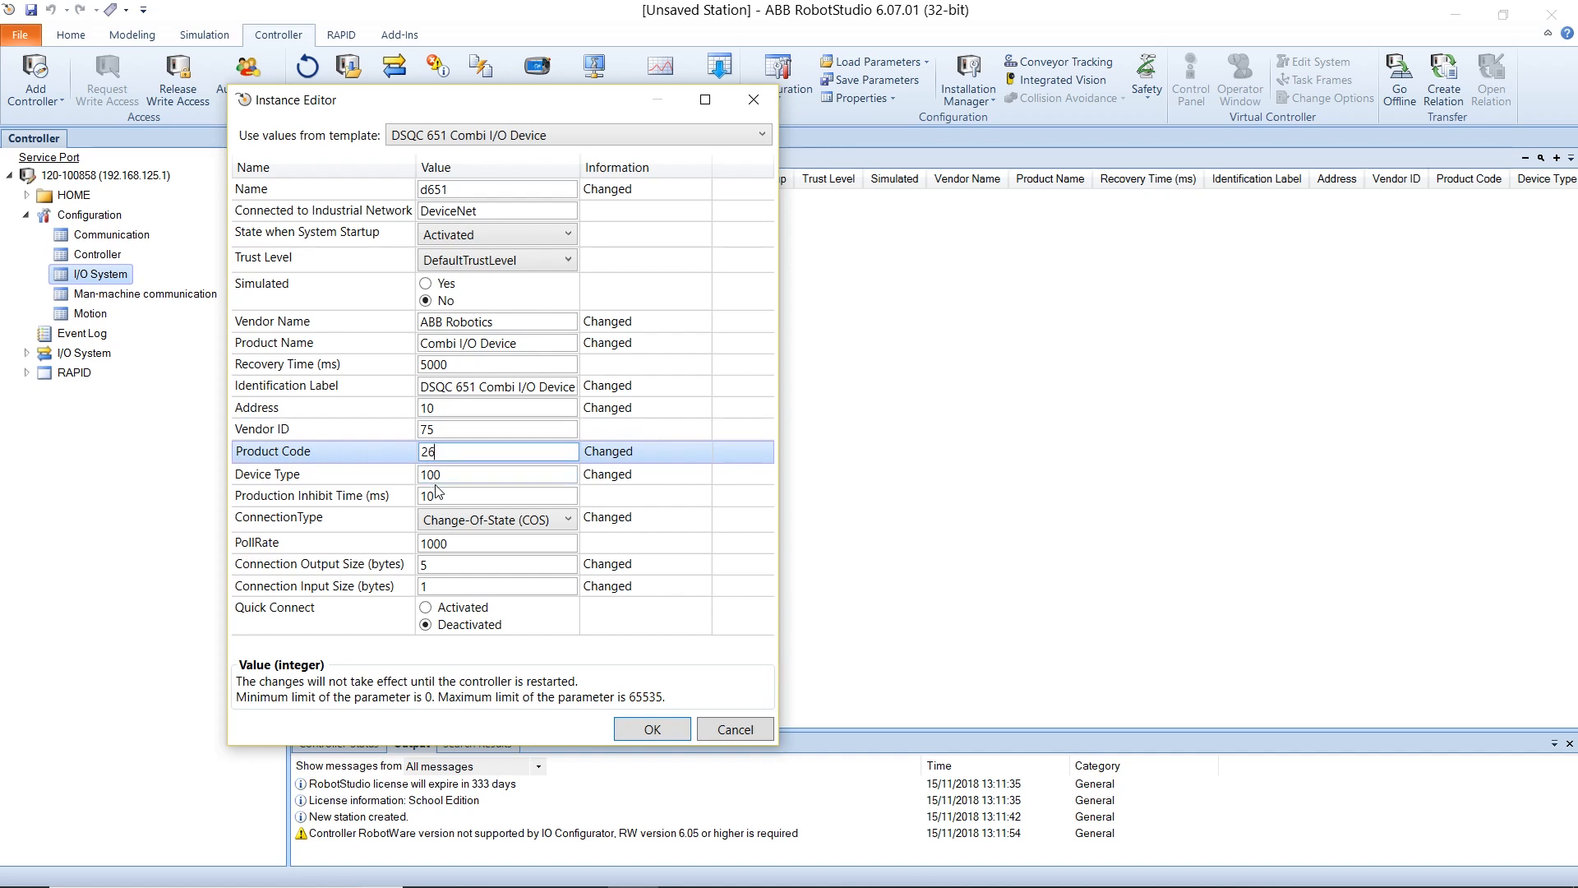
left_click(496, 472)
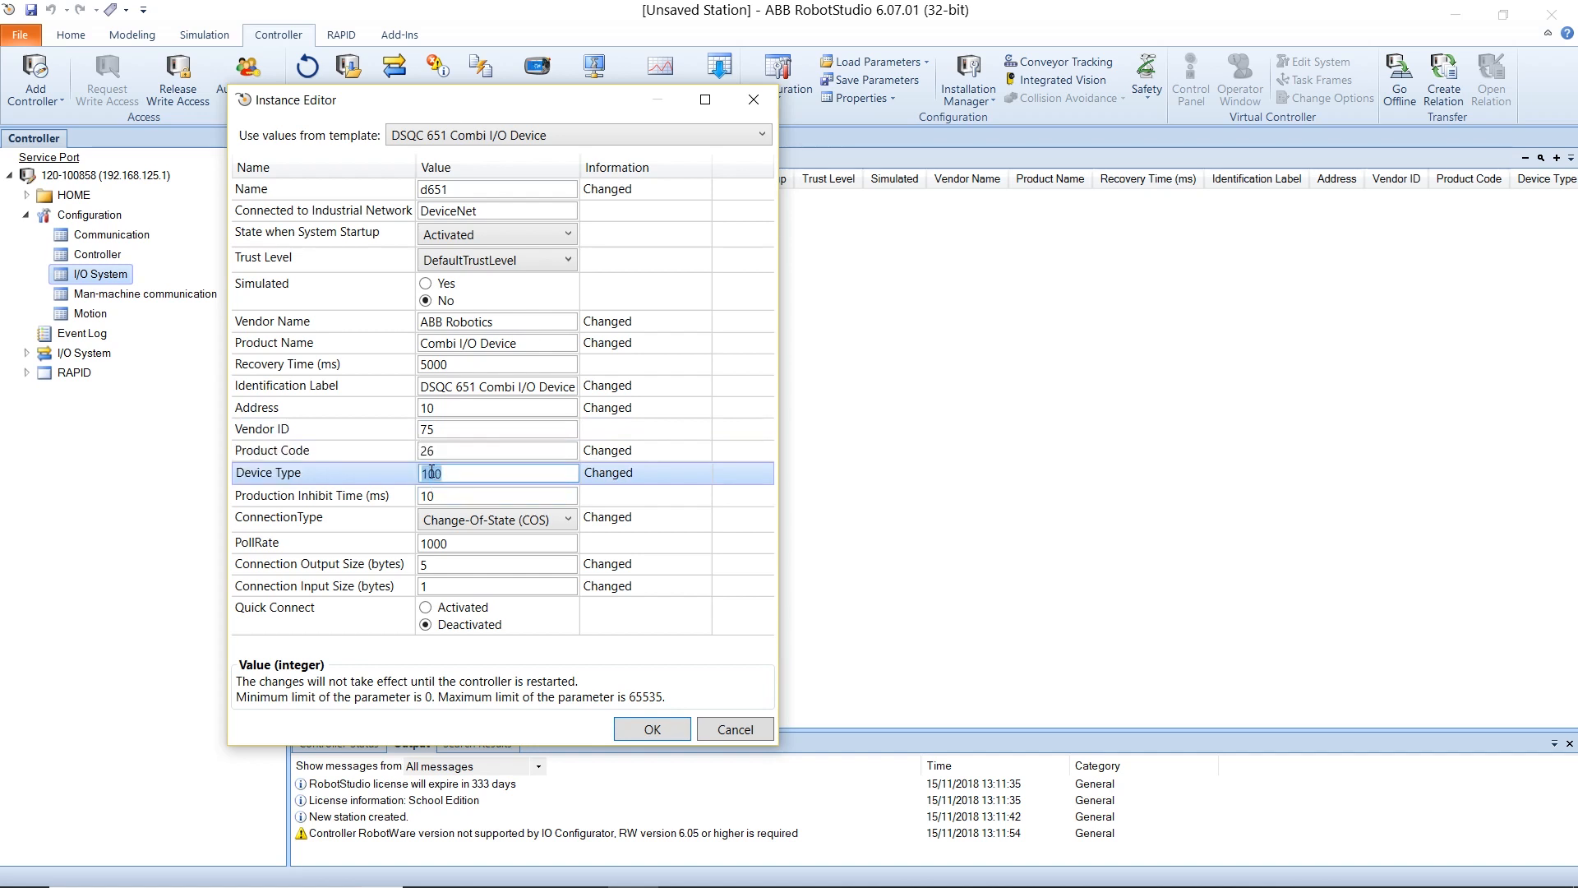
type("7")
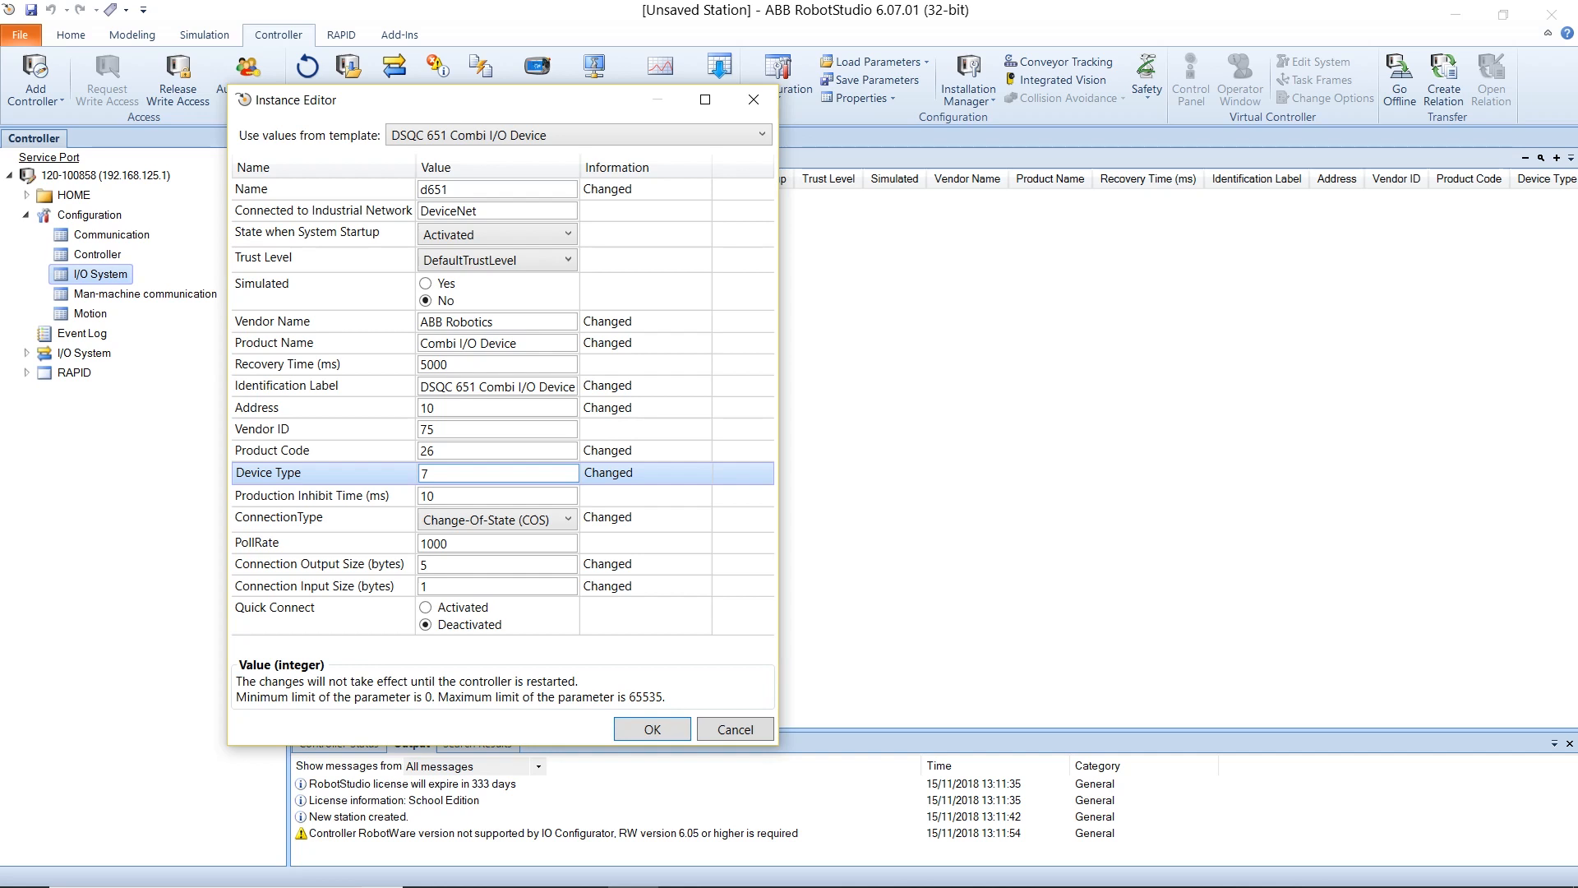
left_click(493, 562)
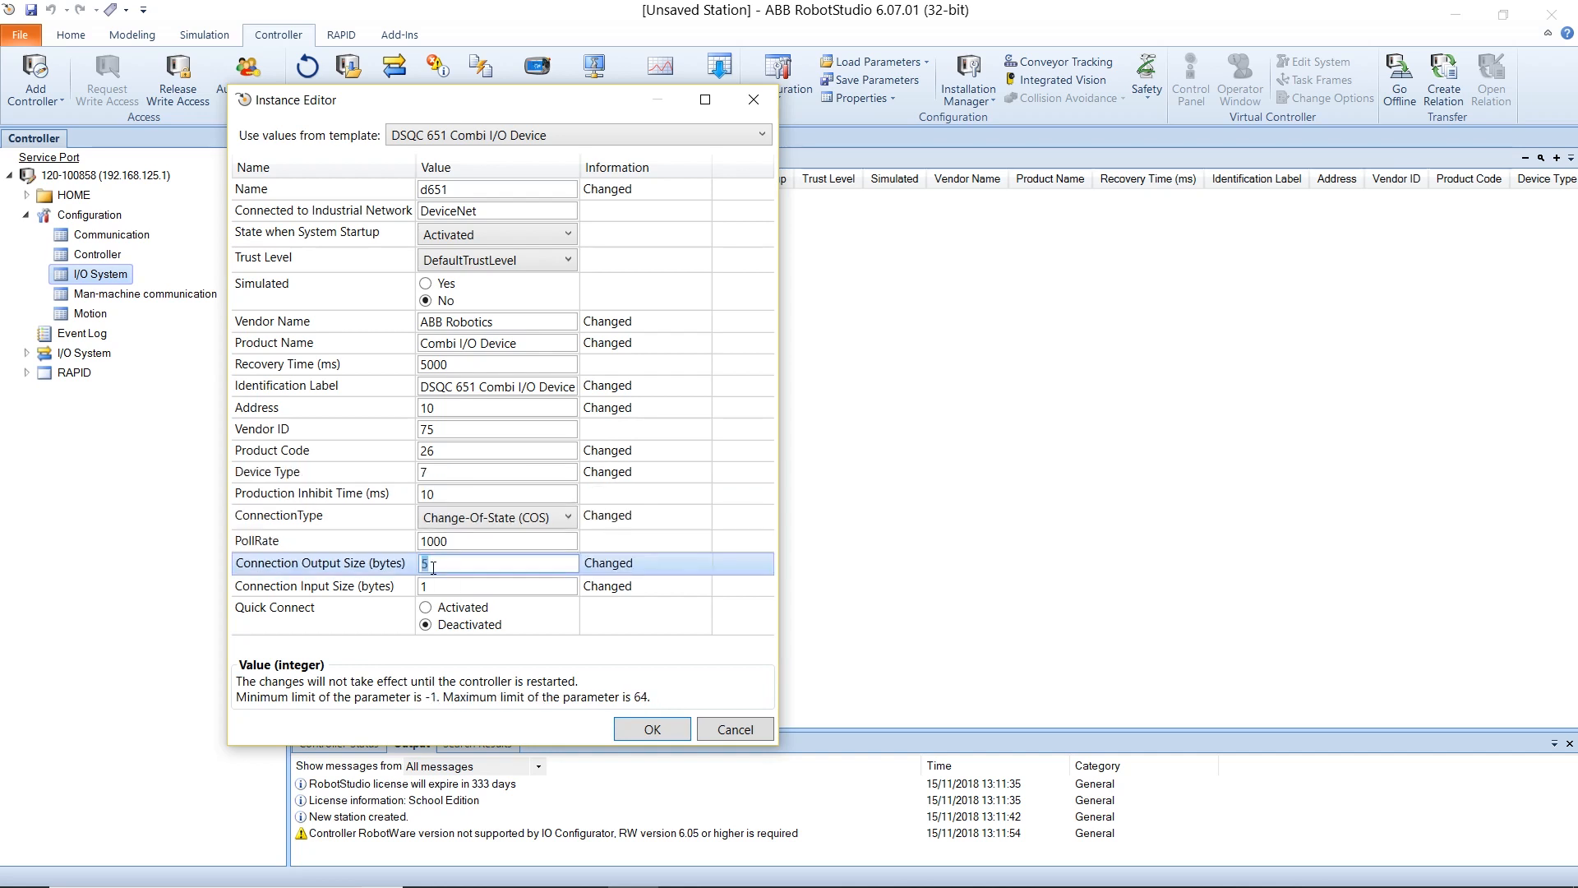
type("2")
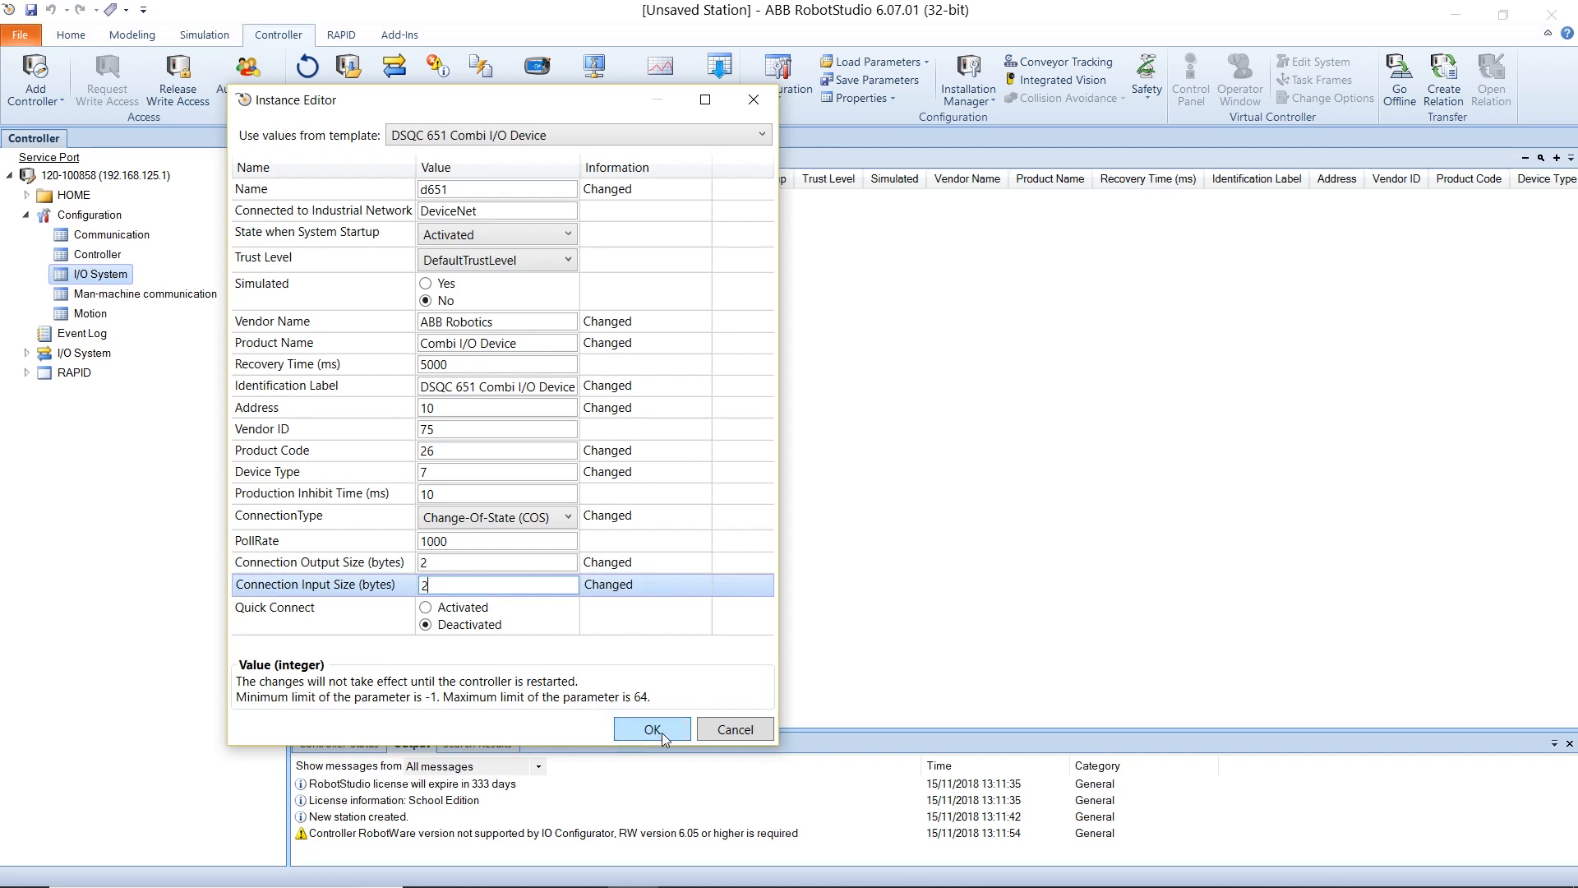
left_click(651, 729)
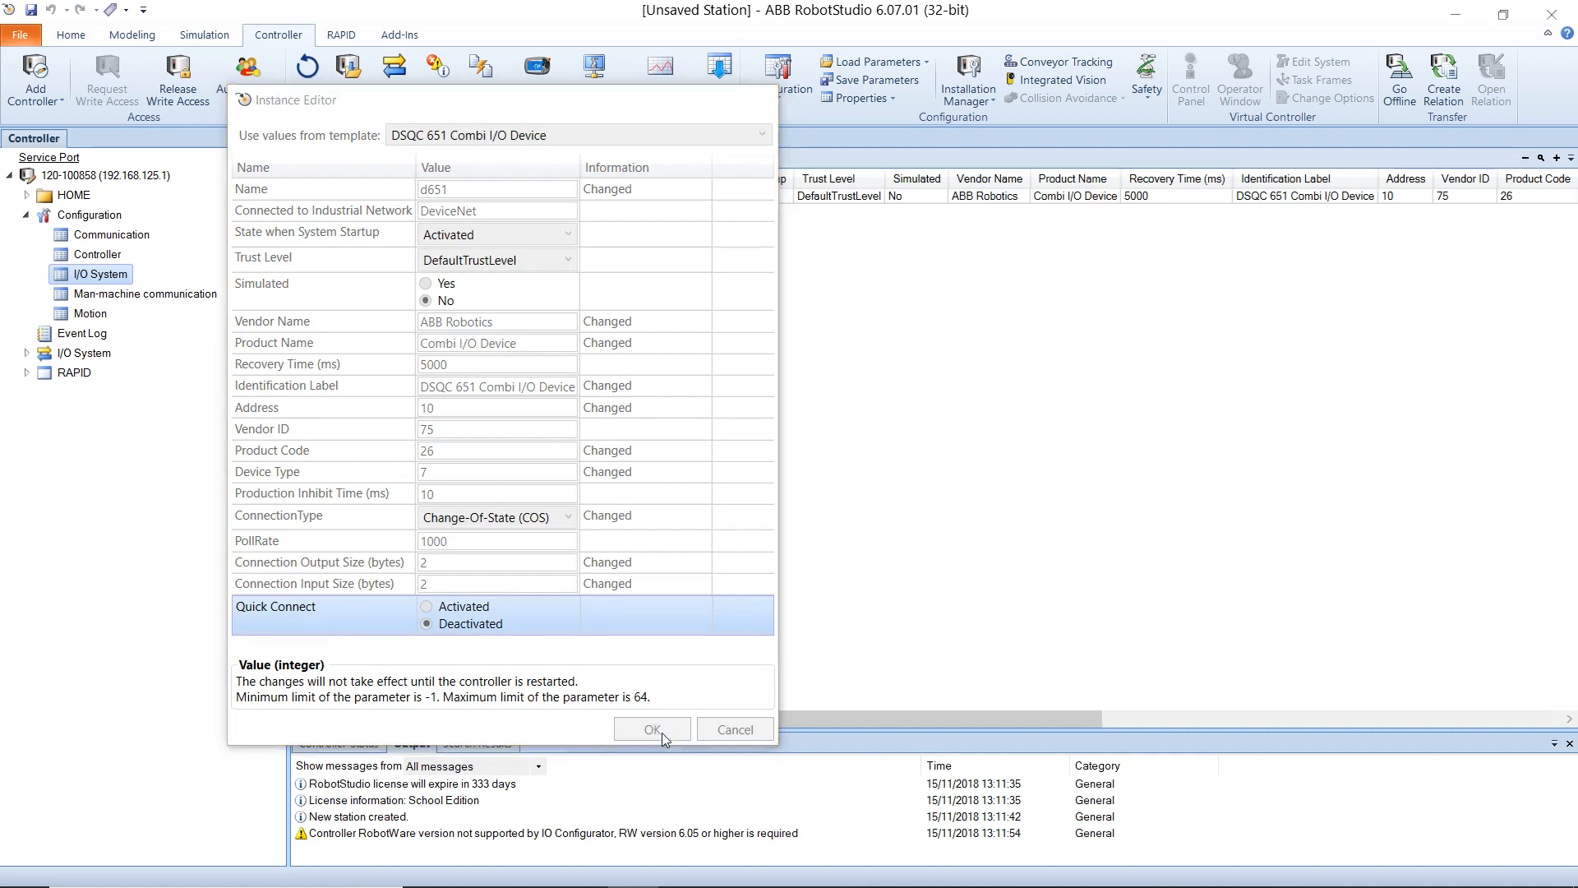
Start a new I/O signal named DI_0
left_click(651, 729)
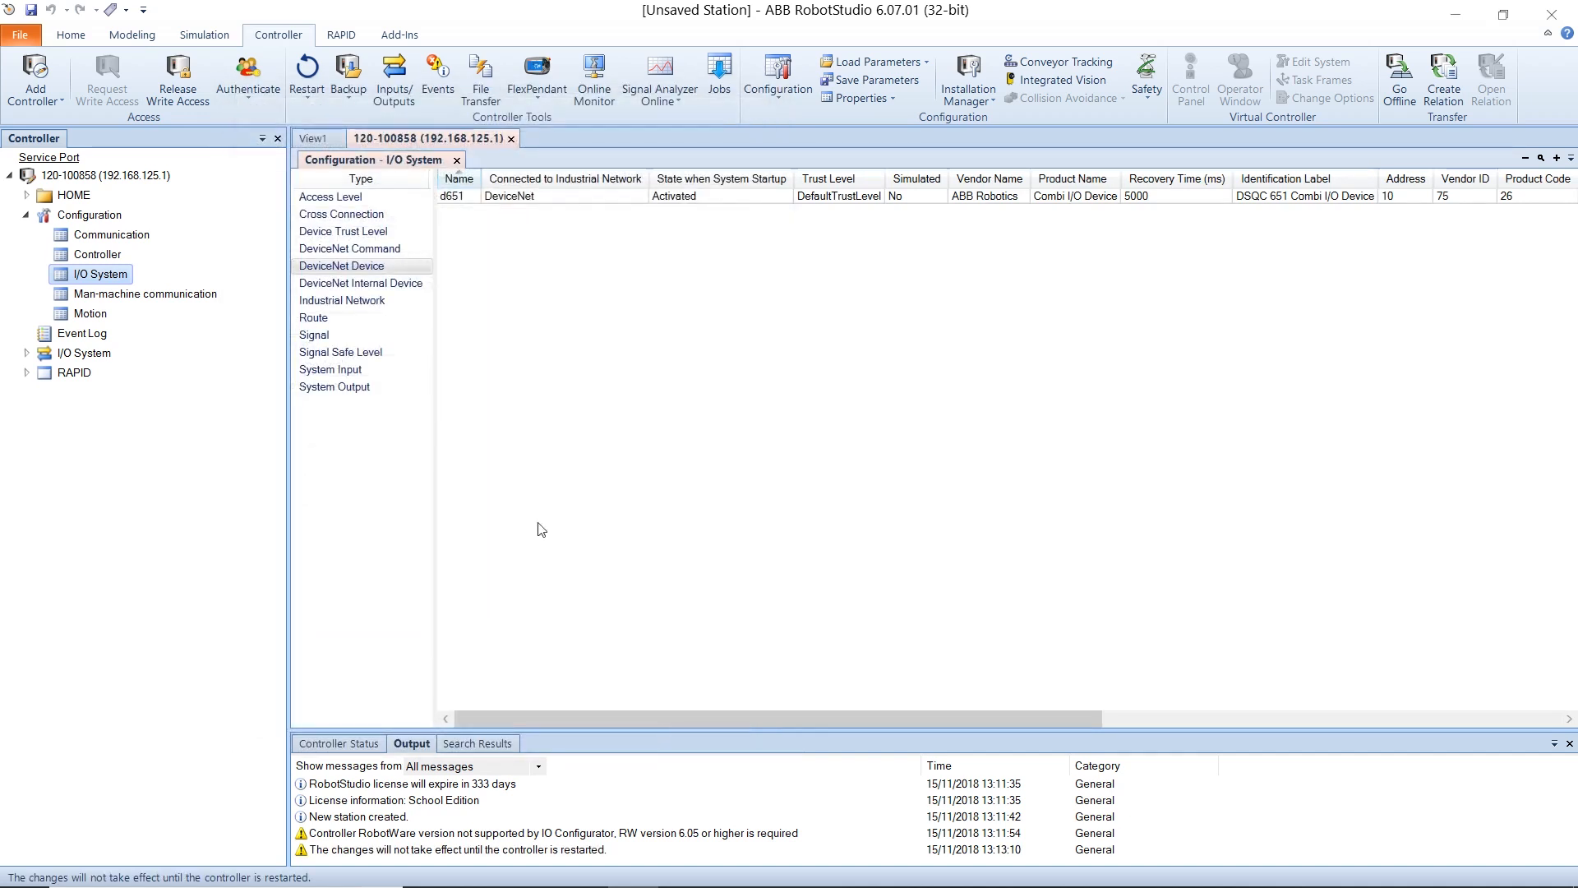
mouse_move(329, 138)
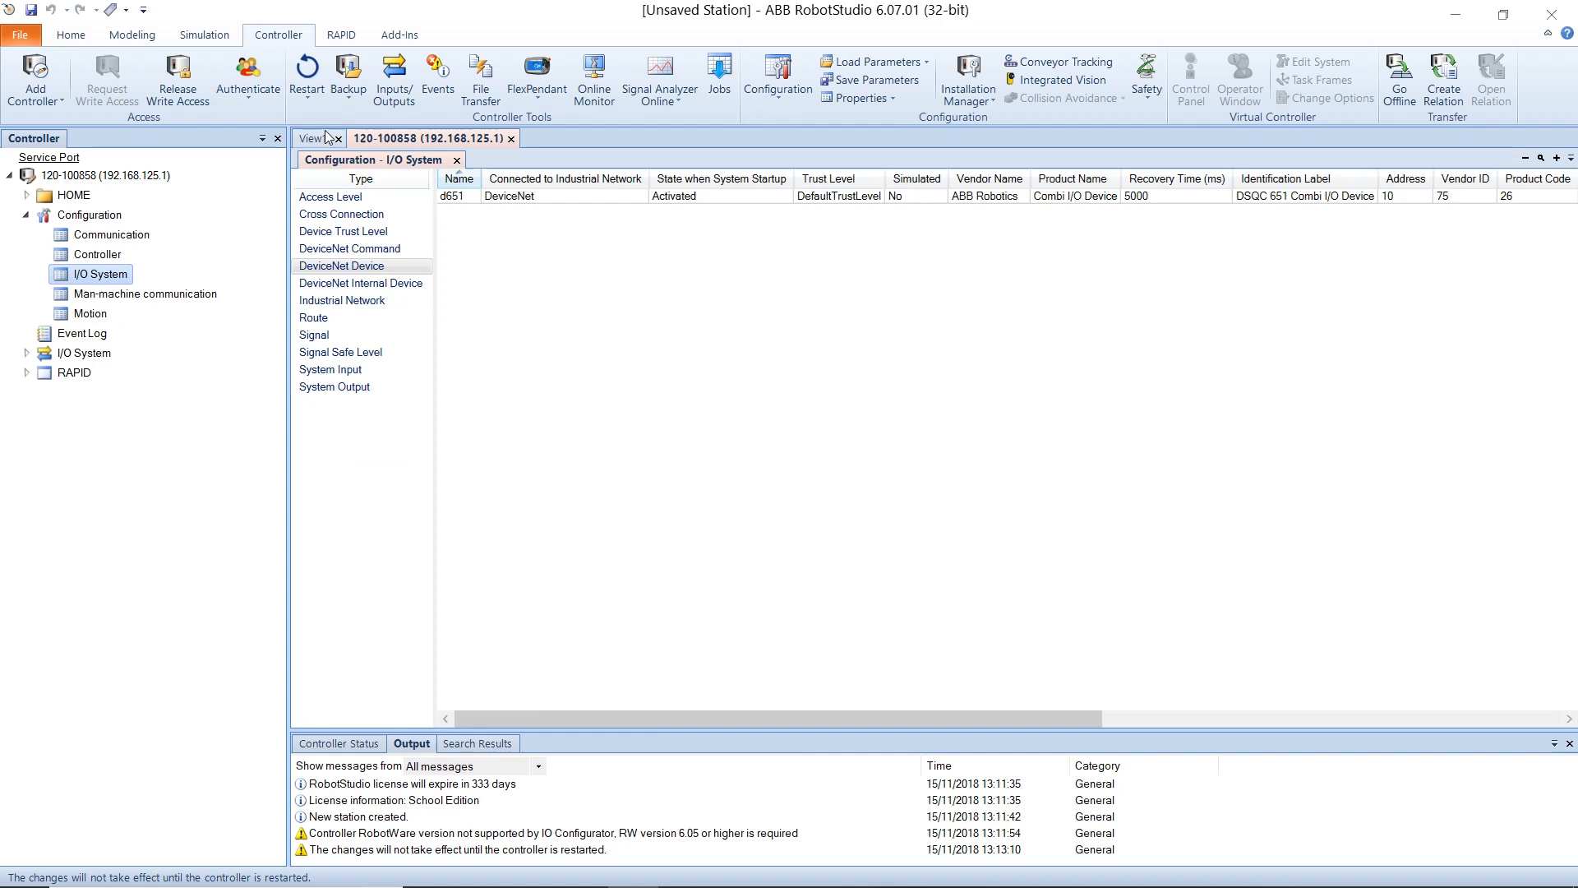
left_click(314, 334)
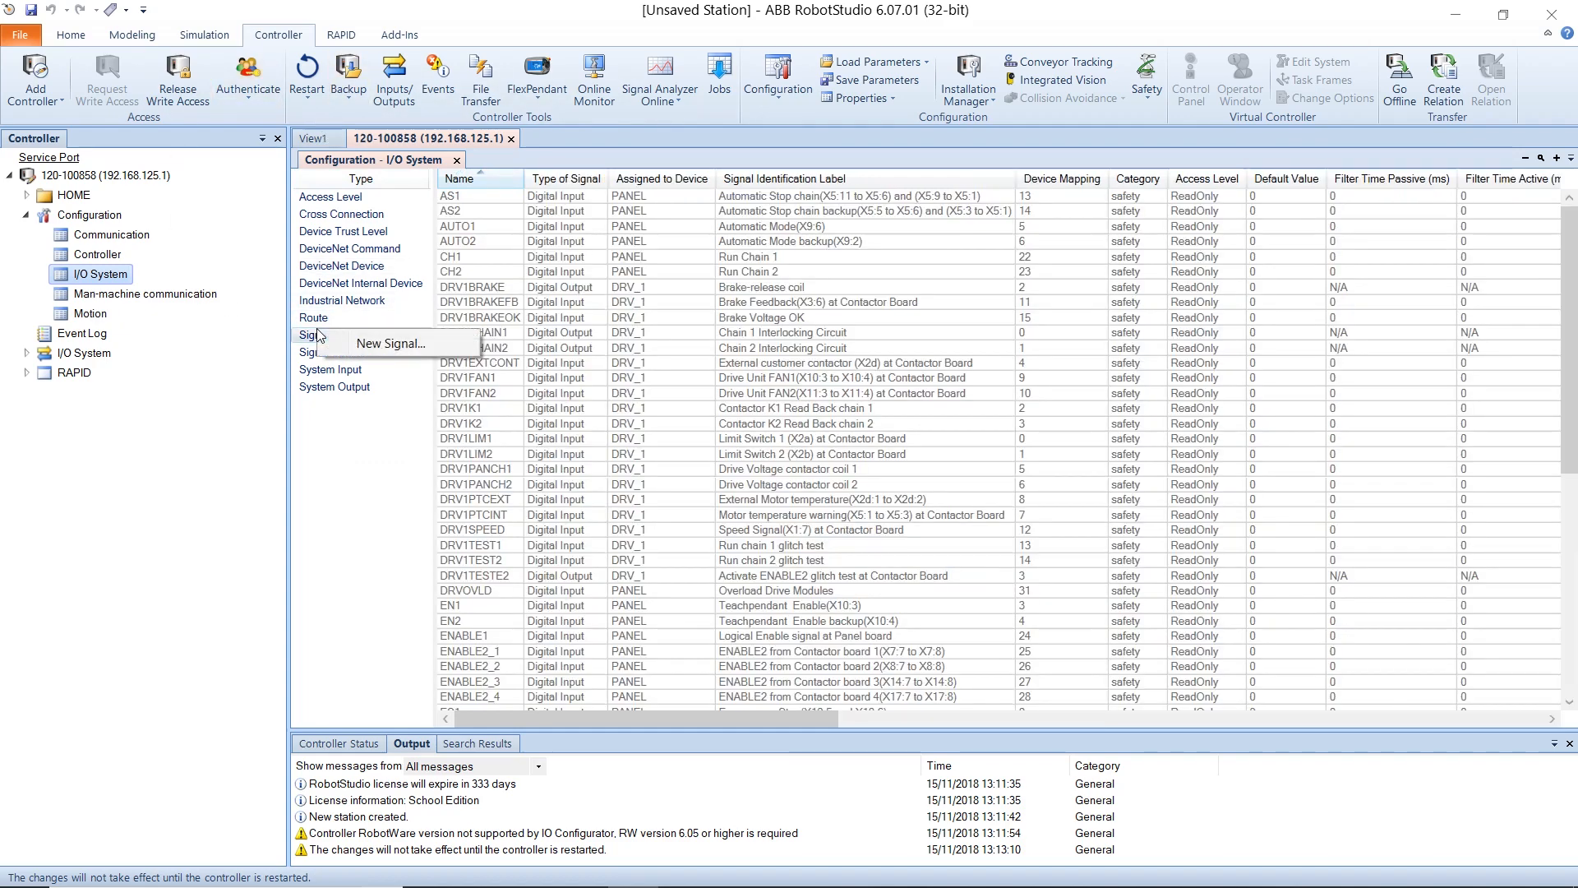
left_click(391, 344)
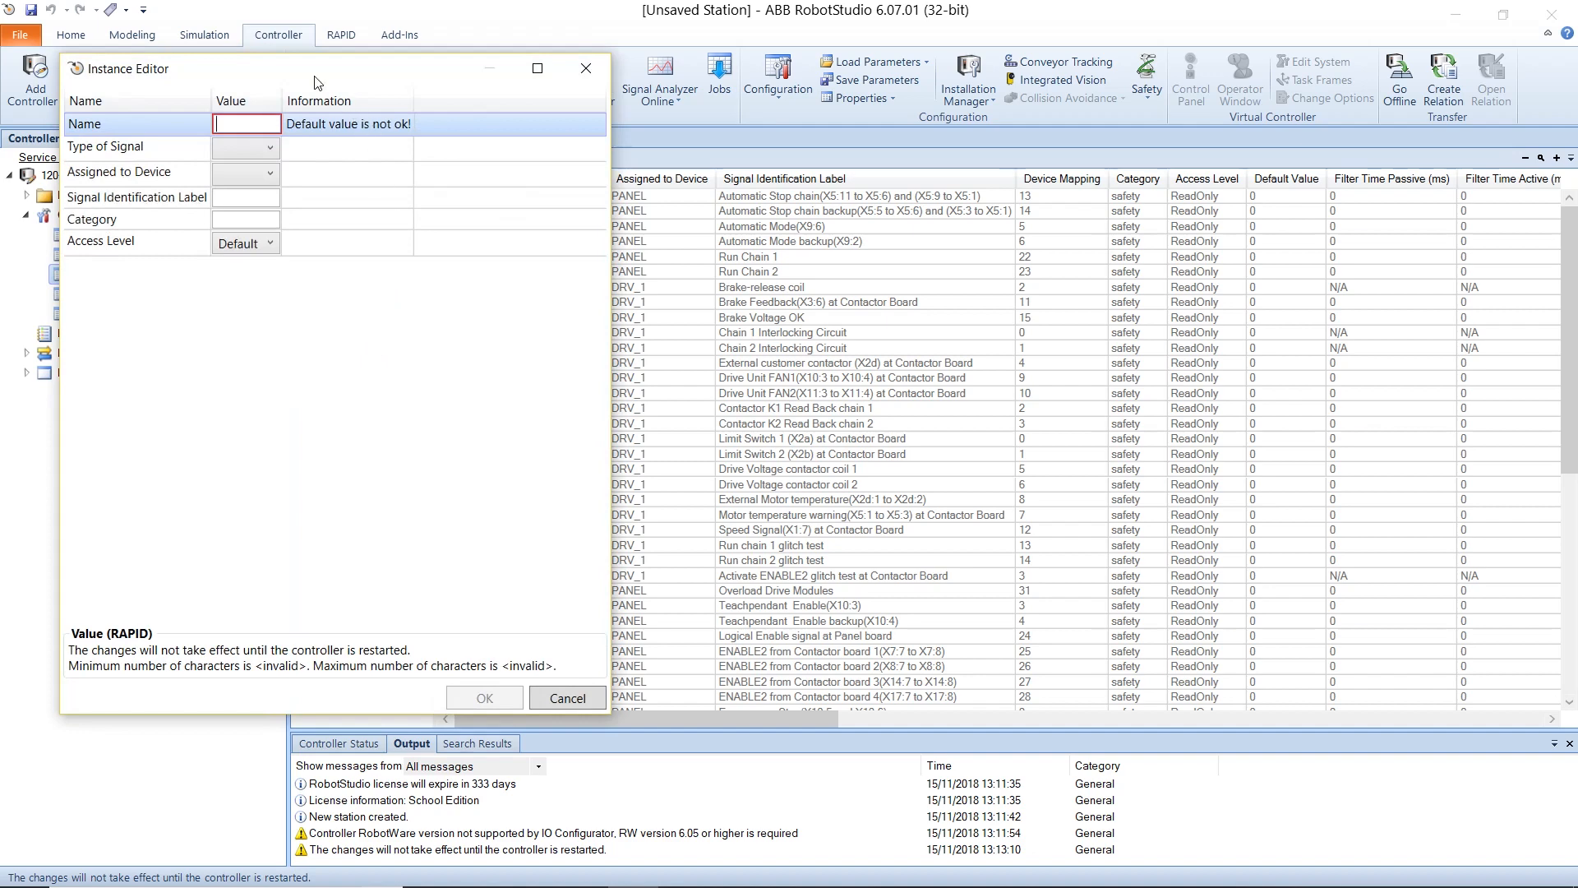
left_click_drag(314, 81, 690, 88)
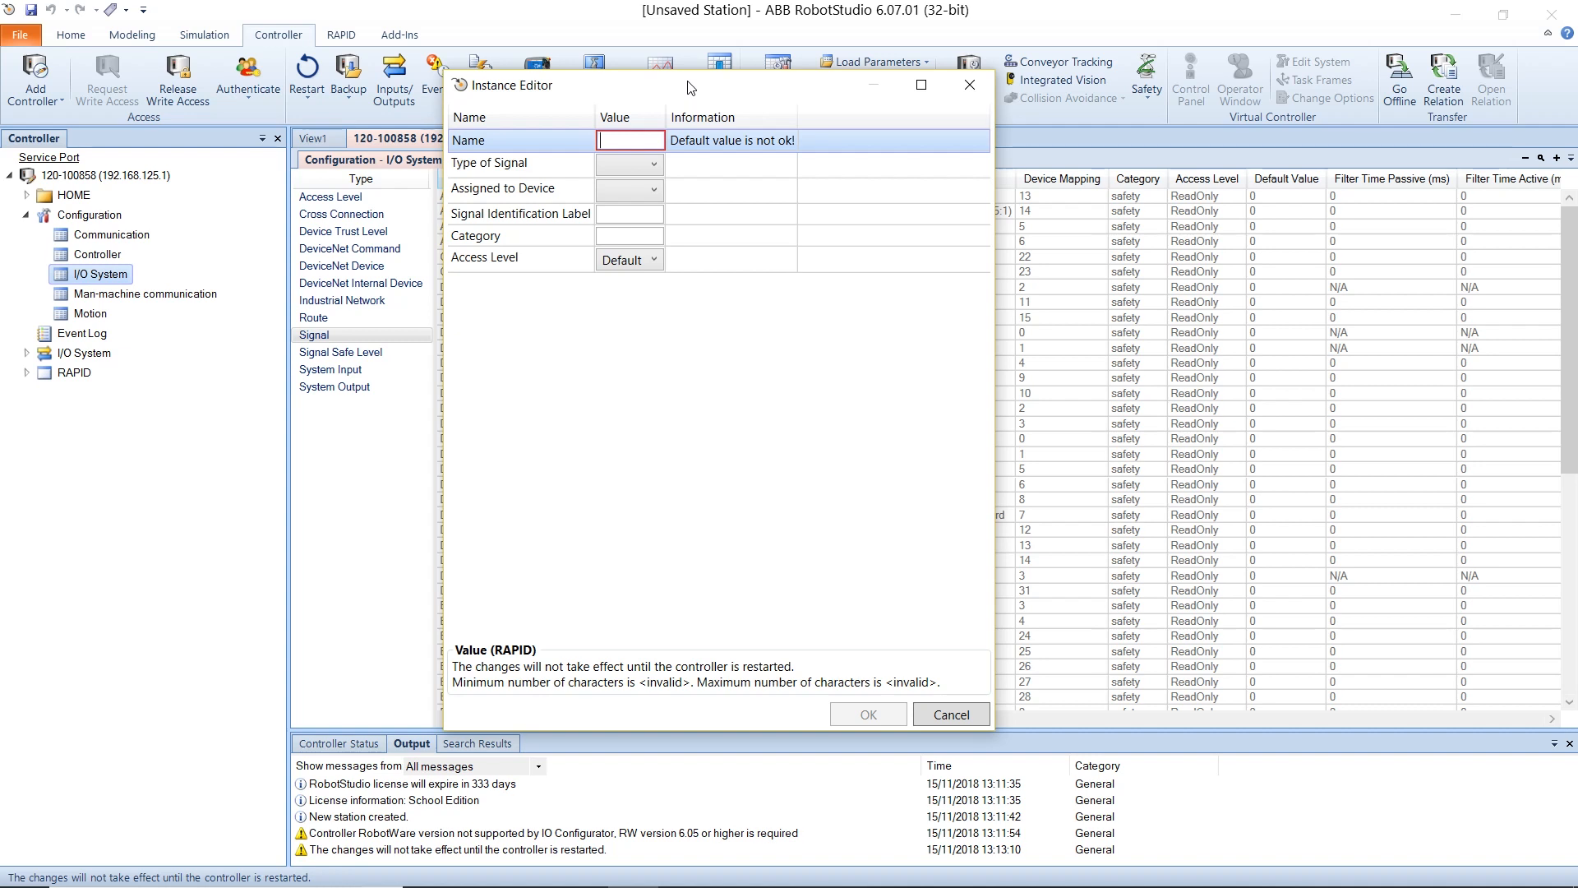
type("DI")
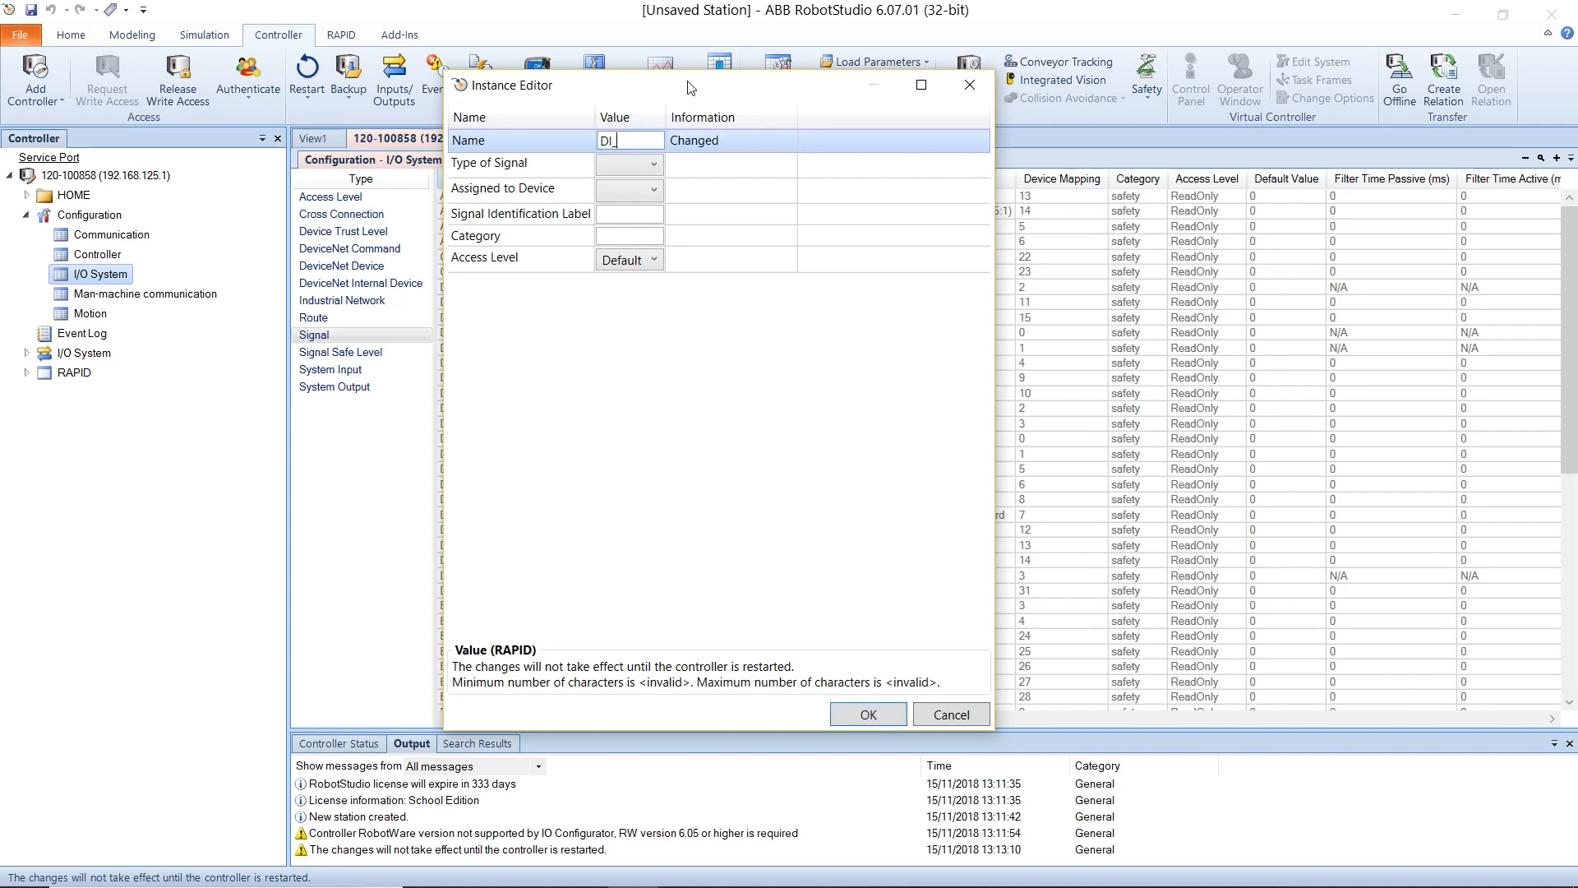
type("_0")
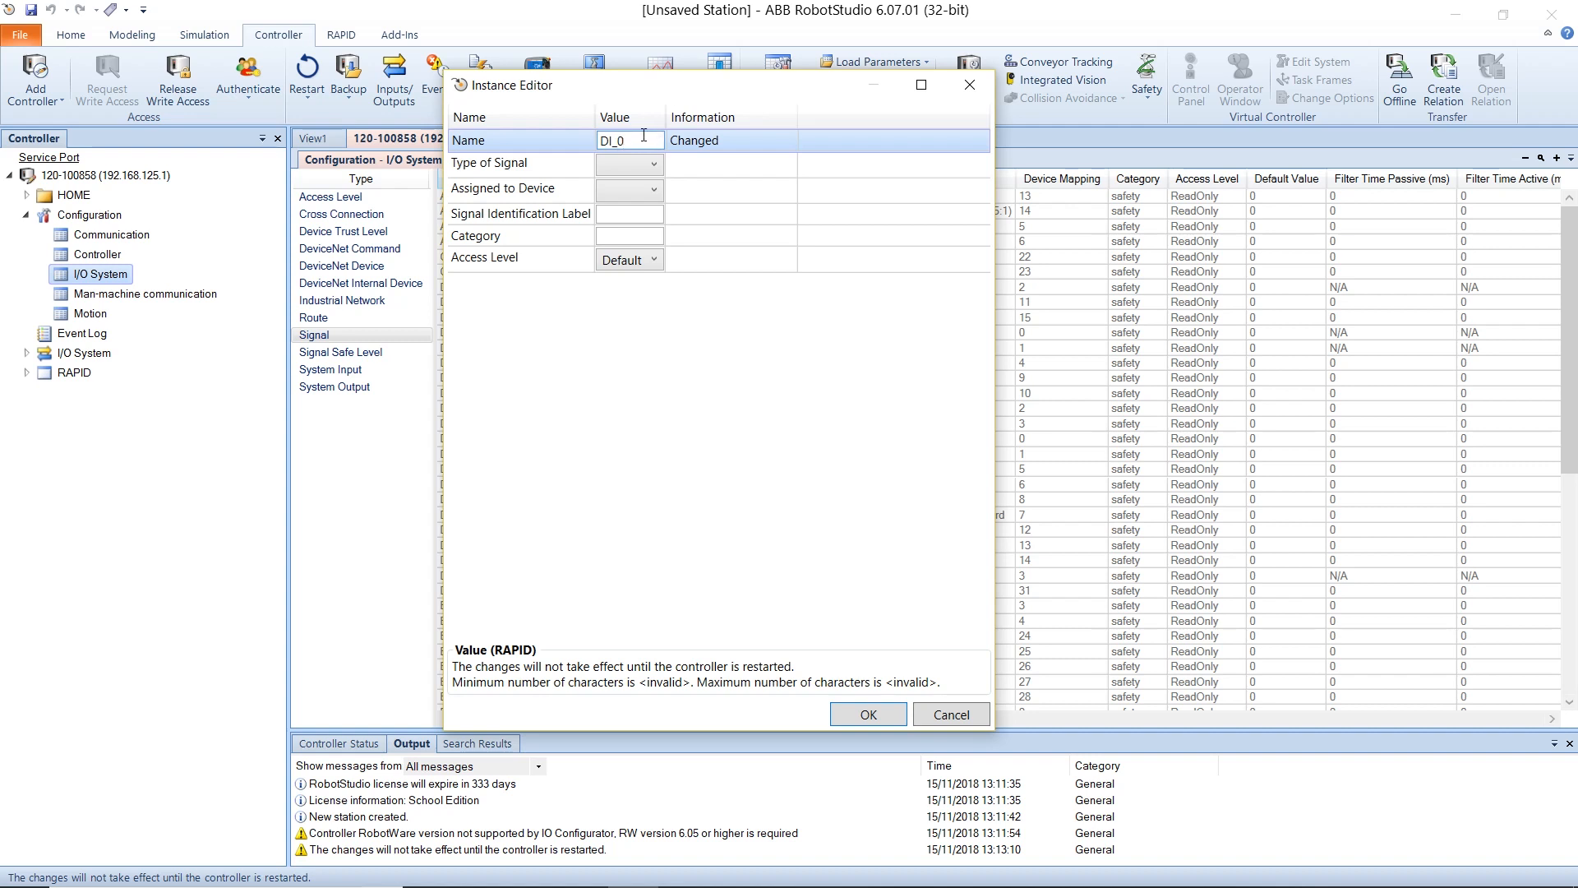
Make DI_0 a digital input on d651, mapping 0, access level All, and save
left_click(654, 162)
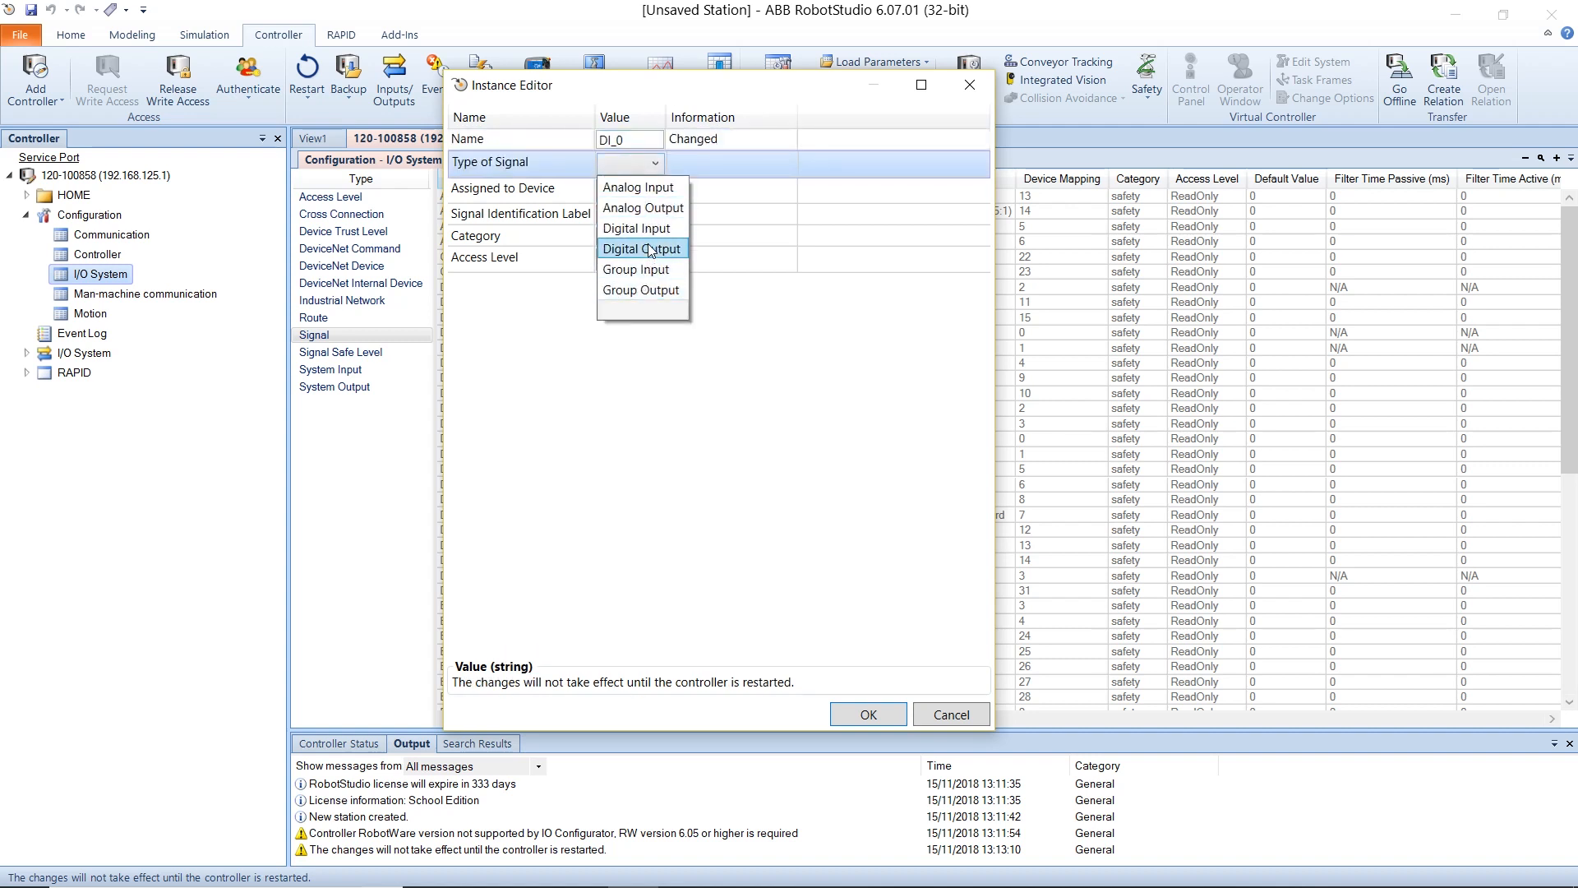
left_click(636, 228)
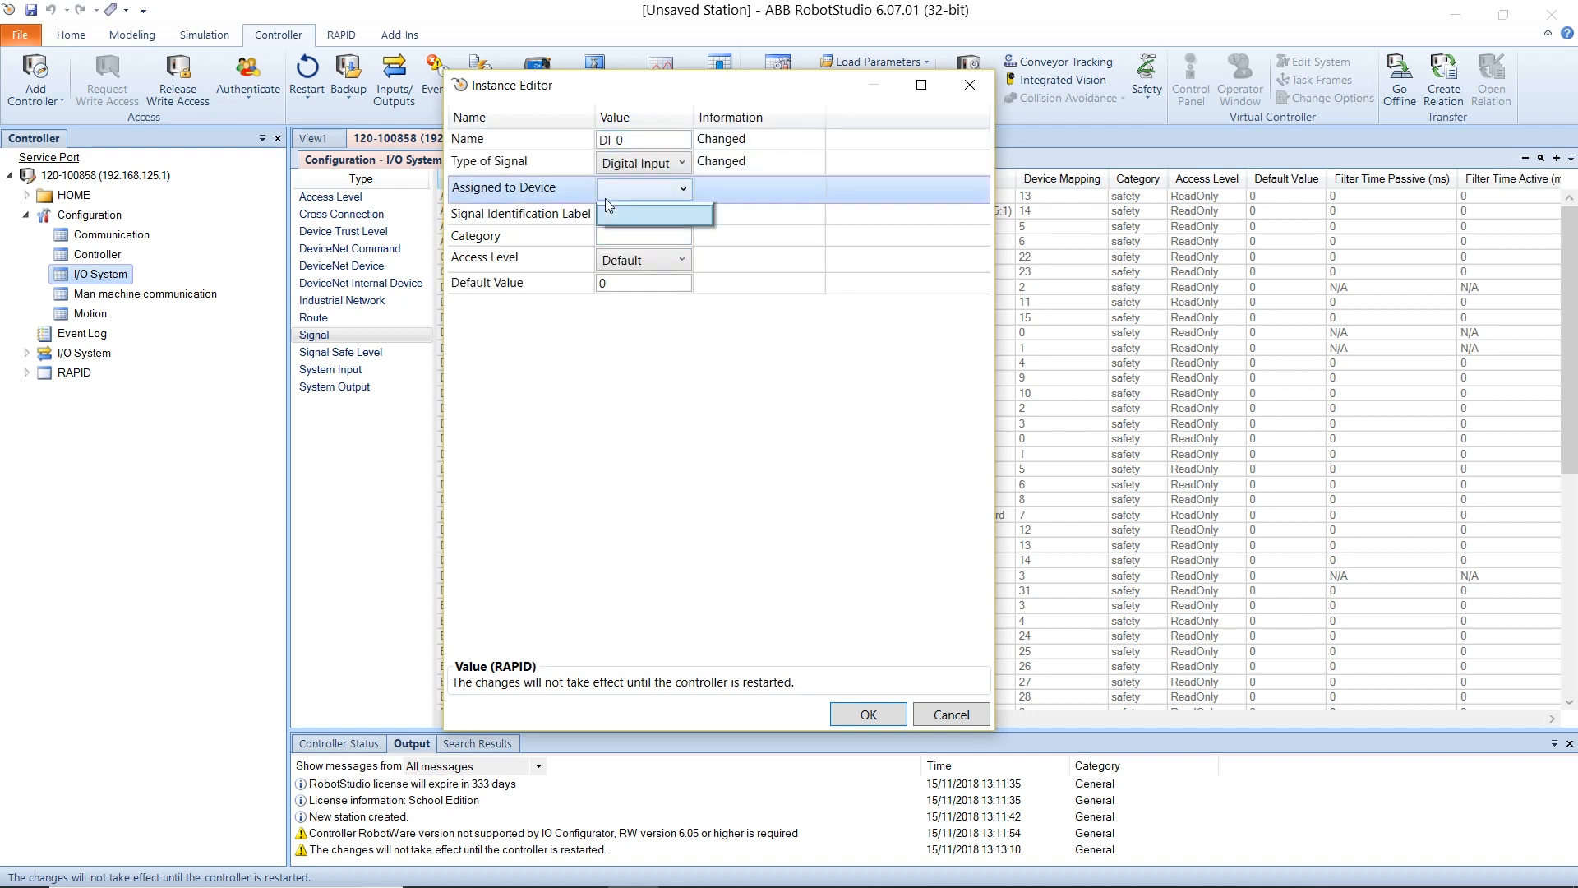
left_click(642, 189)
type("DI_")
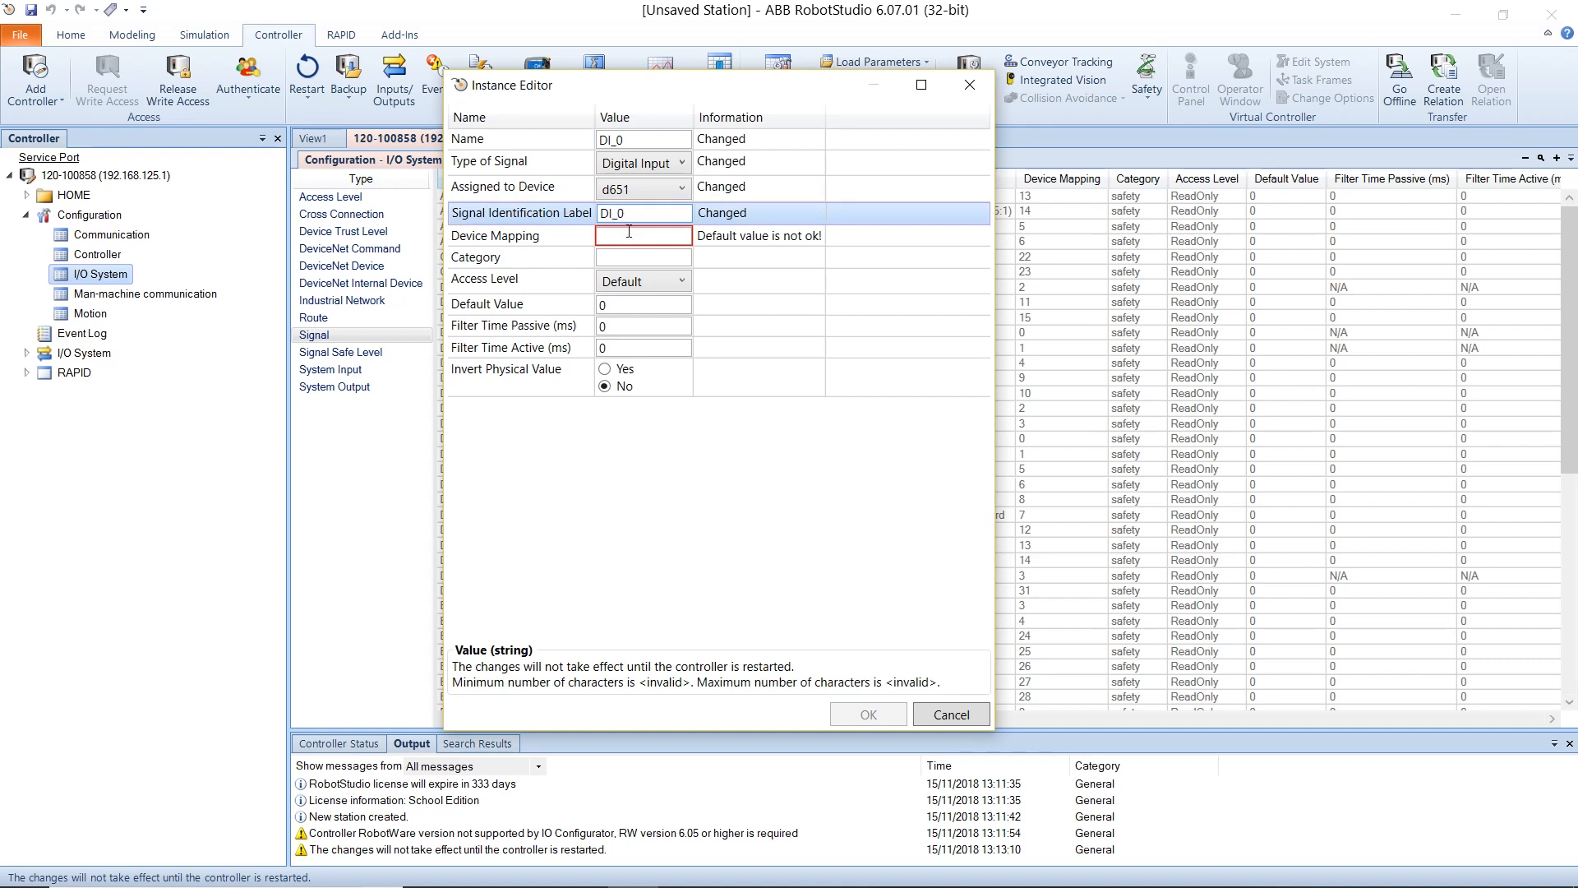
type("0")
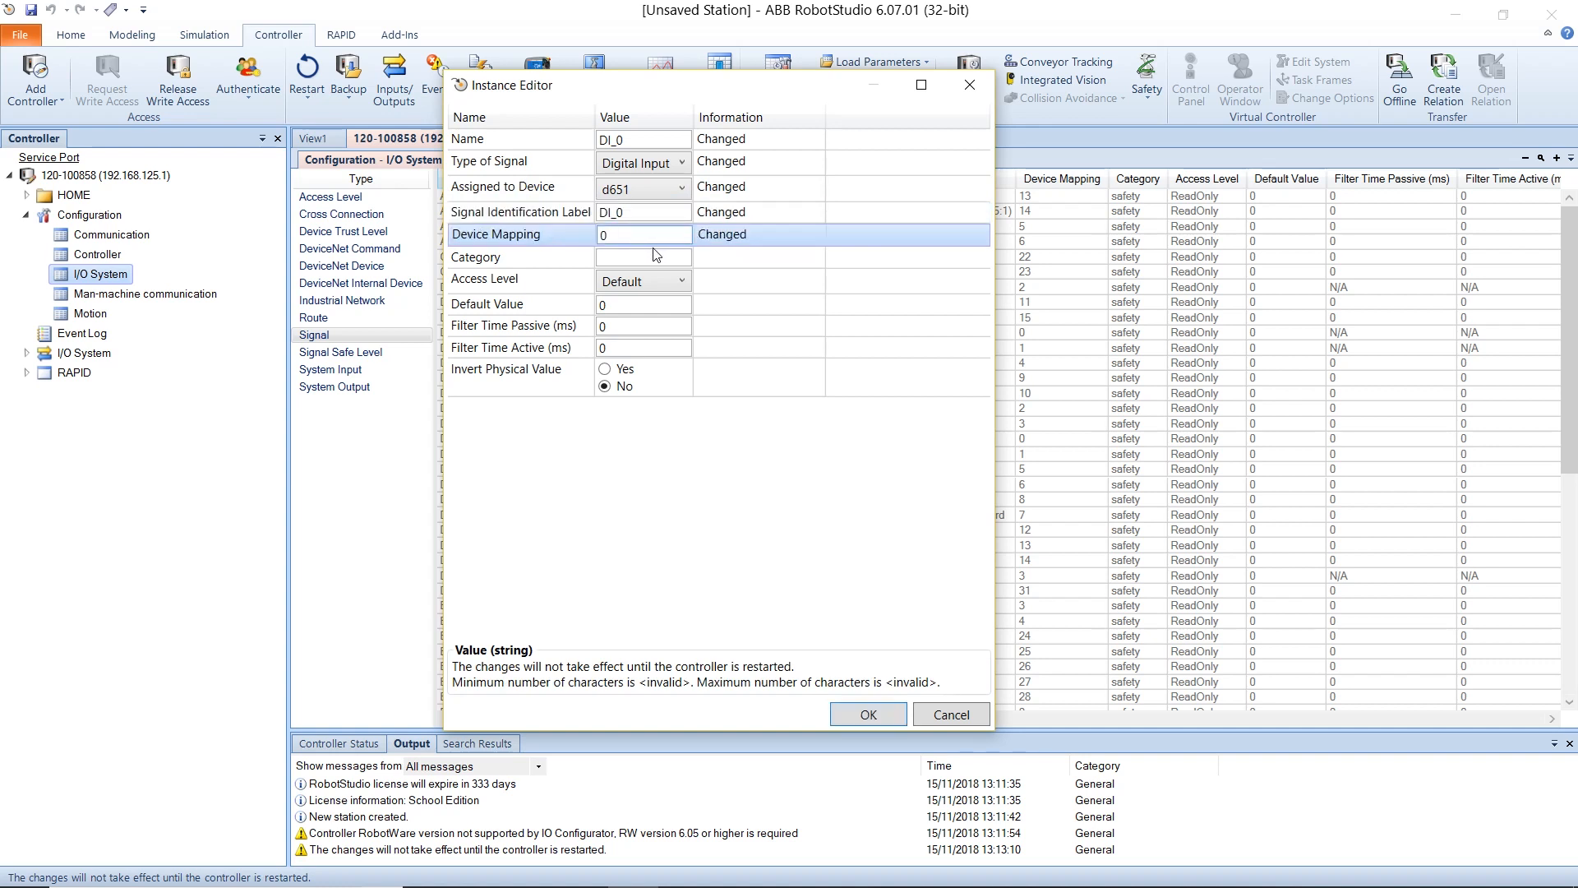
left_click(642, 279)
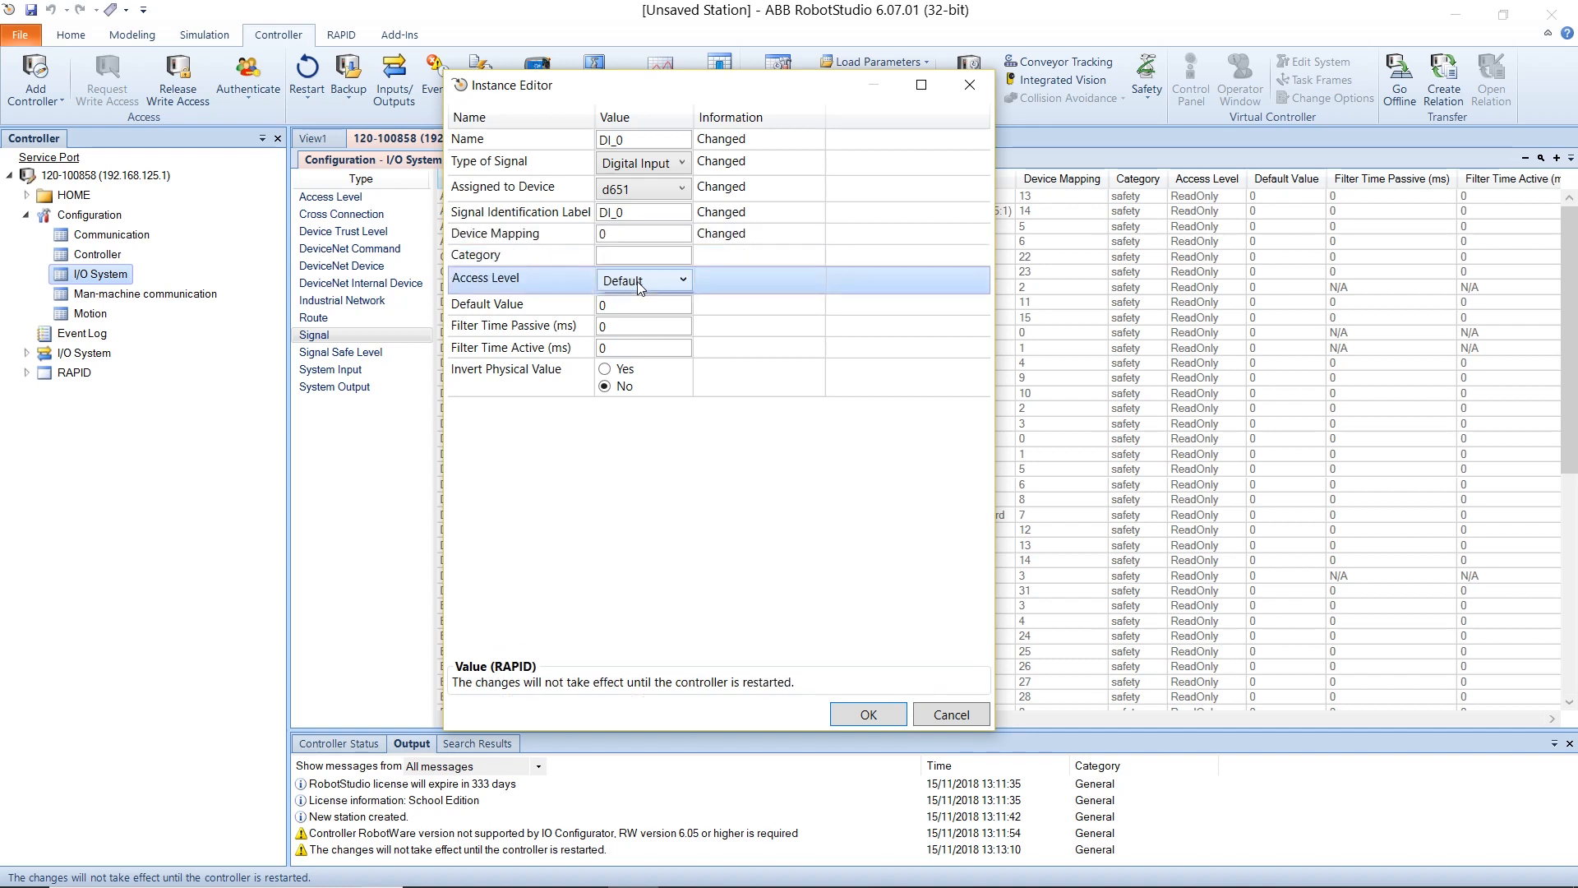
left_click(642, 279)
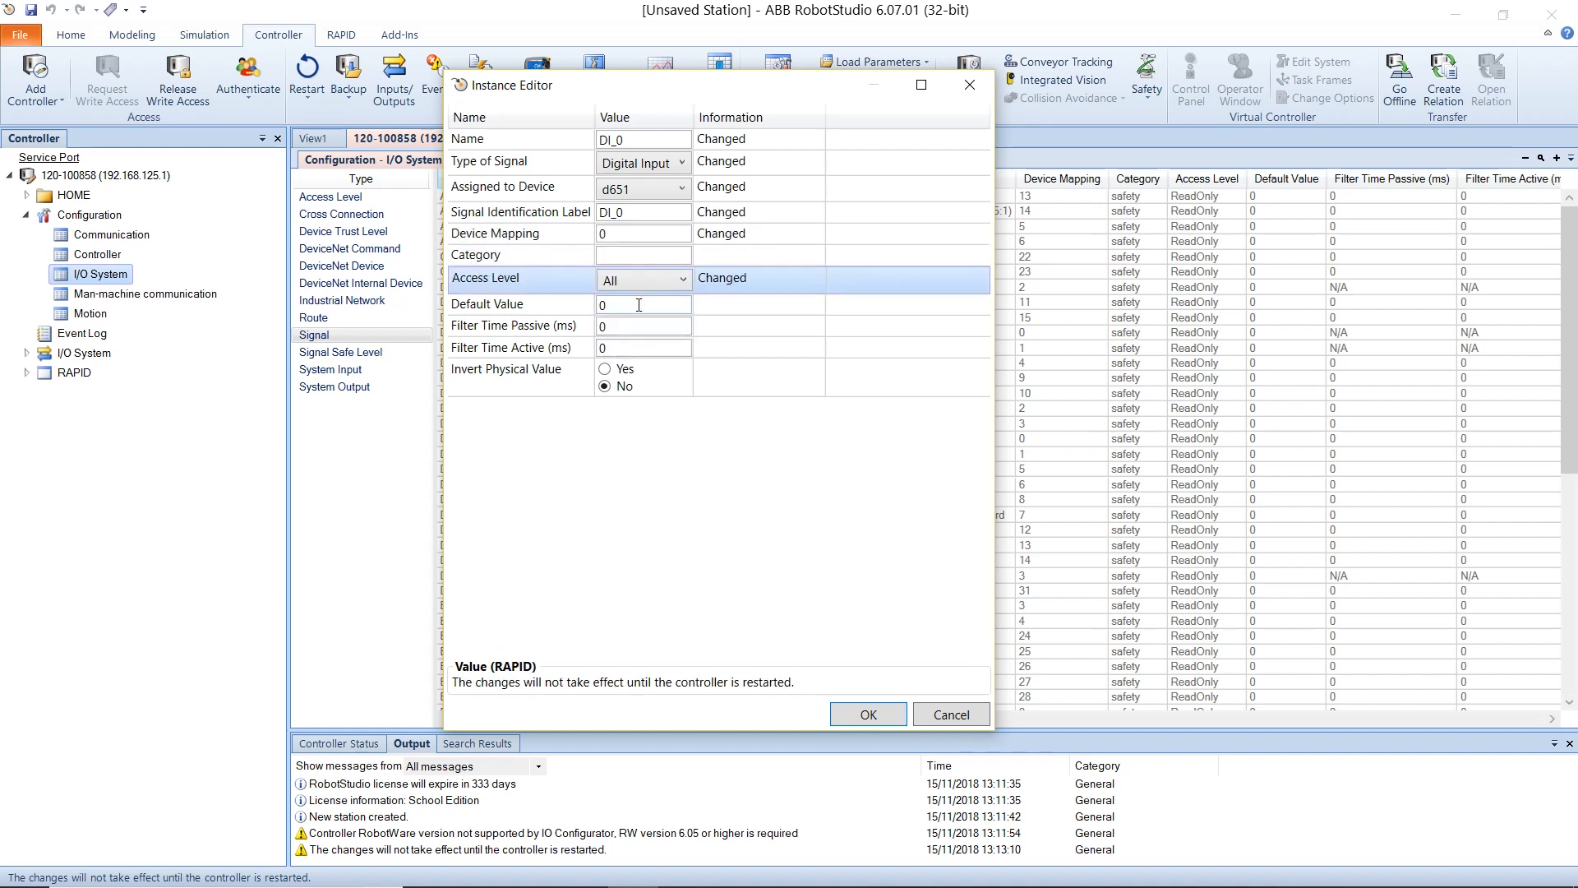
left_click(866, 713)
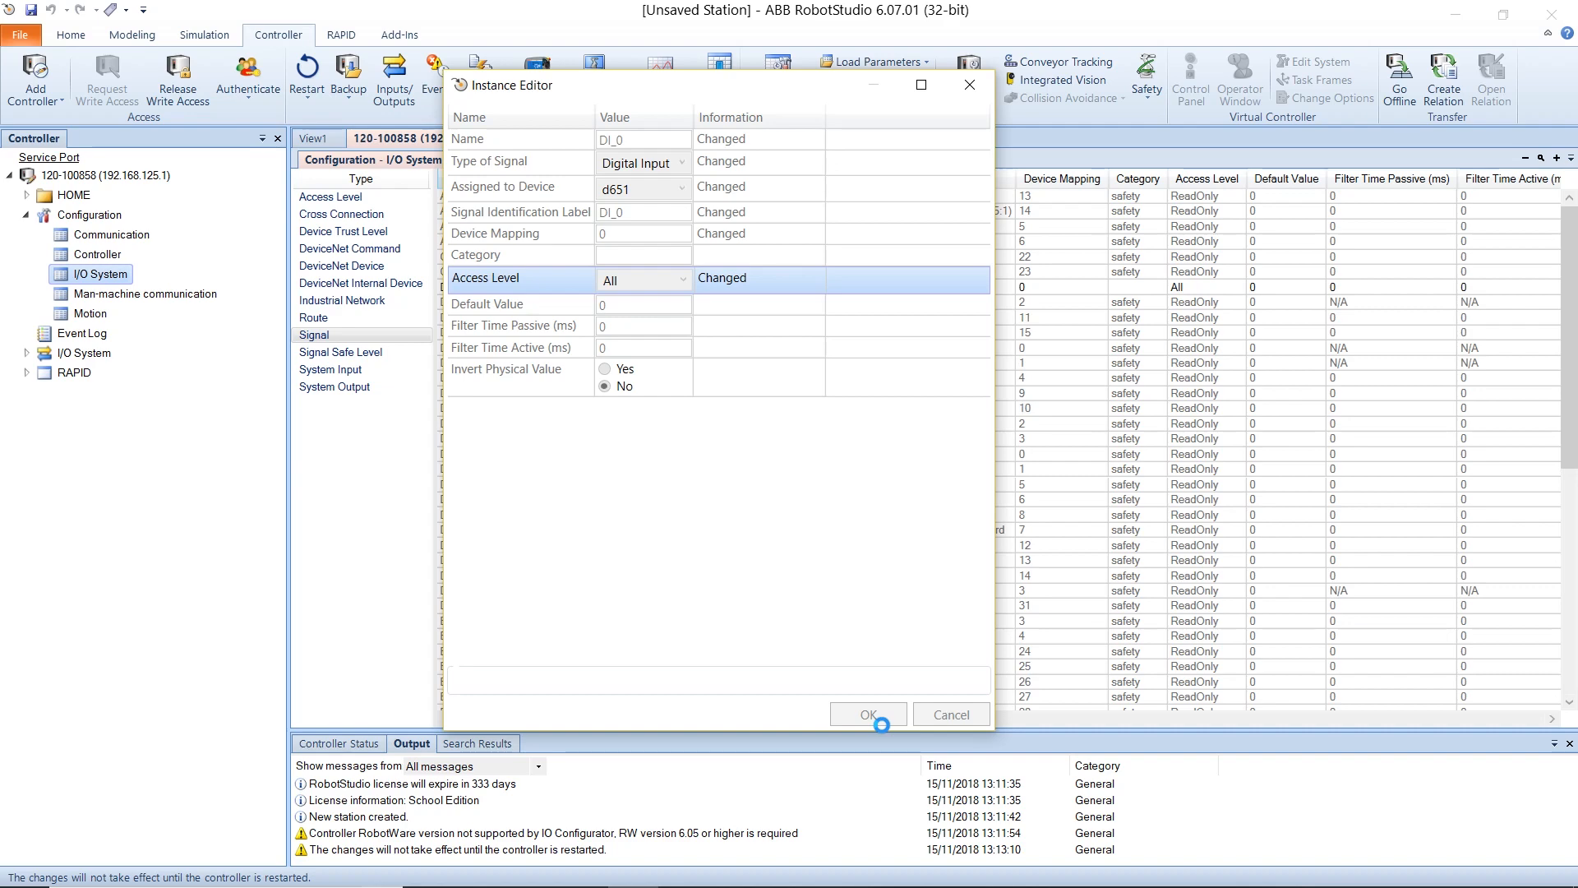
left_click(864, 713)
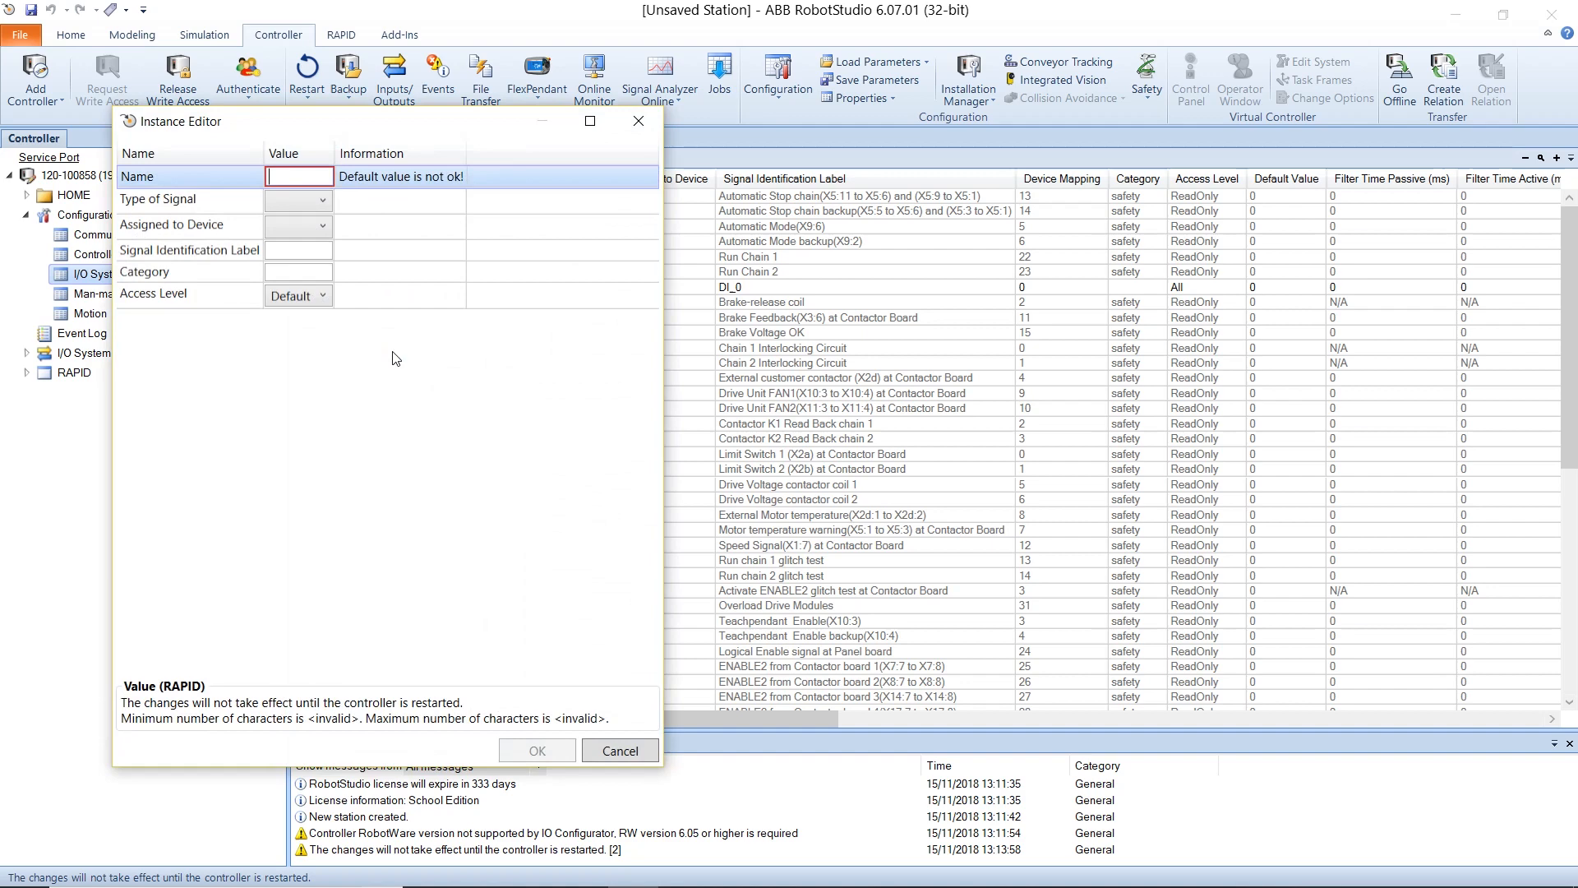
Save DO_0 as a digital output on d651, label DO_0, mapping 0, access All
type("DO_0")
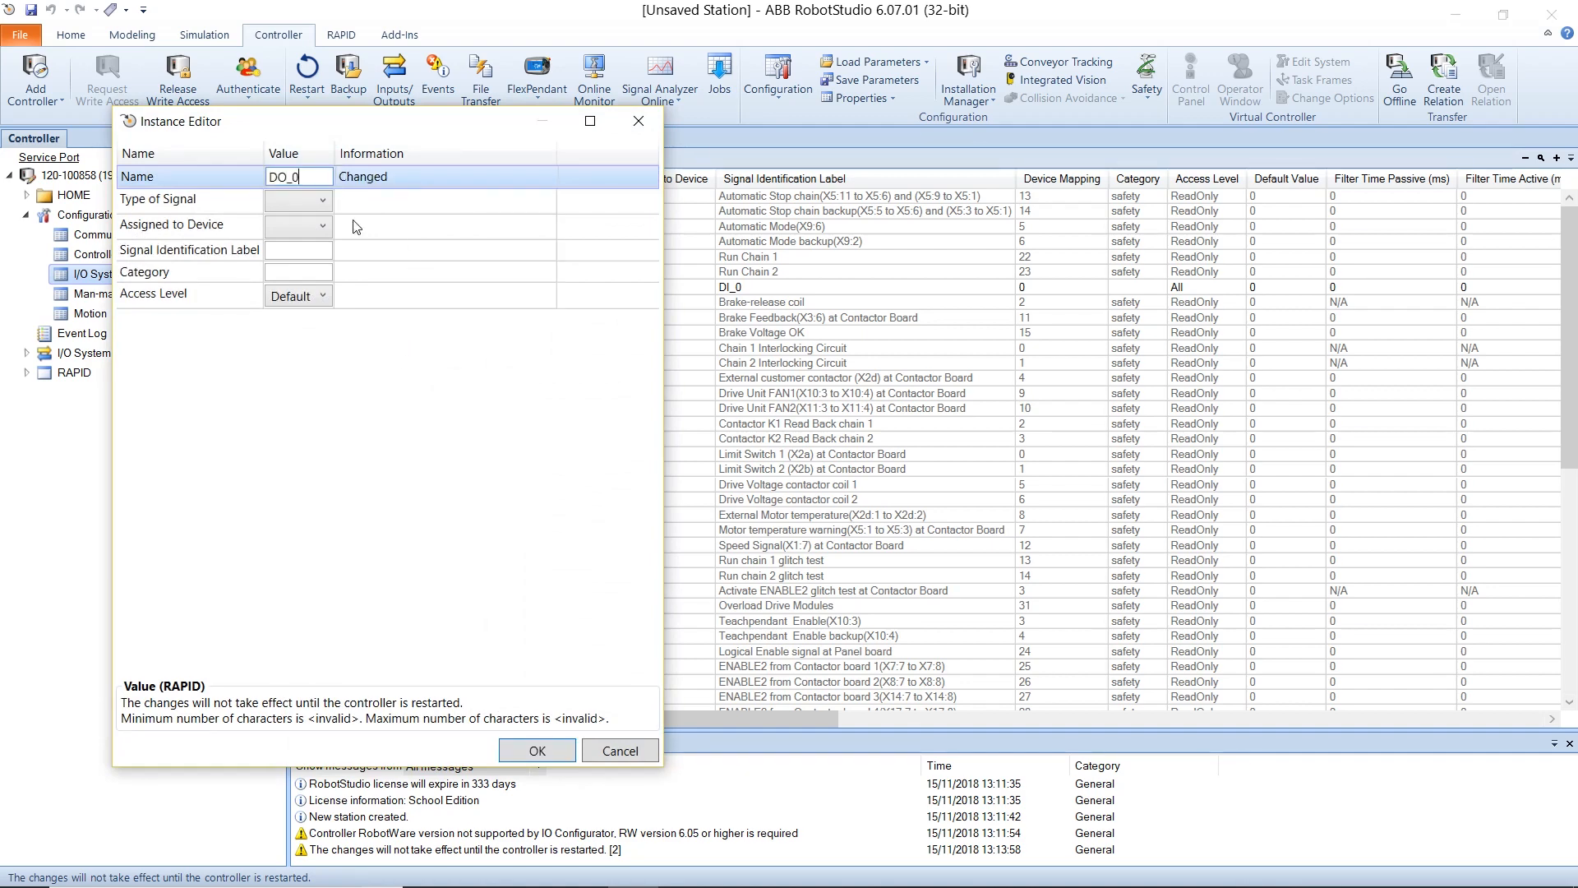
left_click(297, 199)
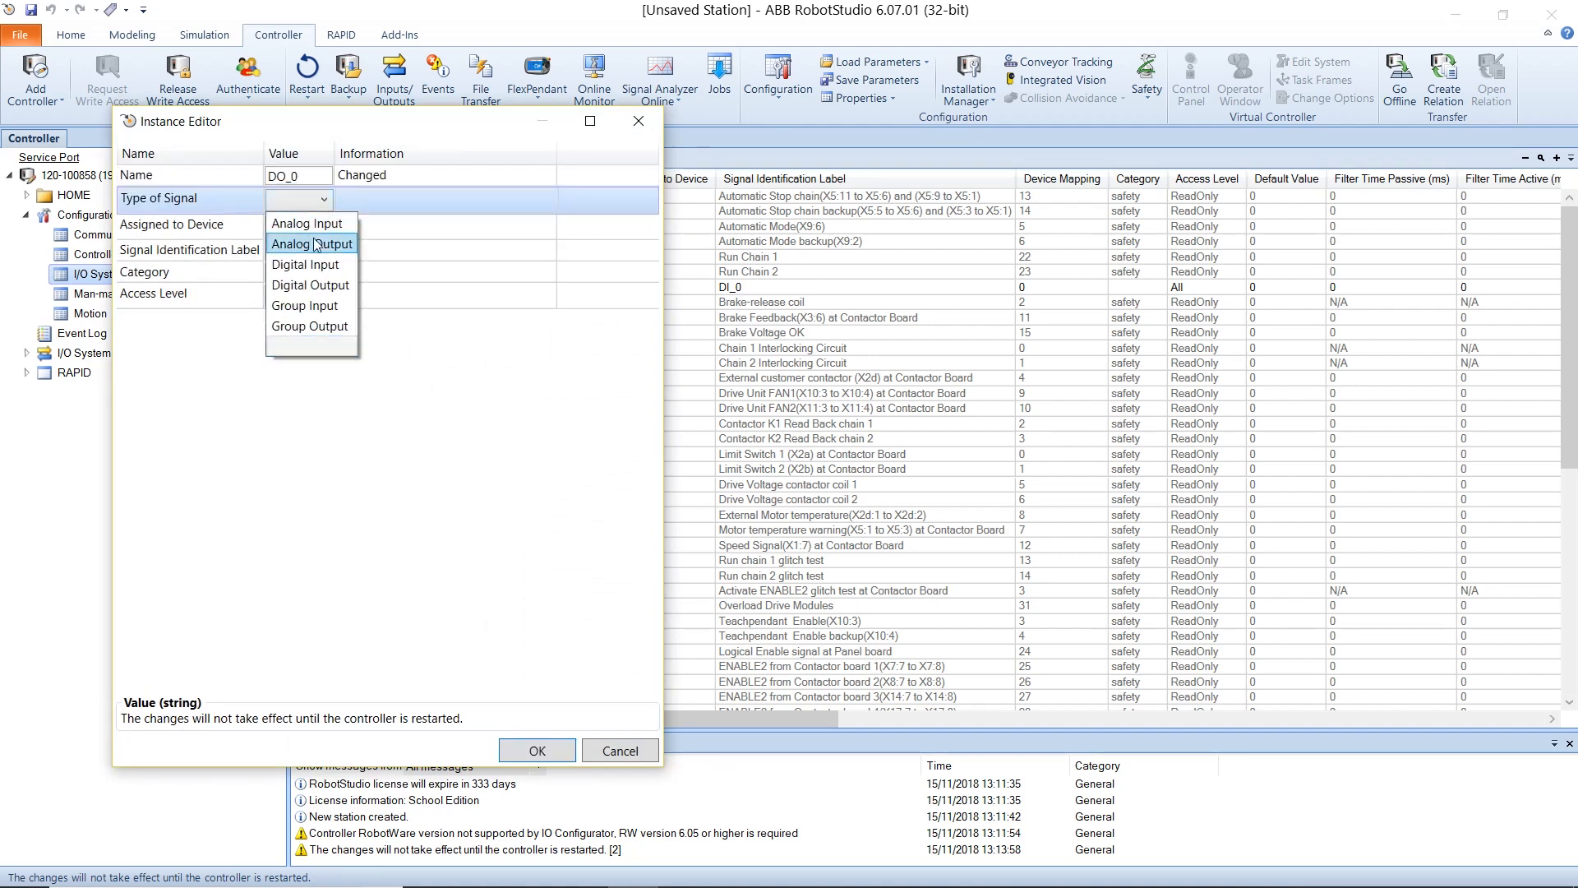
left_click(309, 285)
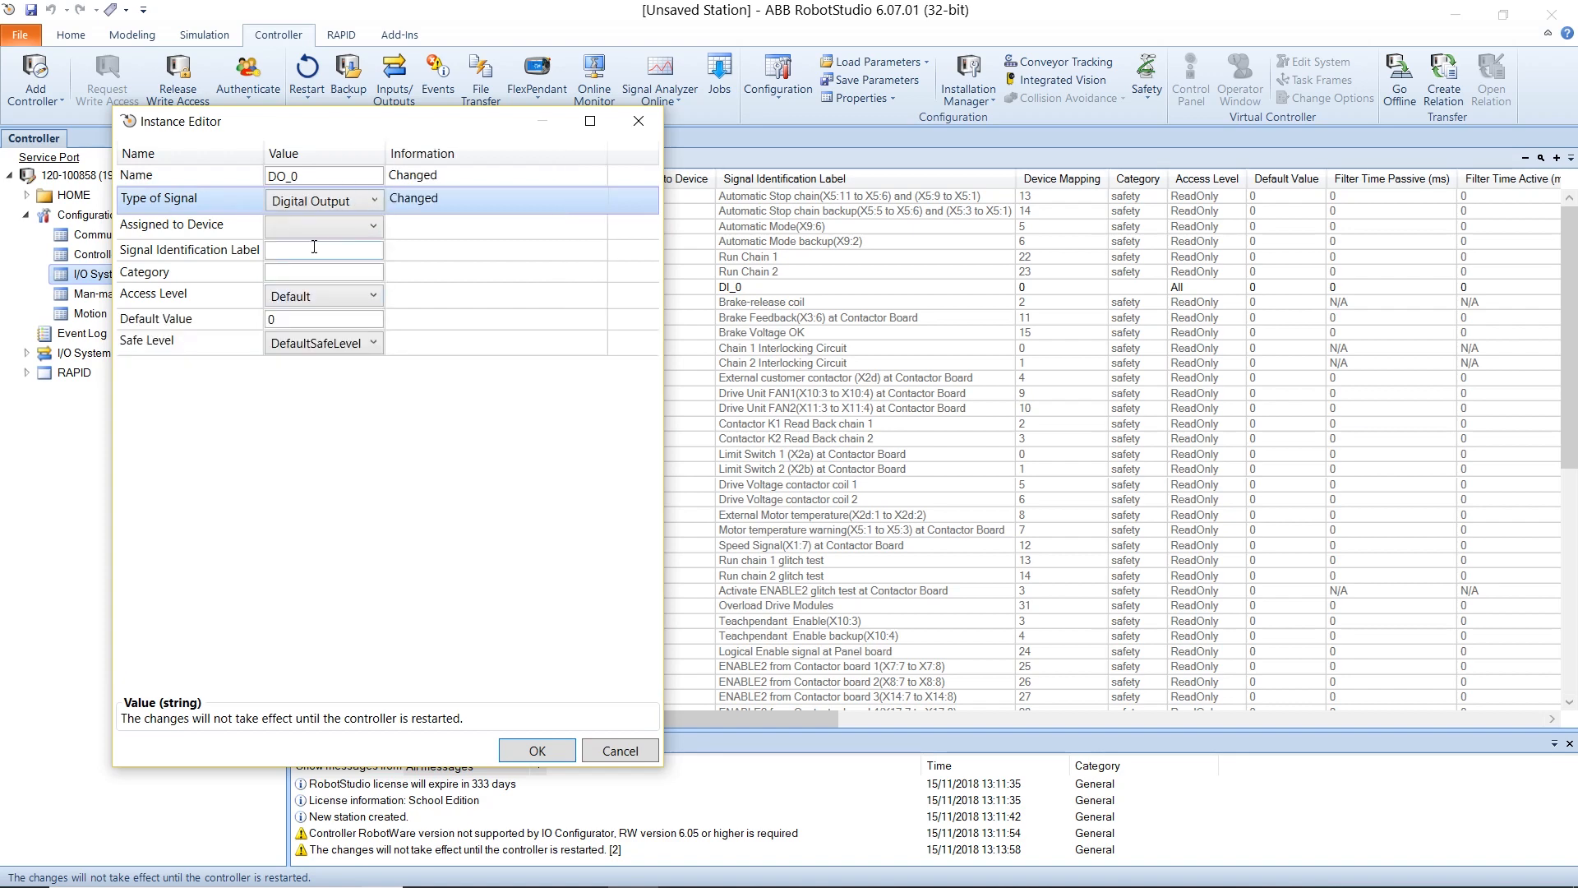
left_click(323, 224)
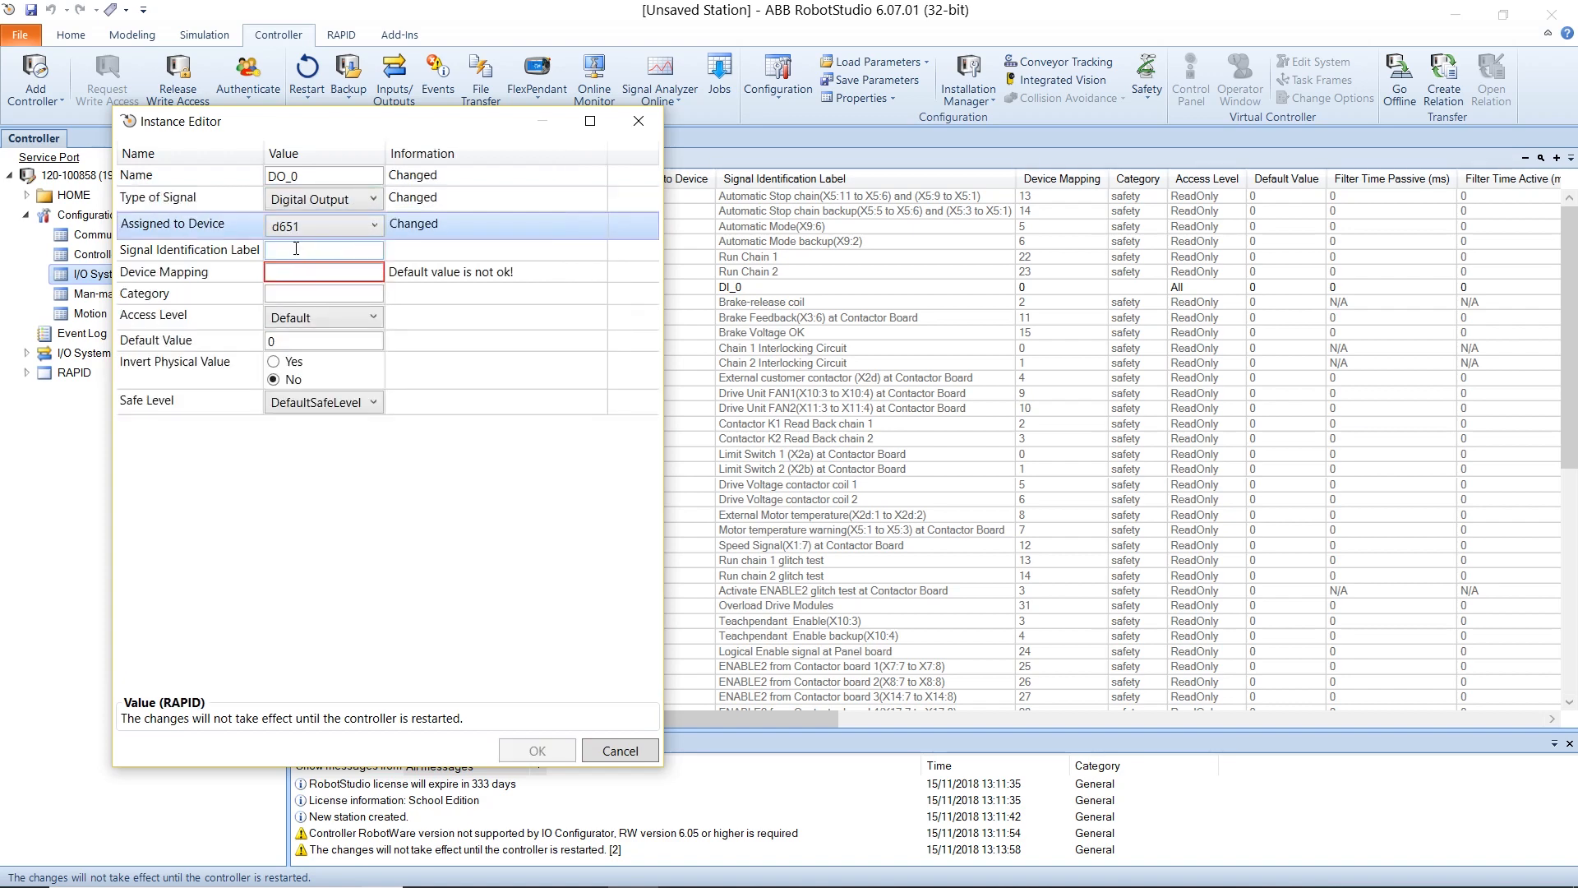
type("DO_0")
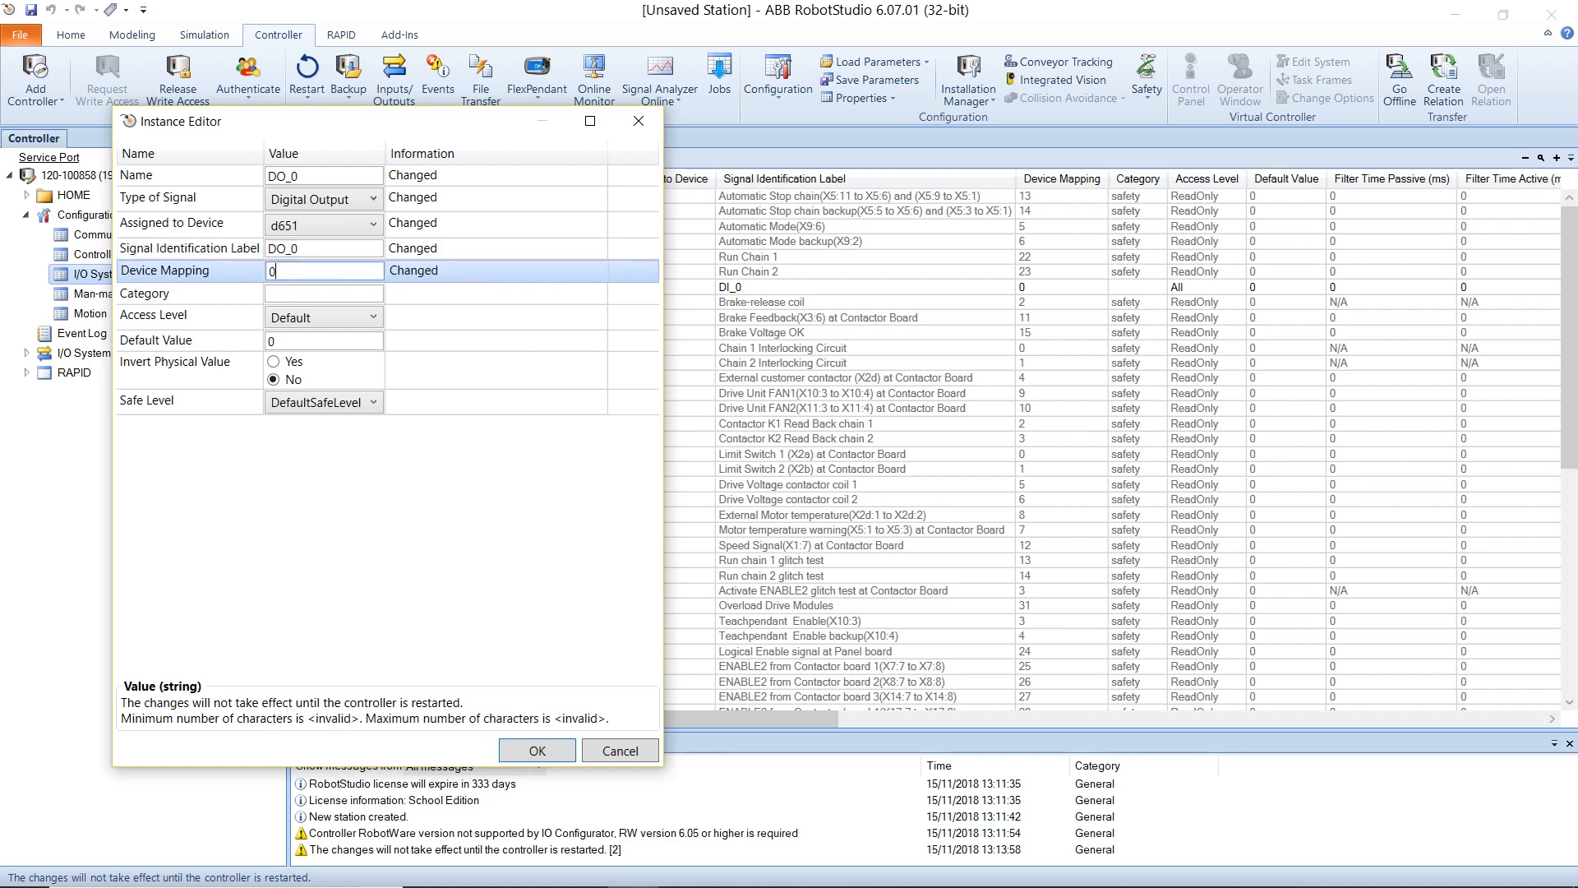
left_click(323, 293)
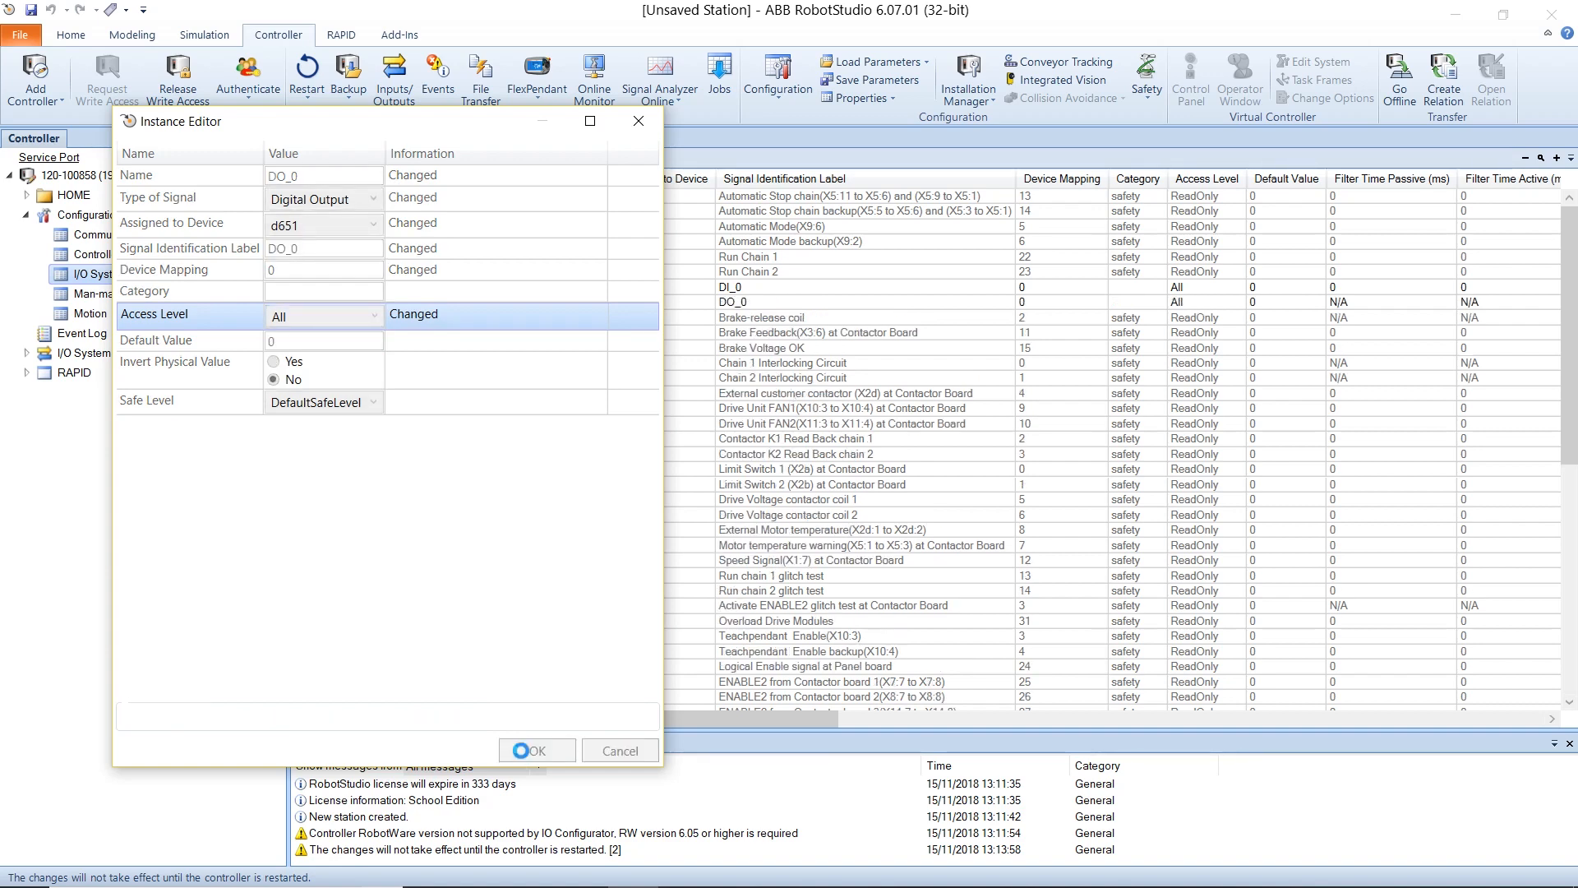
left_click(535, 750)
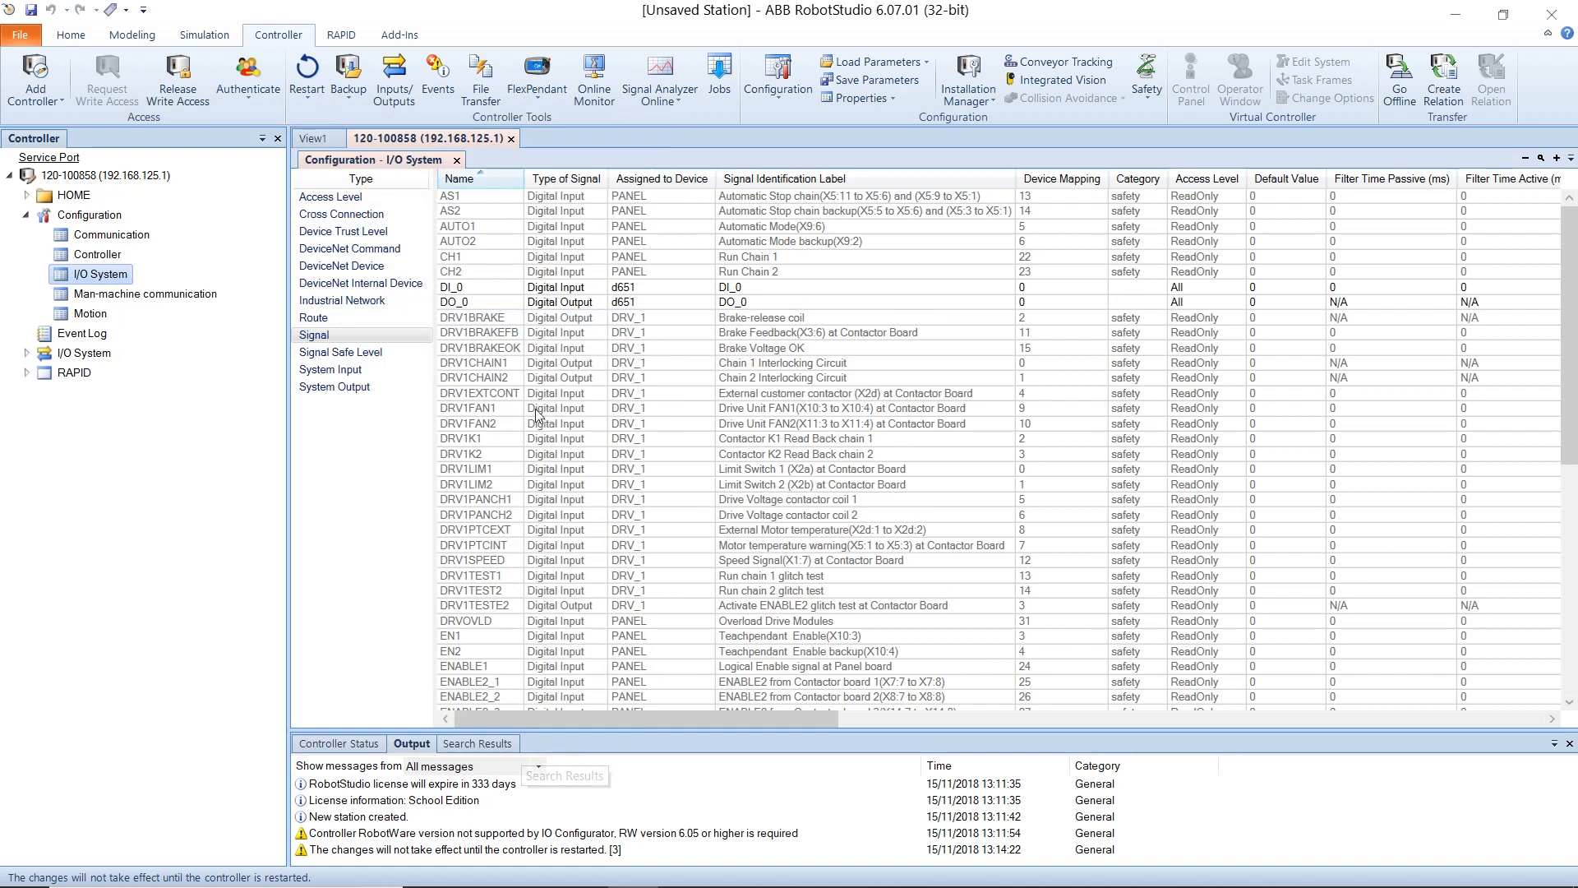
Warmstart the controller and confirm to activate device d651 and its signals
left_click(474, 289)
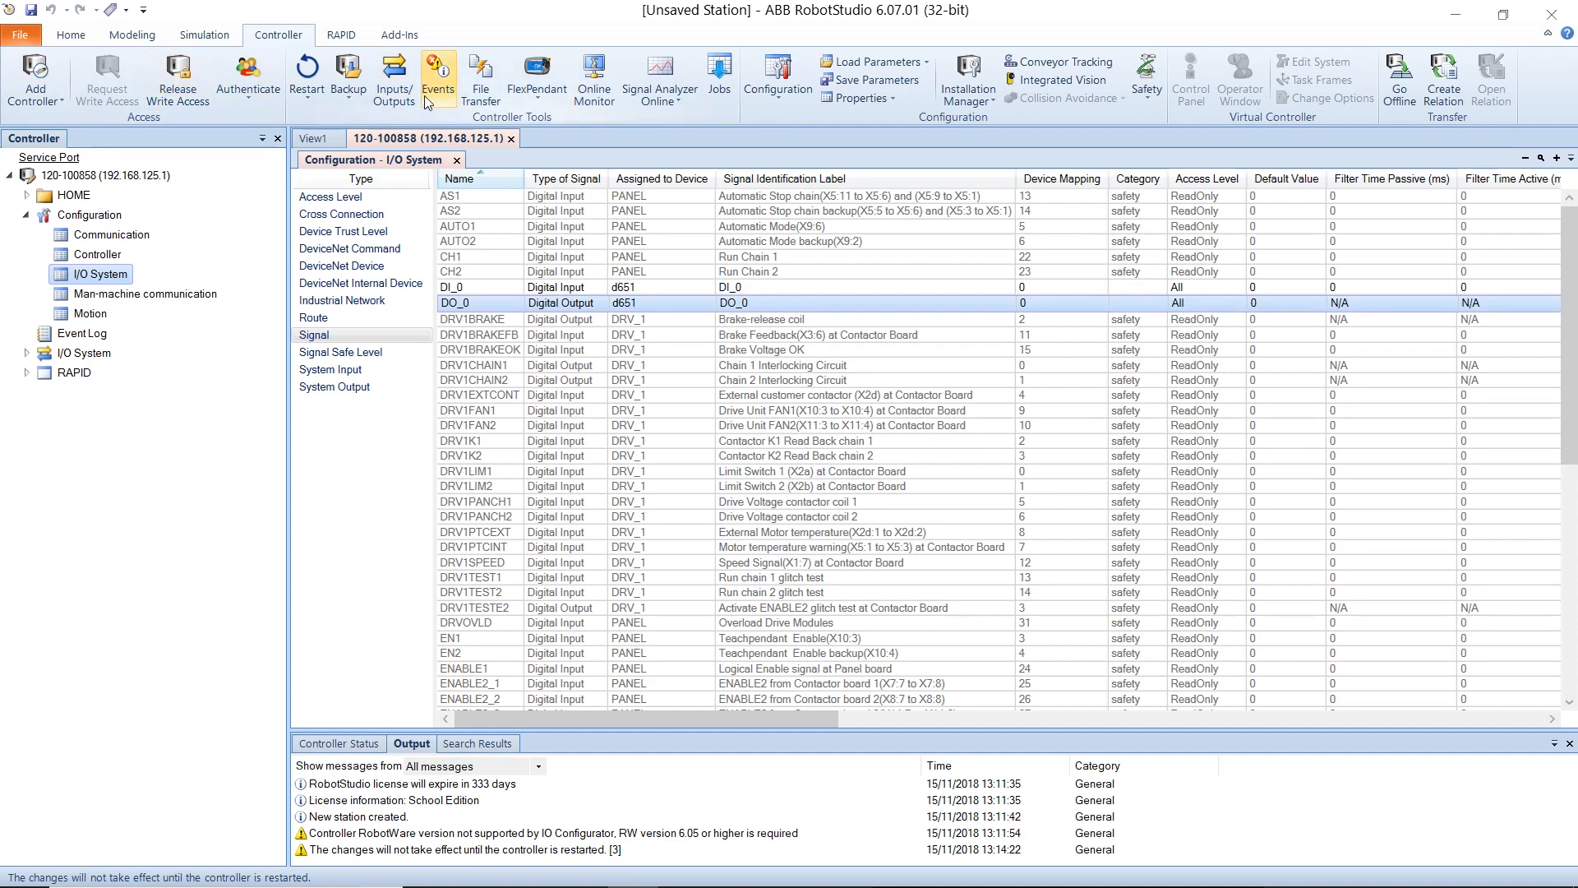
mouse_move(265, 50)
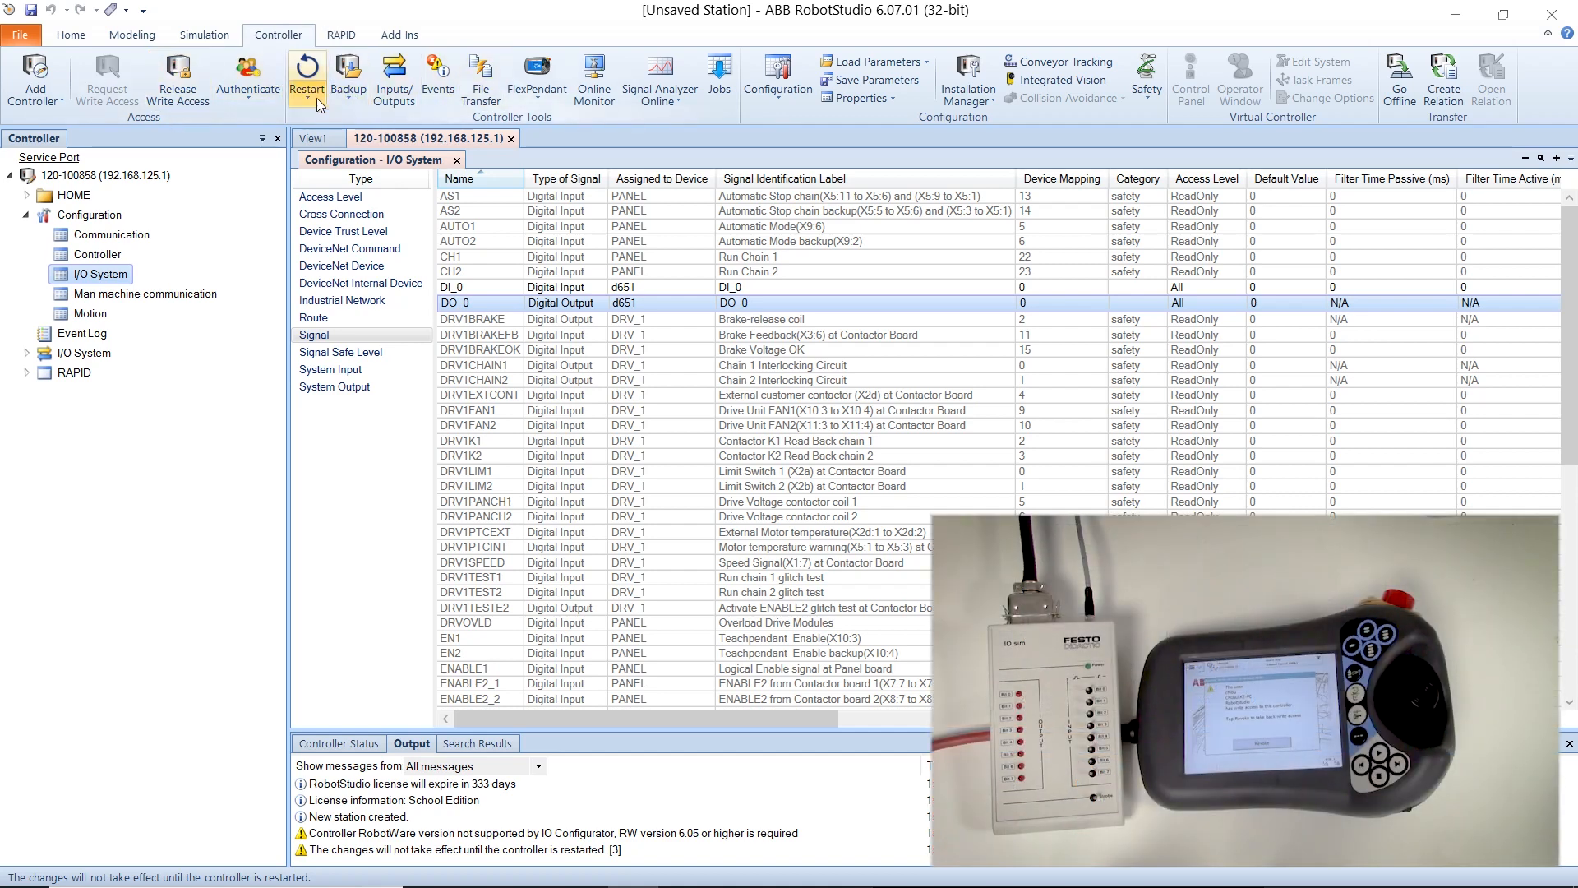
left_click(307, 81)
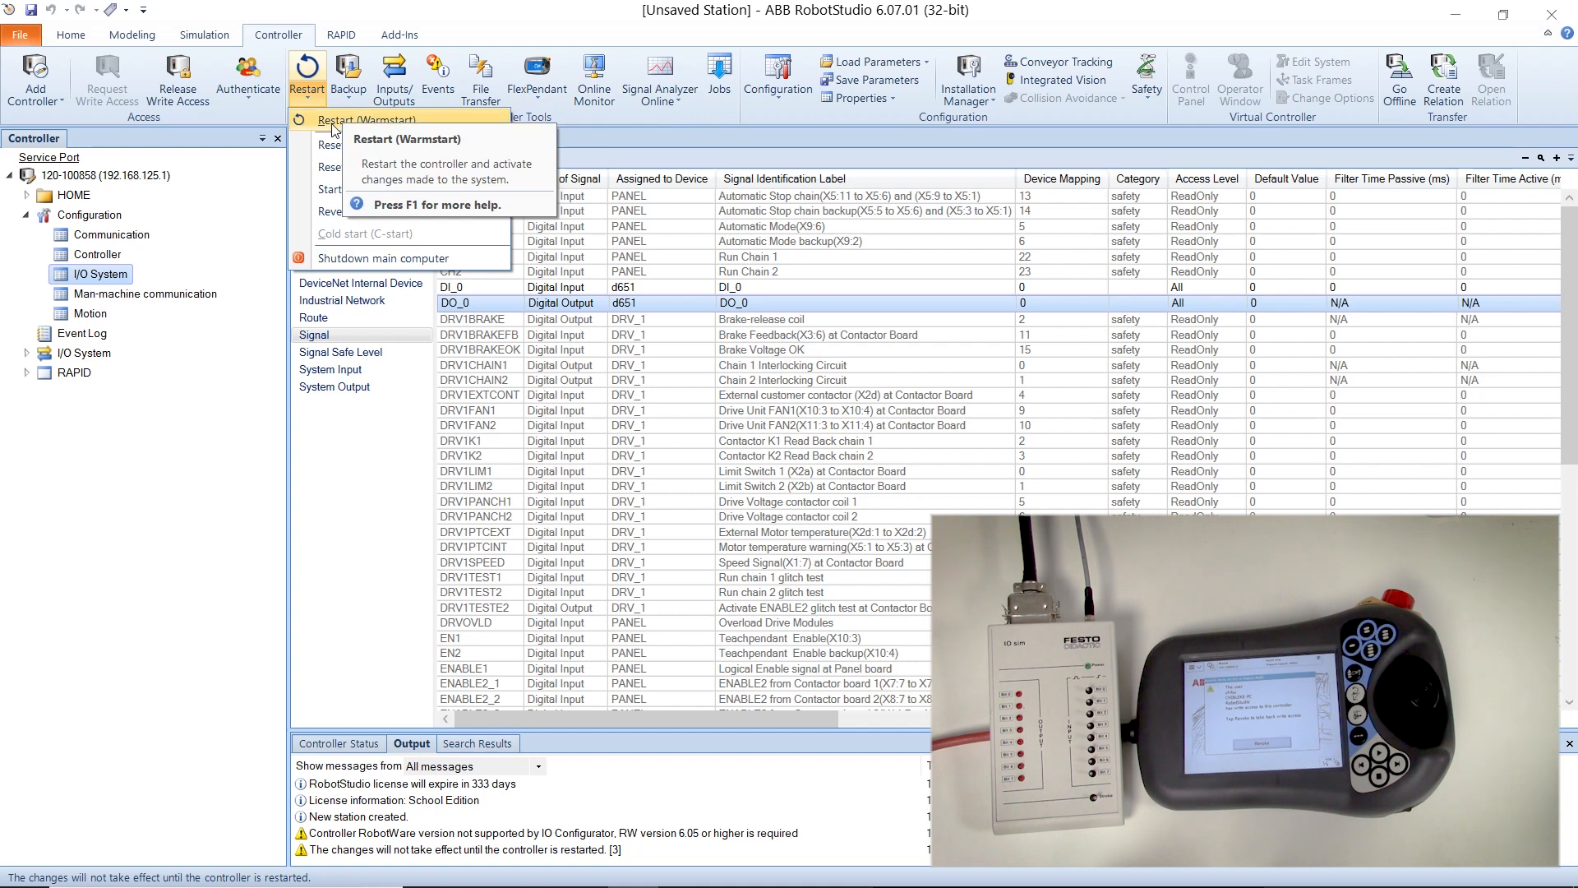
left_click(355, 121)
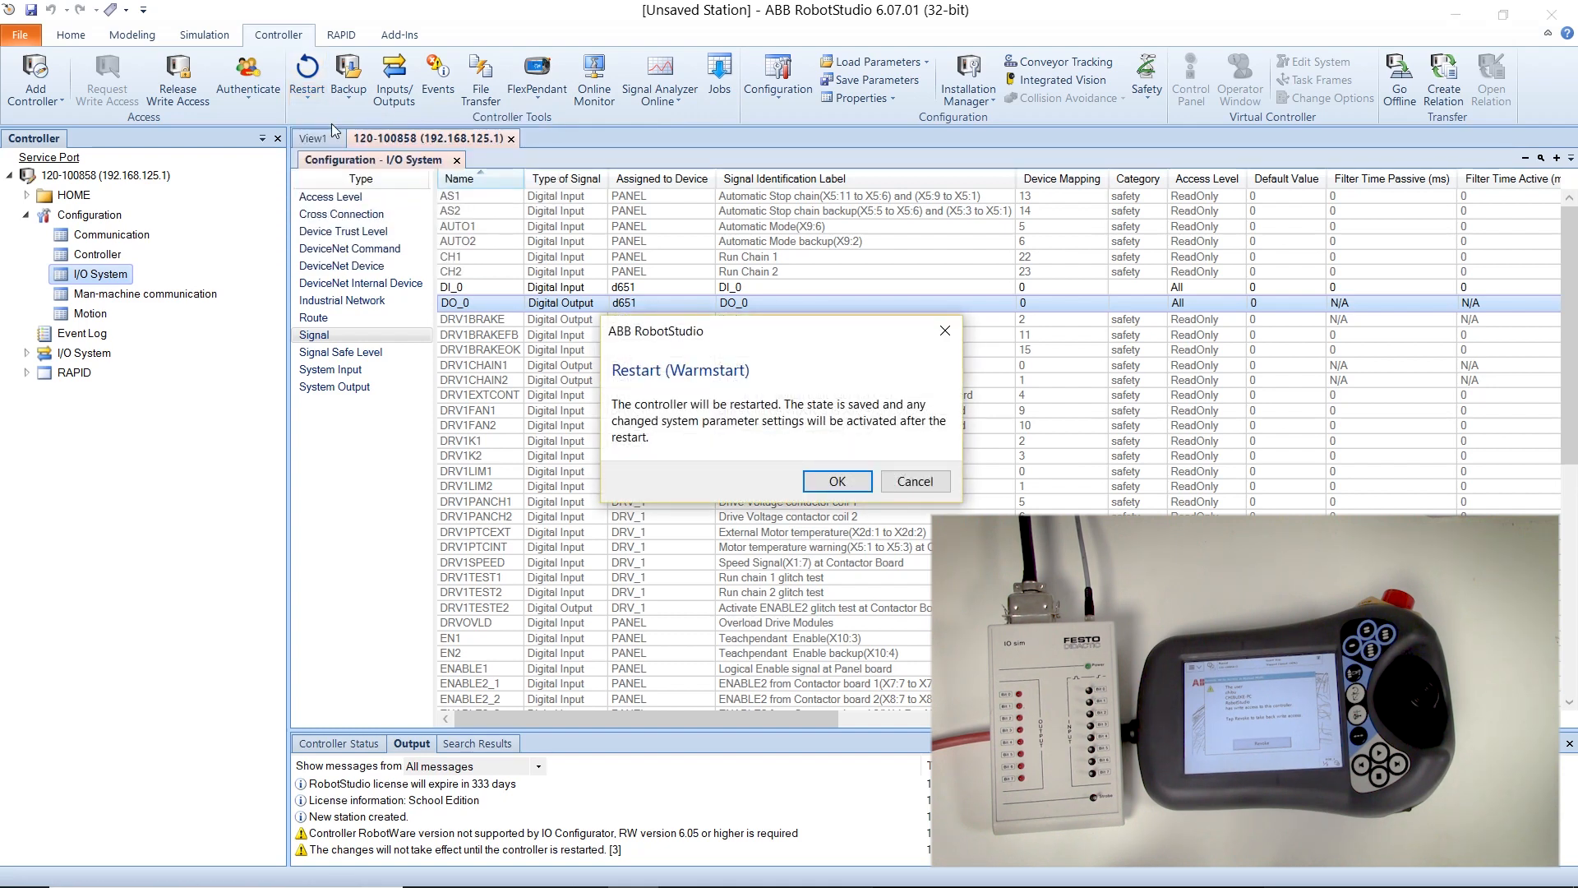
left_click(835, 481)
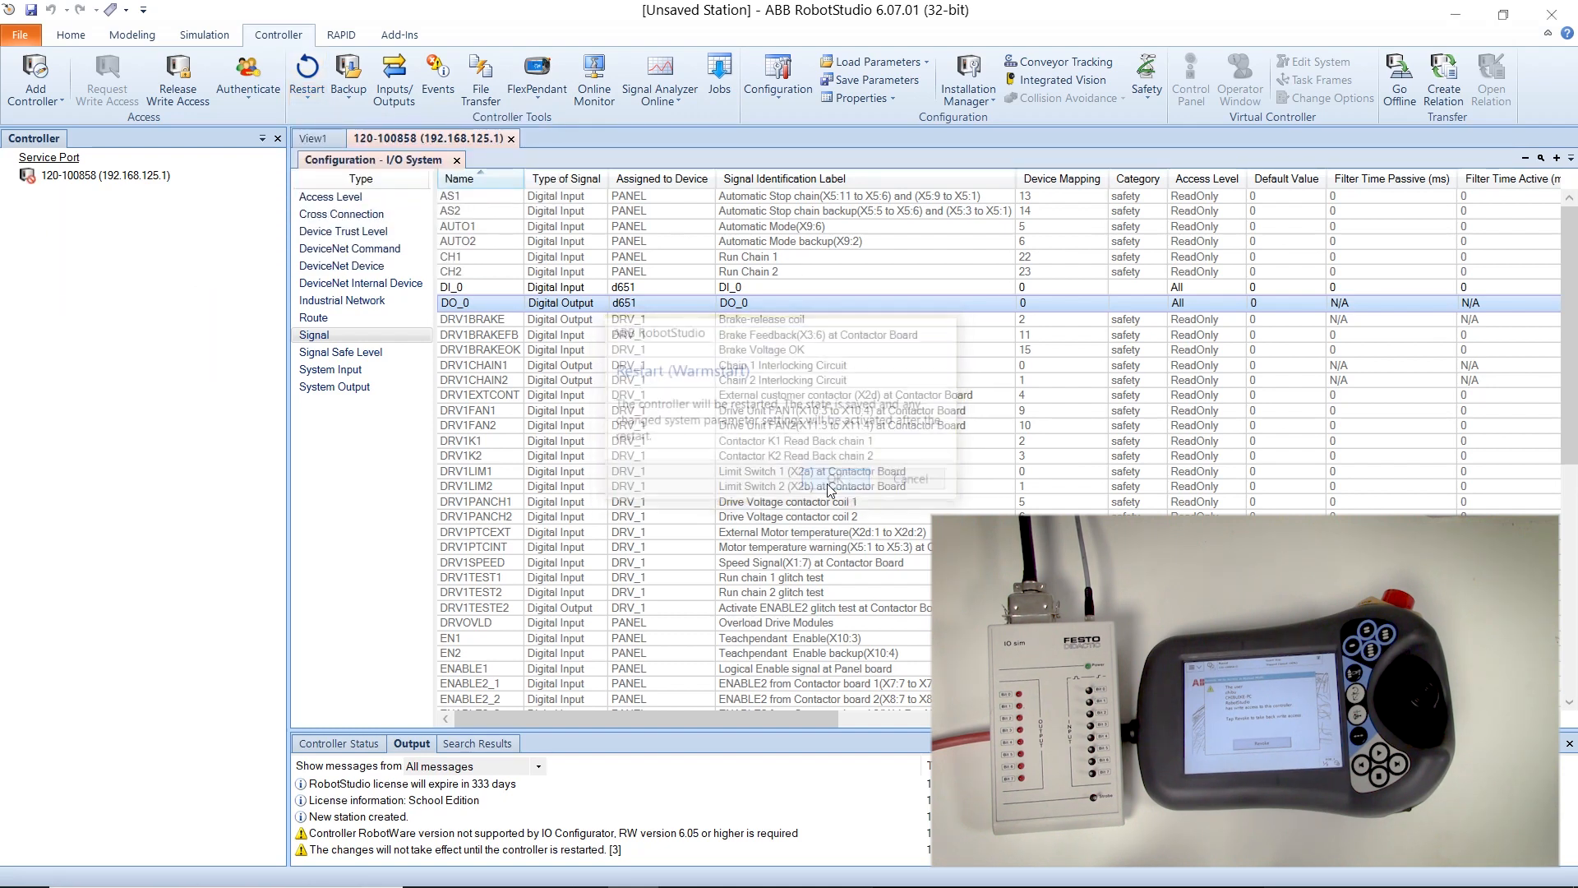
left_click(906, 479)
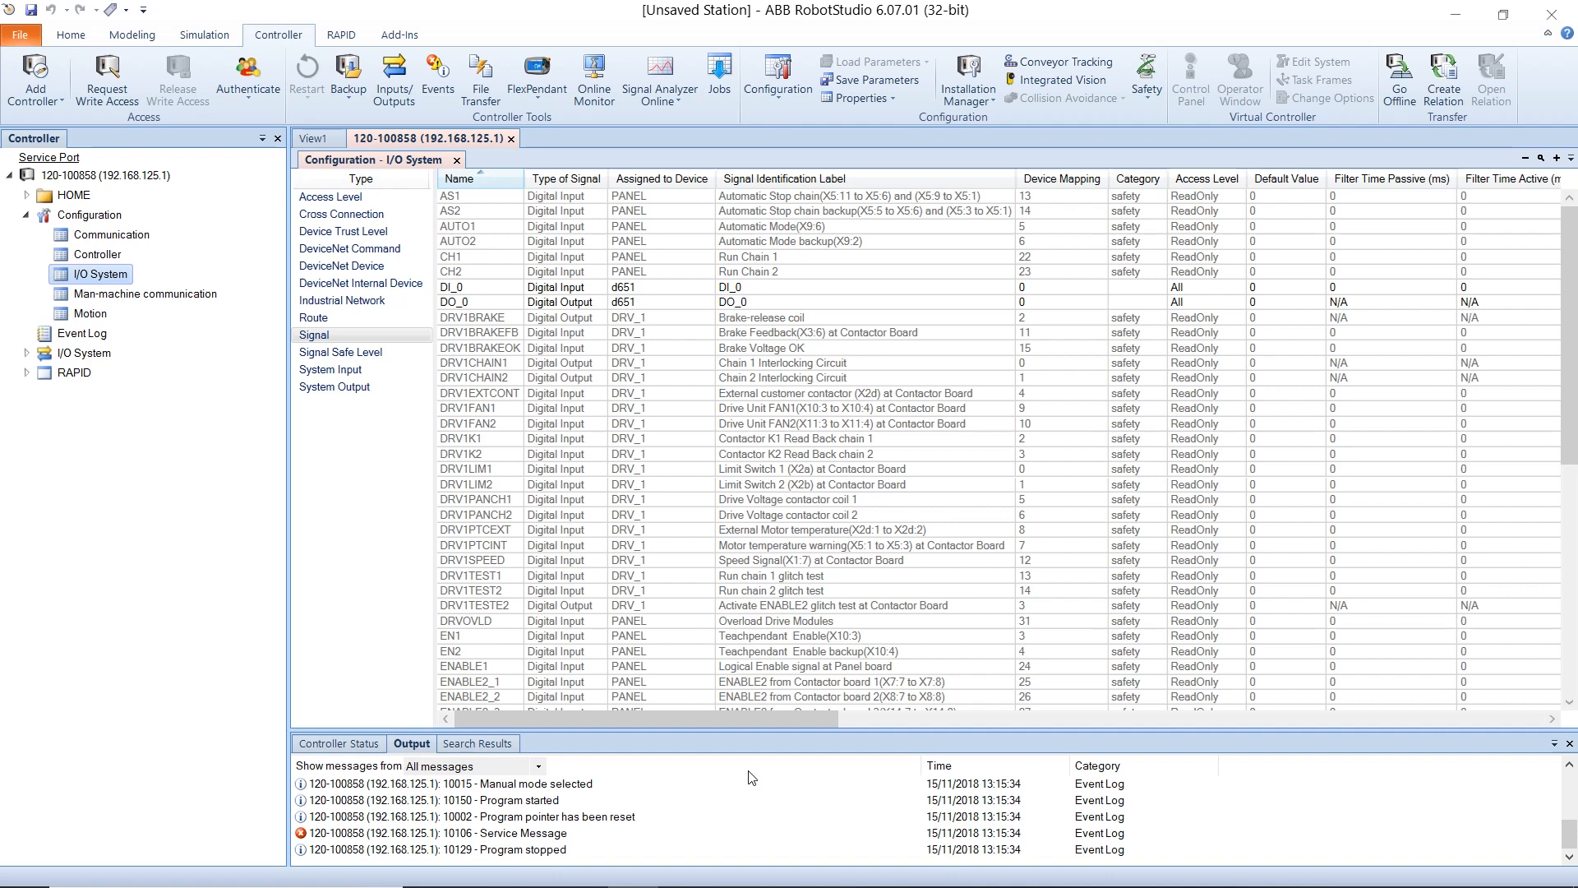
Request write access again on the restarted controller
left_click(106, 79)
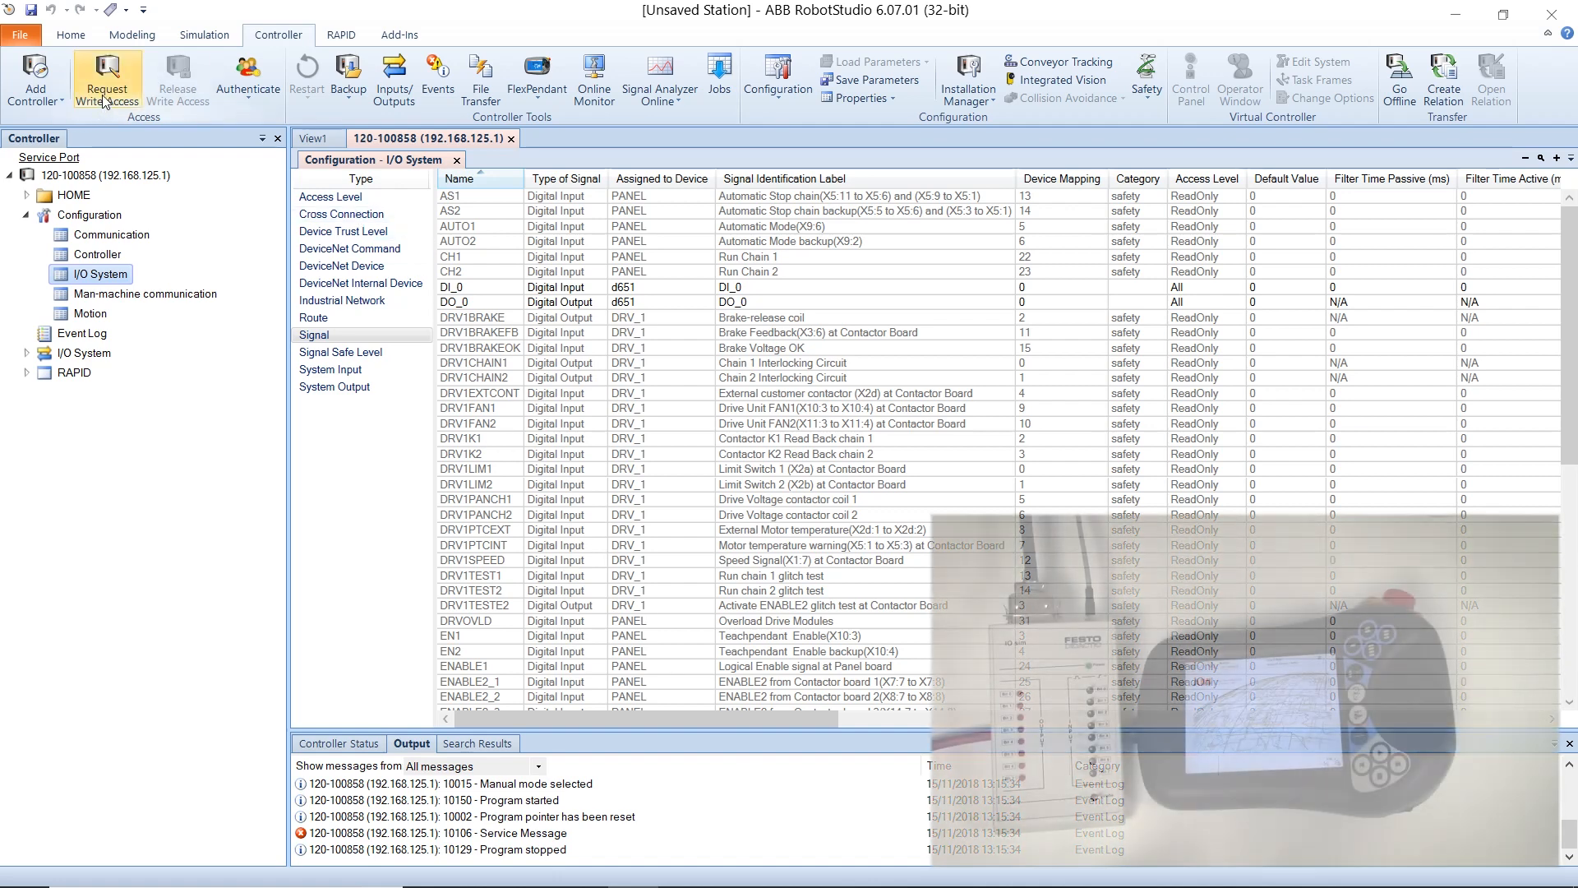
left_click(106, 81)
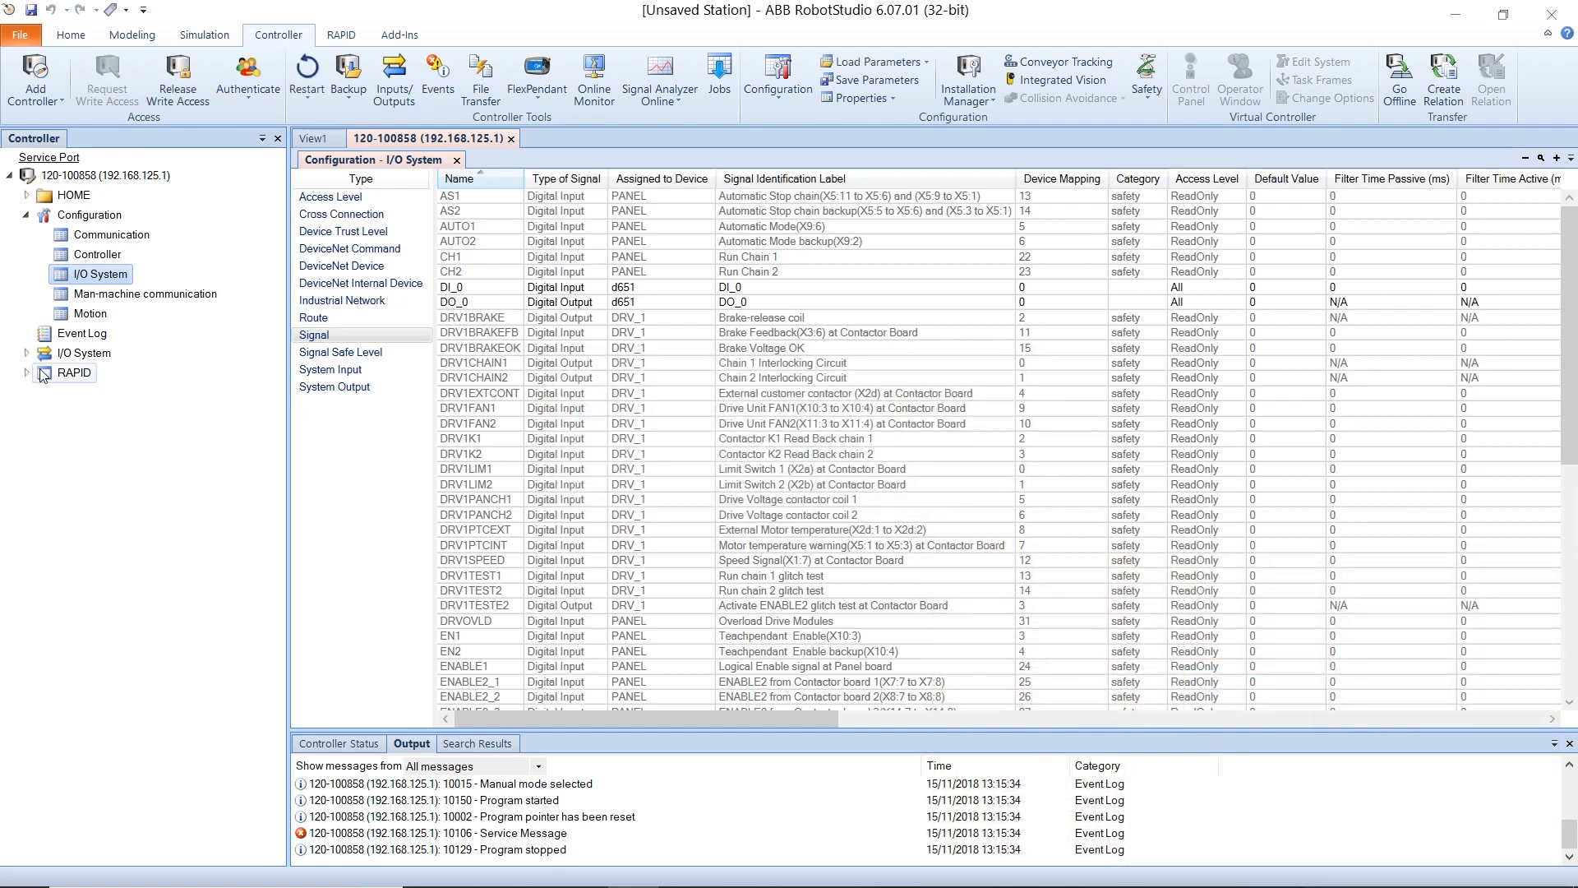
Expand the I/O System branch to open device d651's view and select DO_0
left_click(27, 354)
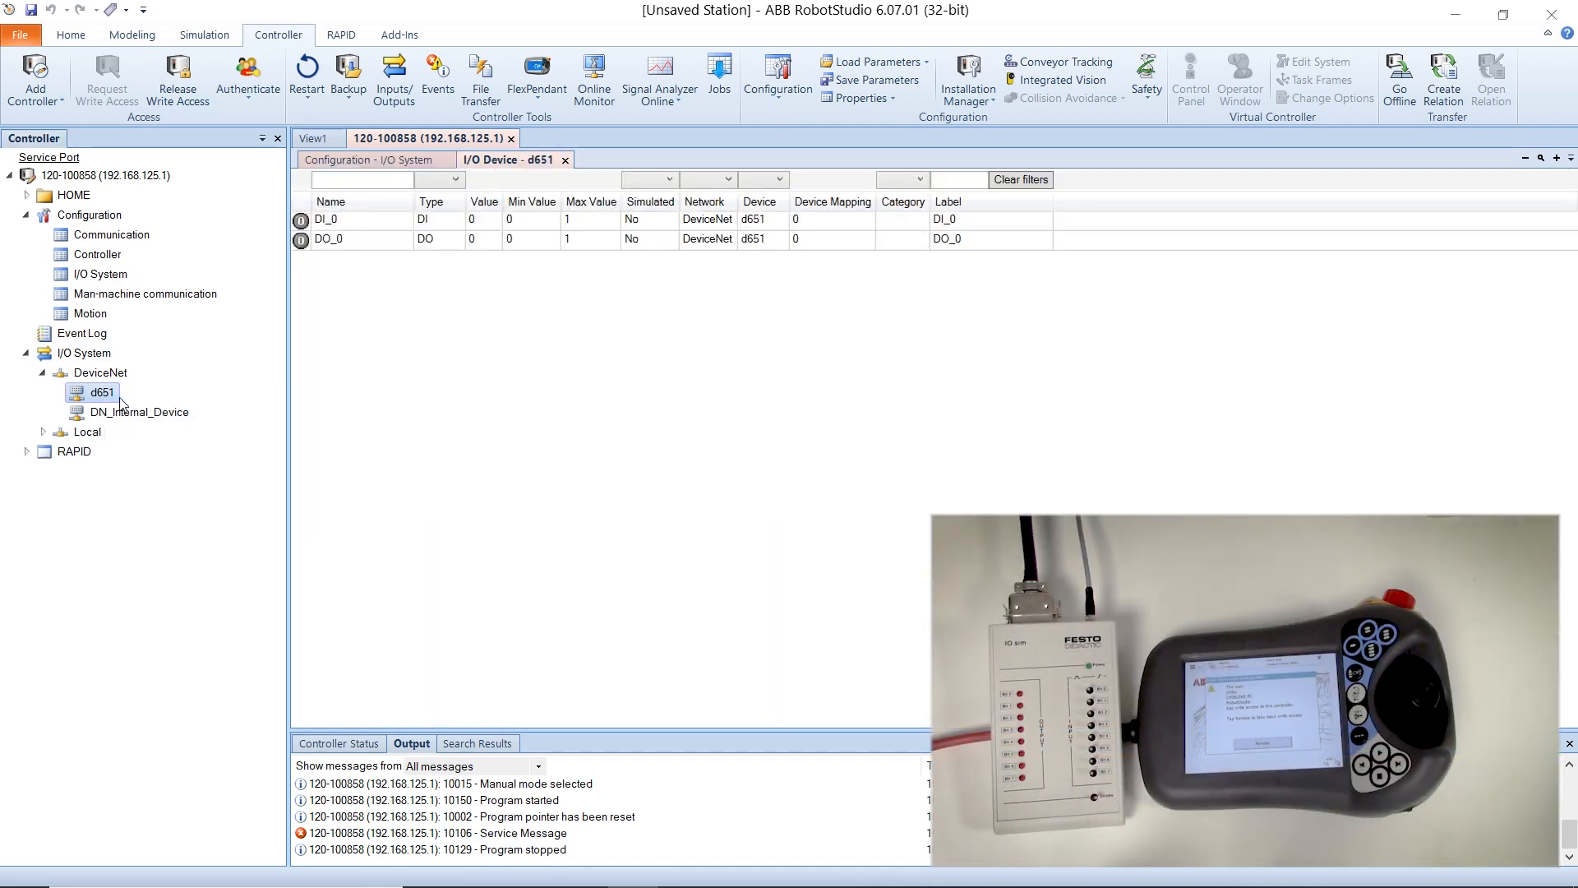
mouse_move(339, 239)
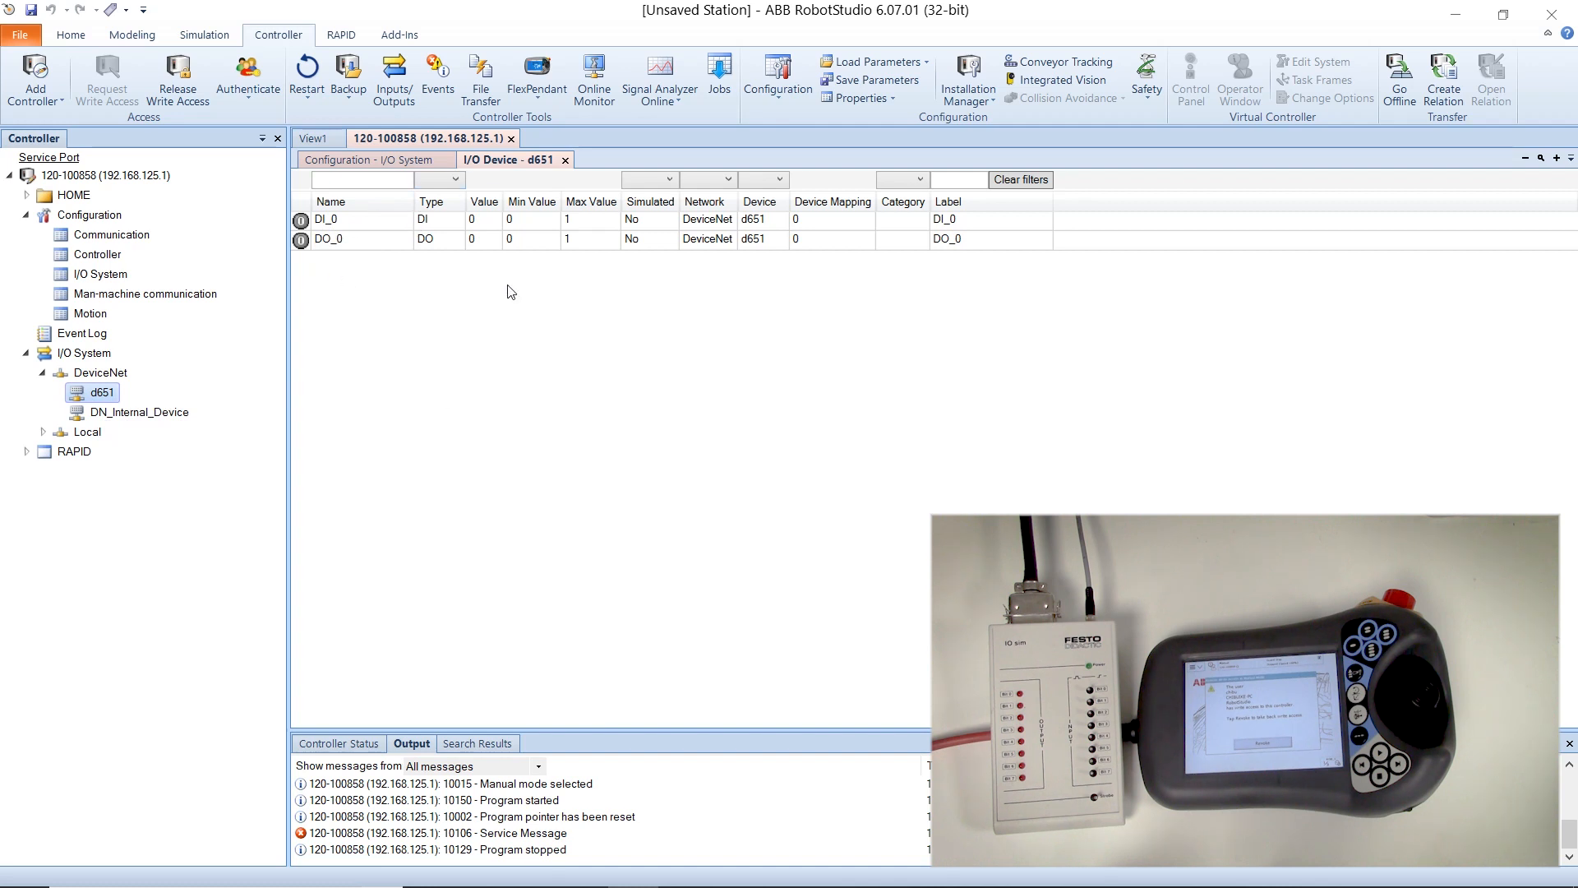
mouse_move(381, 292)
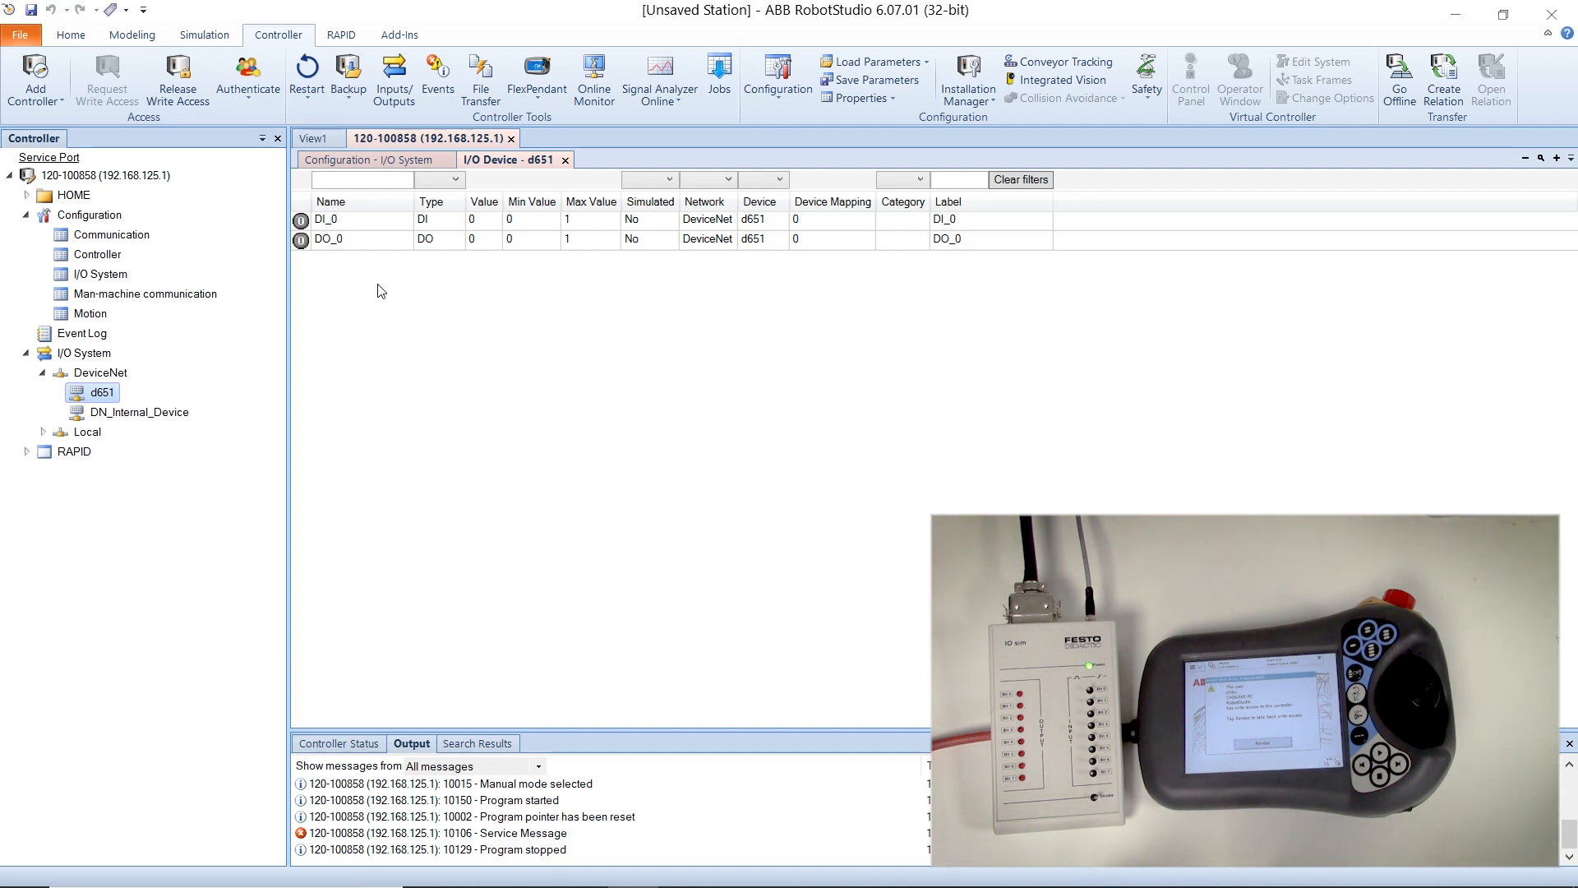
left_click(329, 239)
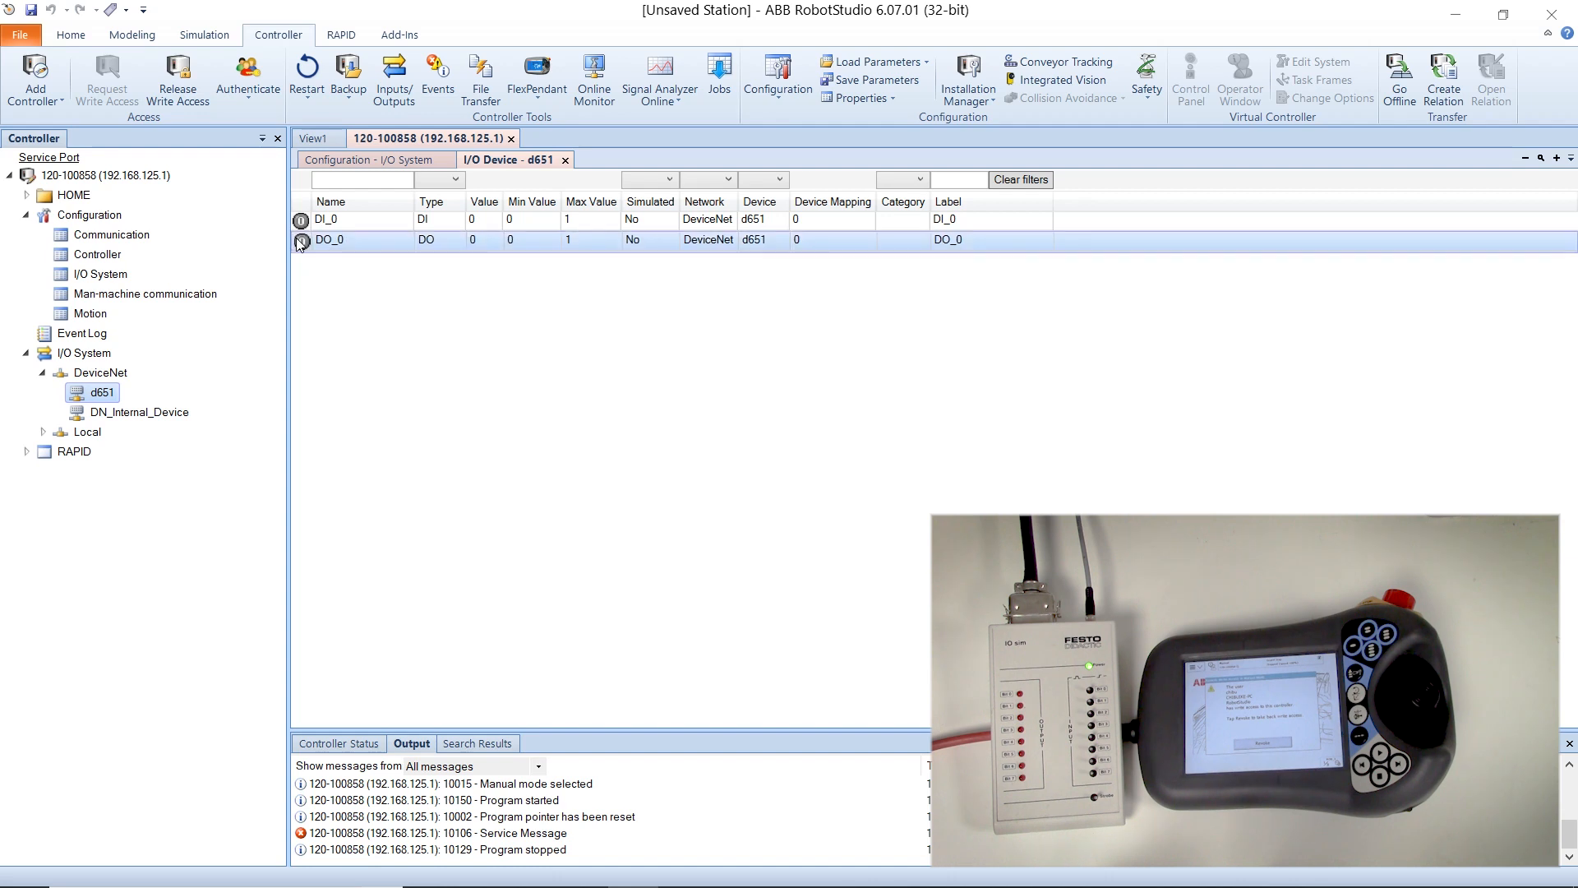